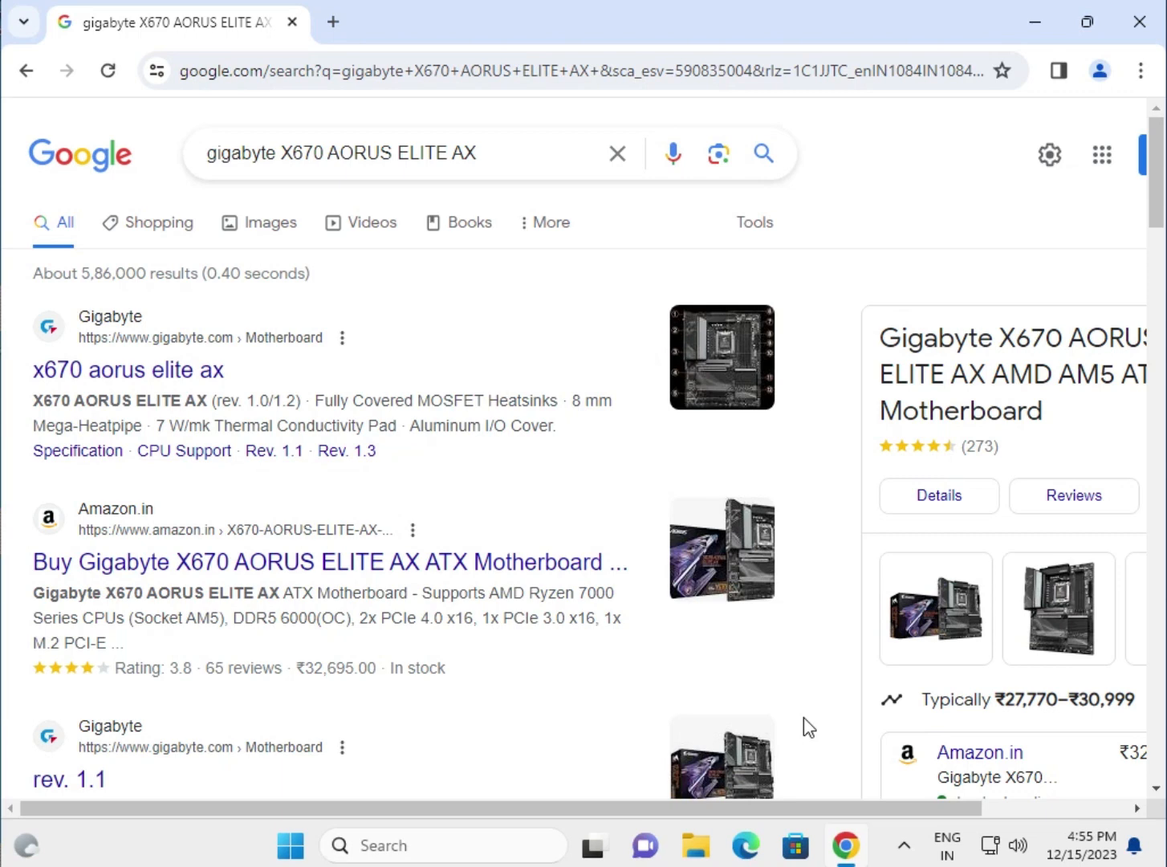
{"action": "mouse_move", "coordinate": [215, 236]}
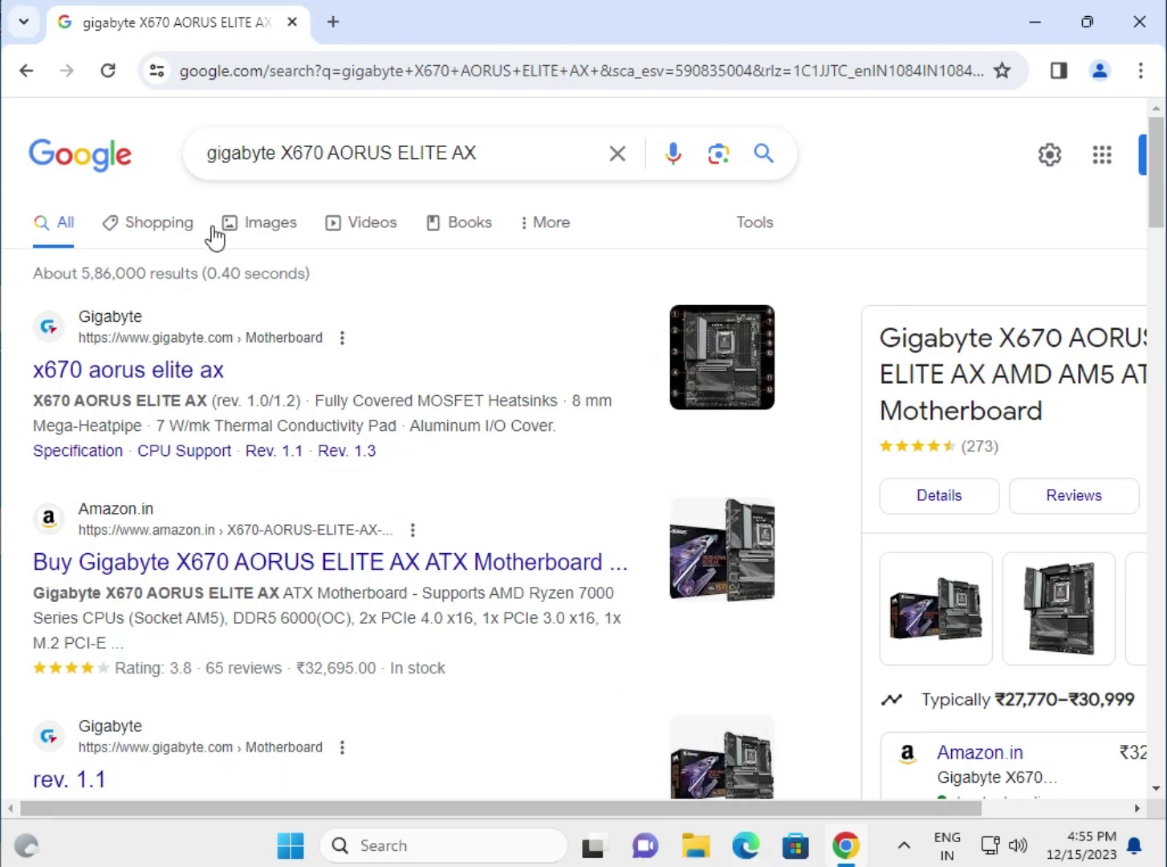
{"action": "mouse_move", "coordinate": [196, 176]}
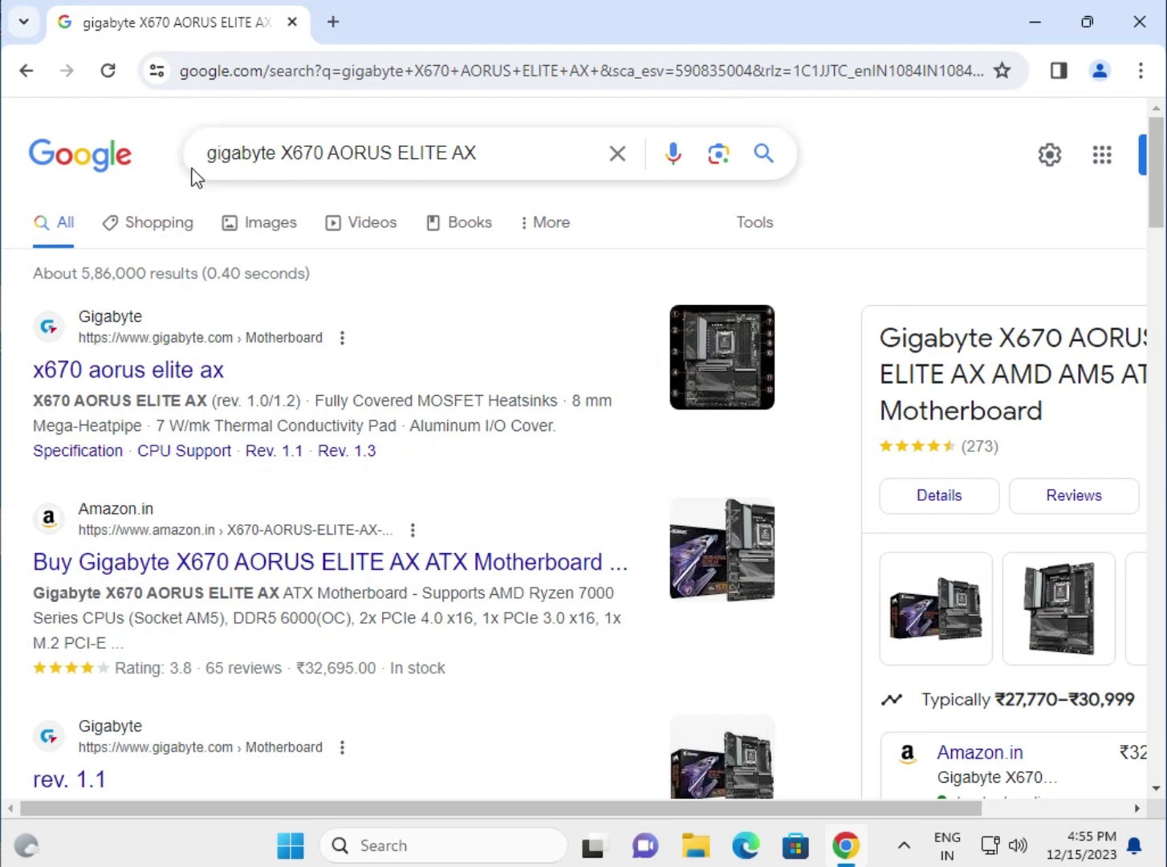
{"action": "mouse_move", "coordinate": [315, 187]}
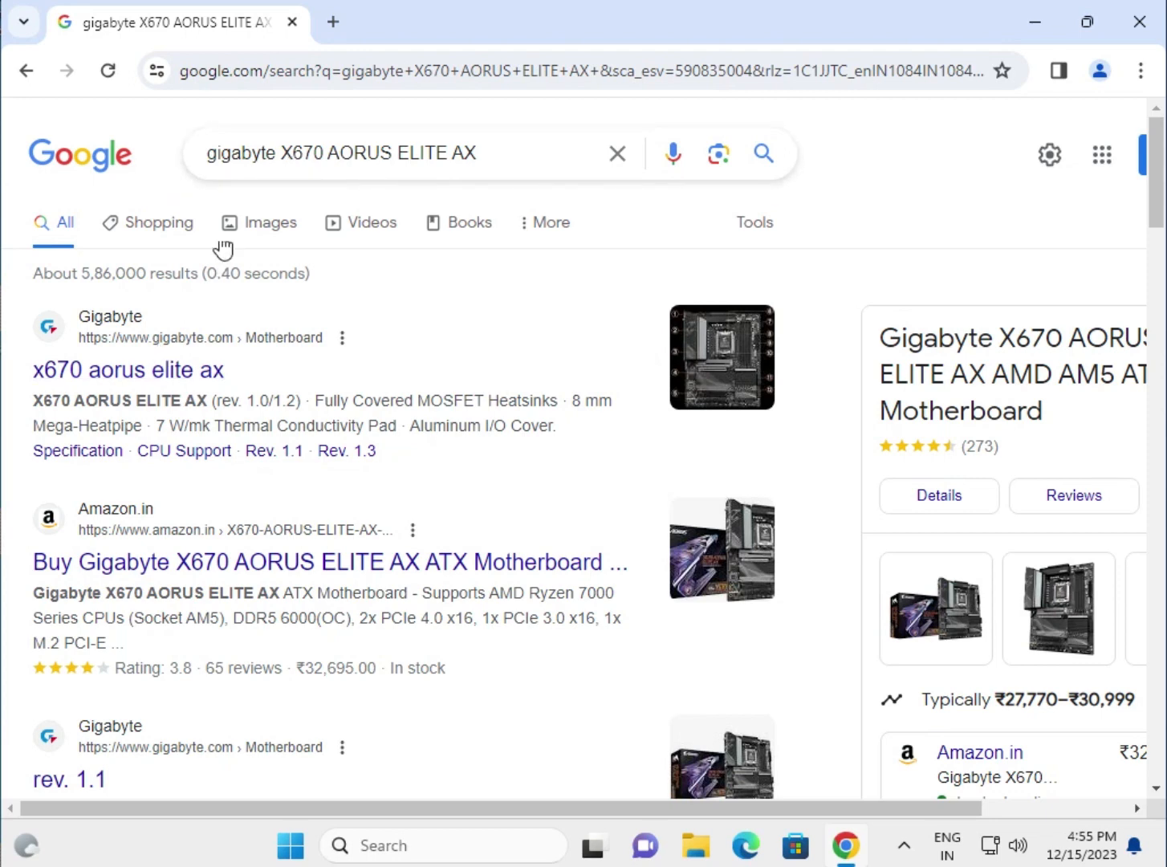
{"action": "mouse_move", "coordinate": [163, 190]}
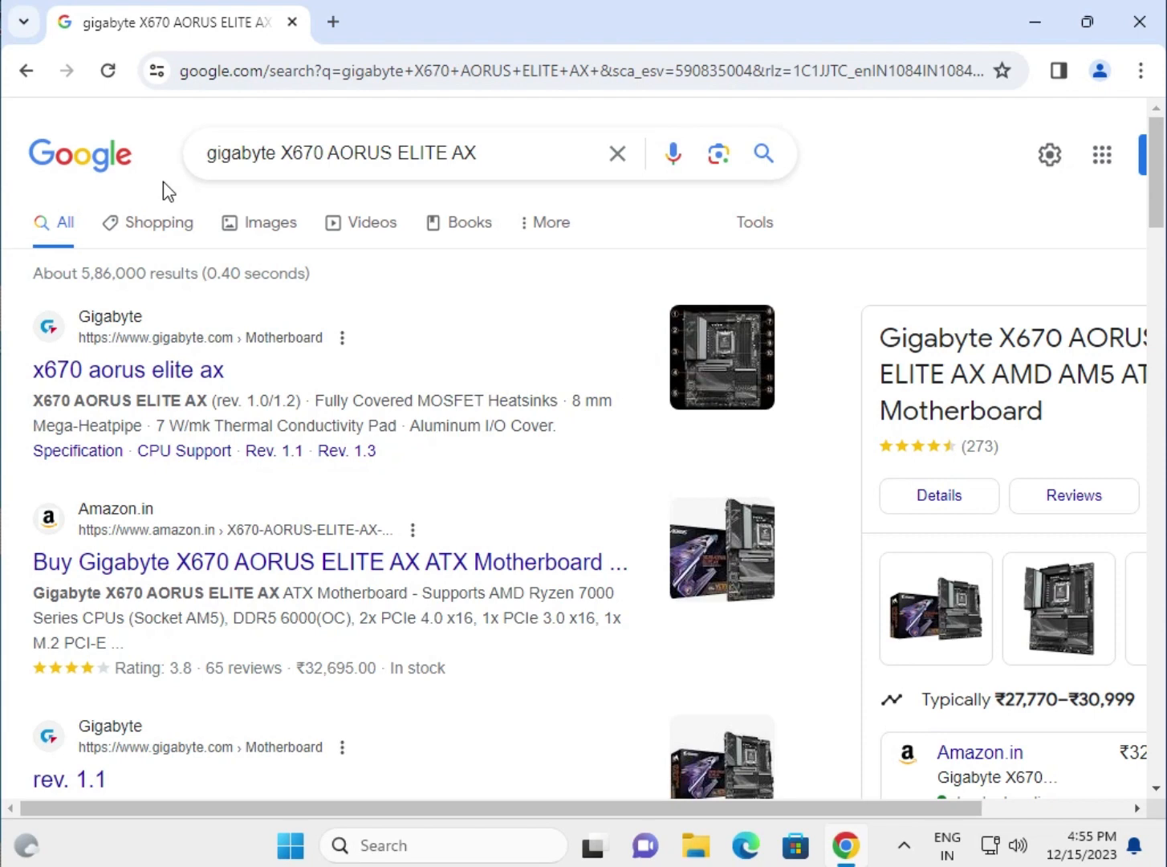
Open the first Gigabyte search result for the X670 AORUS ELITE AX in a new tab
{"action": "right_click", "coordinate": [129, 369]}
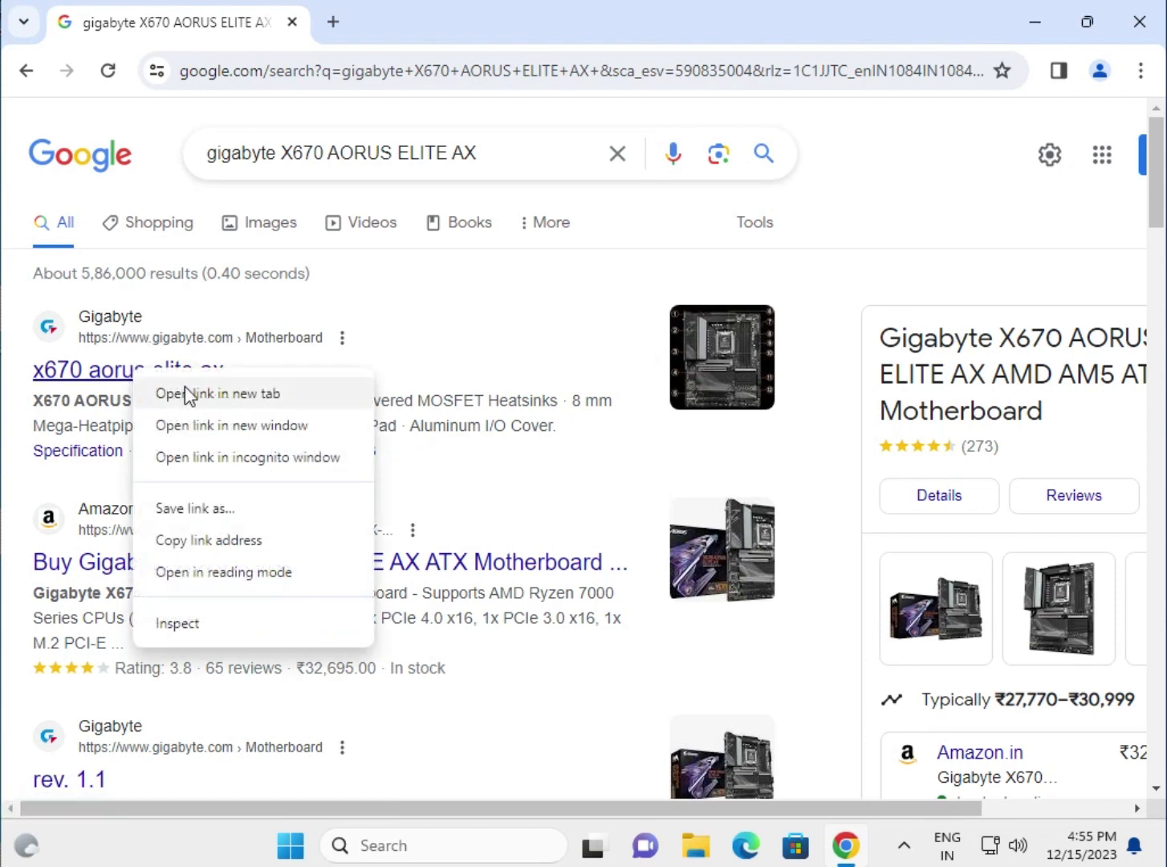
{"action": "left_click", "coordinate": [218, 393]}
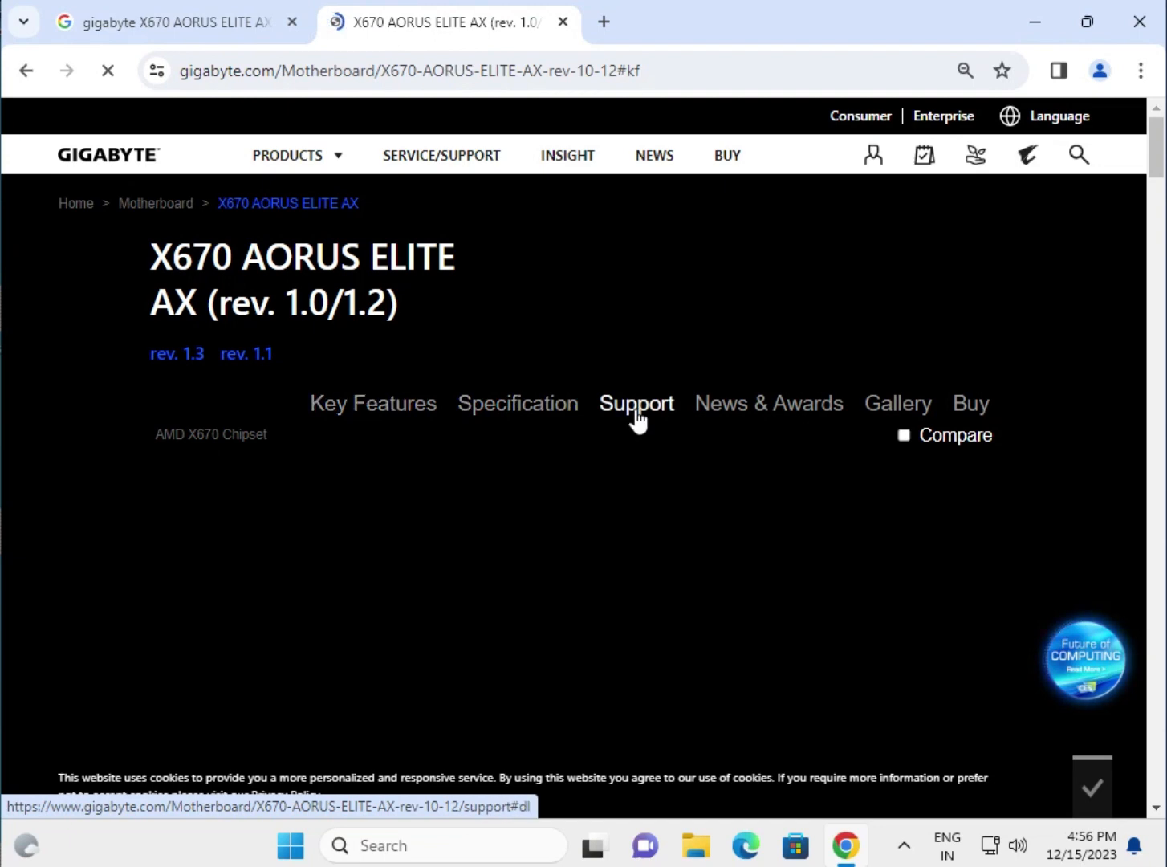
Go to the board's Support downloads and review the Aug 08, 2022 audio driver entry
{"action": "left_click", "coordinate": [635, 403]}
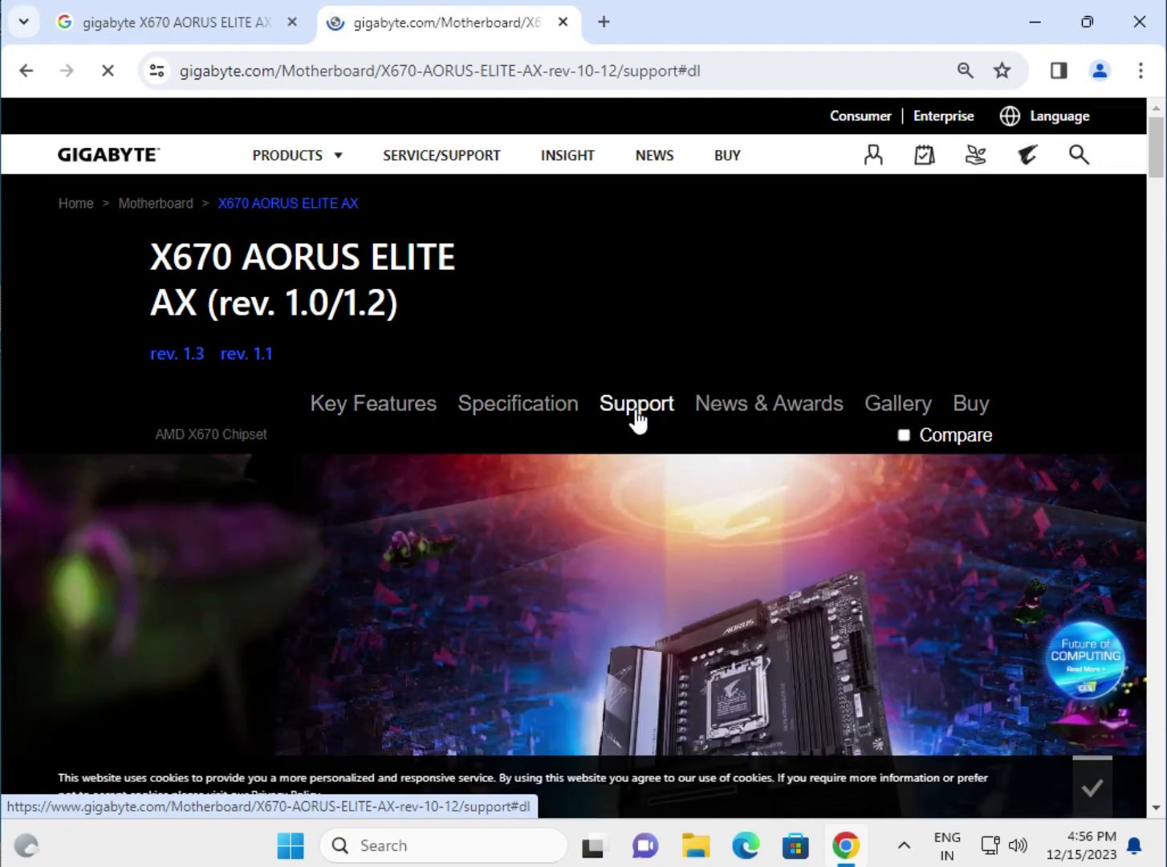
{"action": "left_click", "coordinate": [635, 401]}
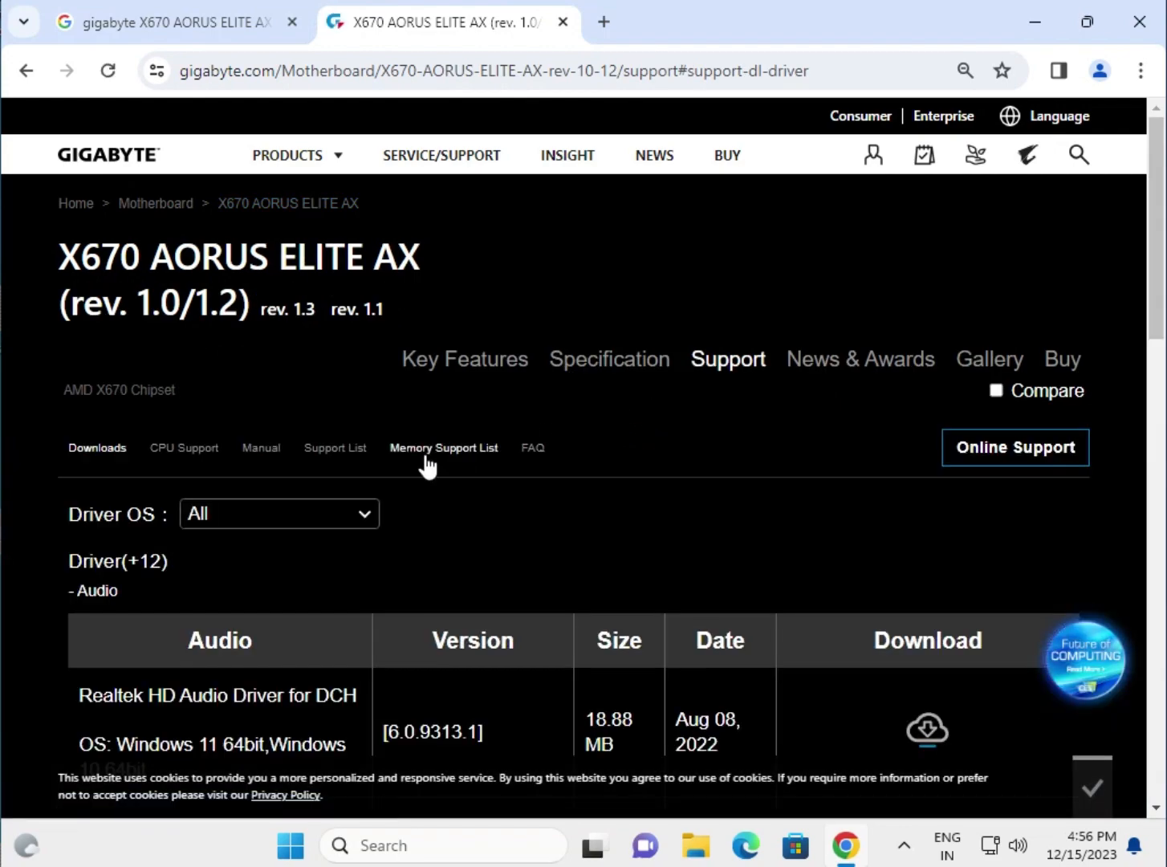
{"action": "left_click", "coordinate": [279, 514]}
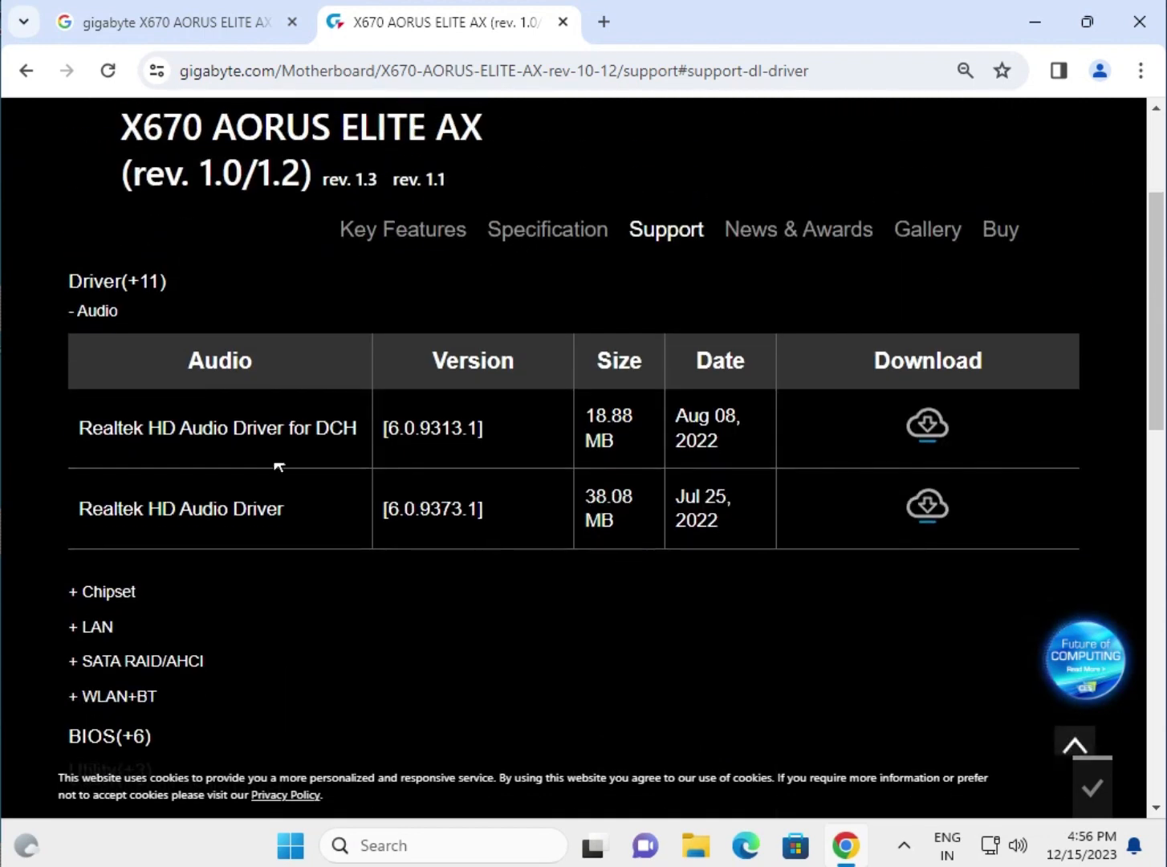
{"action": "mouse_move", "coordinate": [687, 436]}
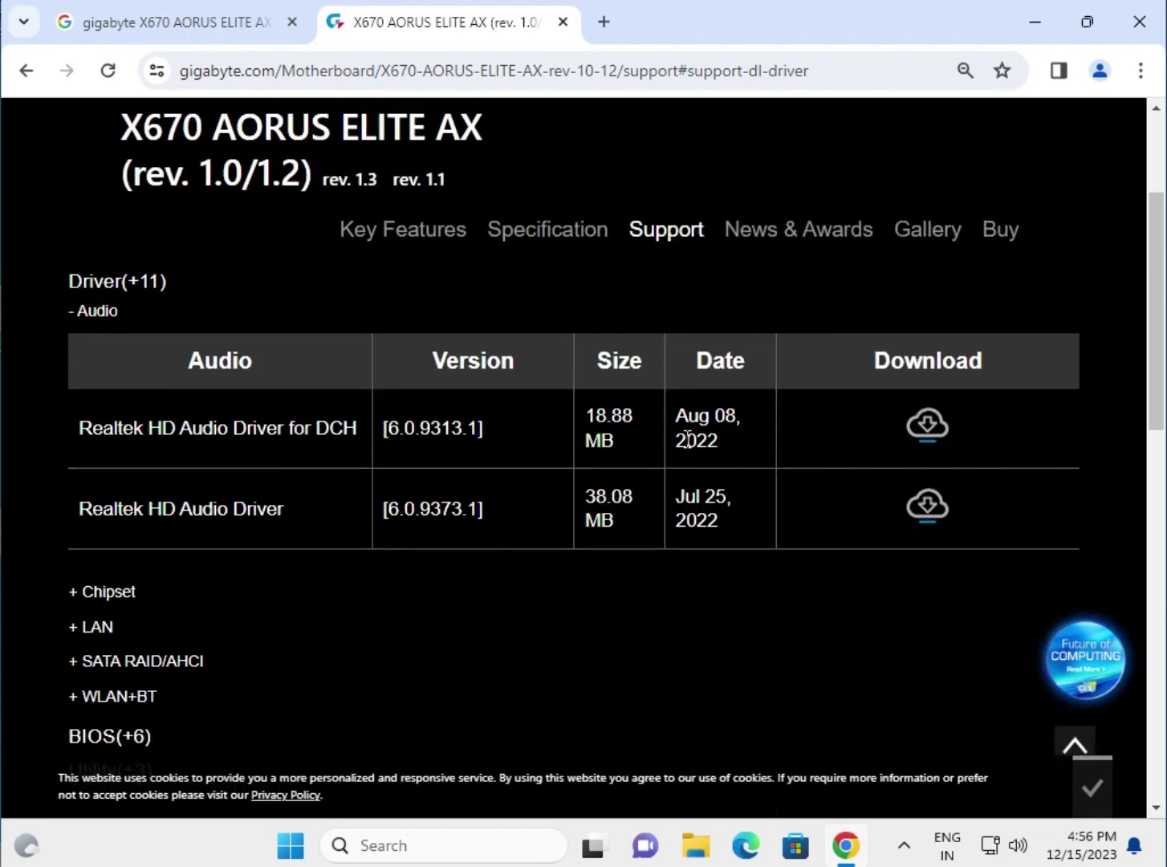
{"action": "double_click", "coordinate": [706, 427]}
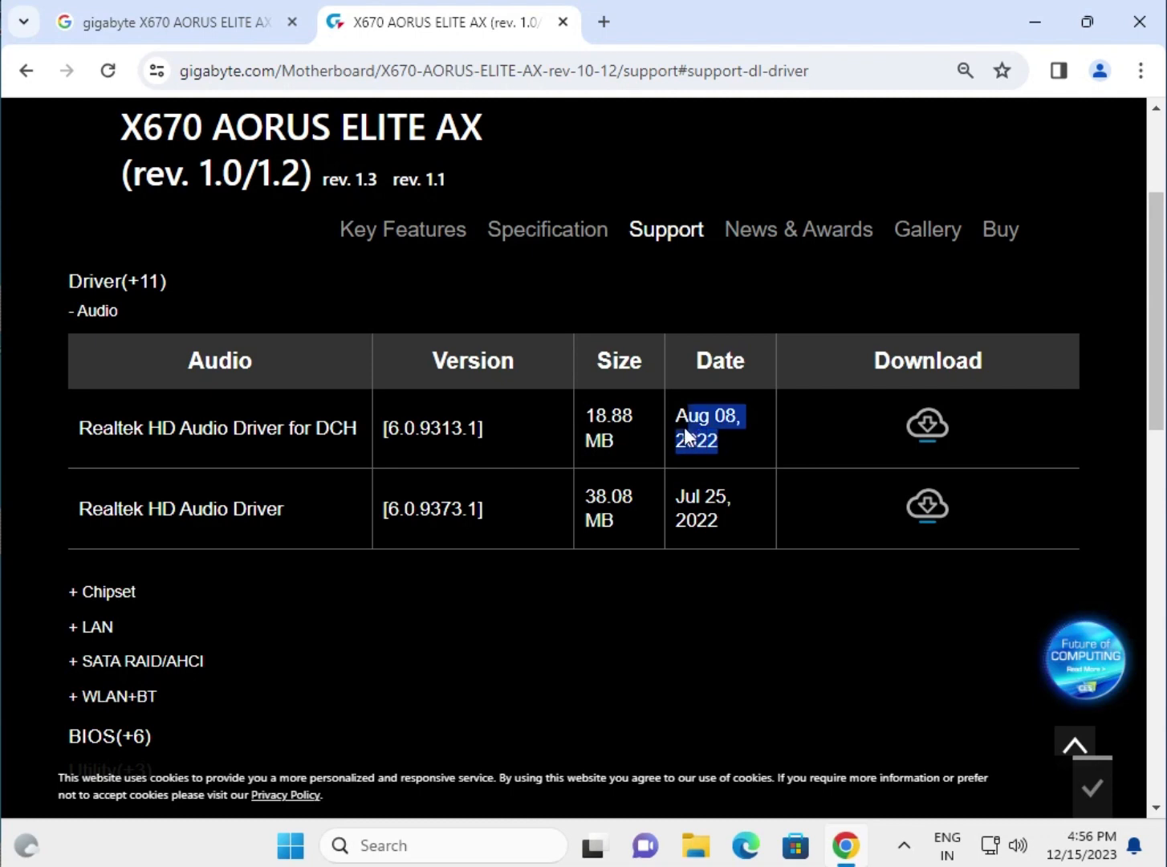
{"action": "mouse_move", "coordinate": [269, 514]}
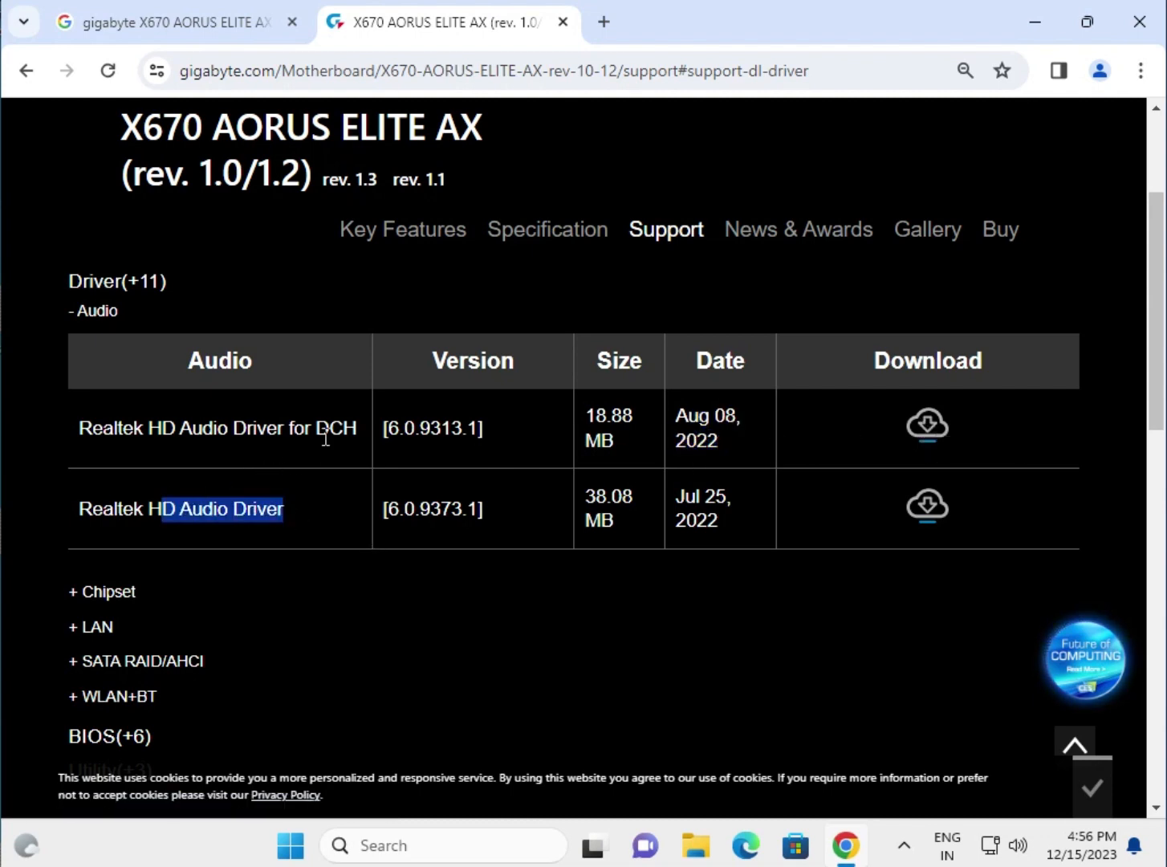
{"action": "mouse_move", "coordinate": [329, 483]}
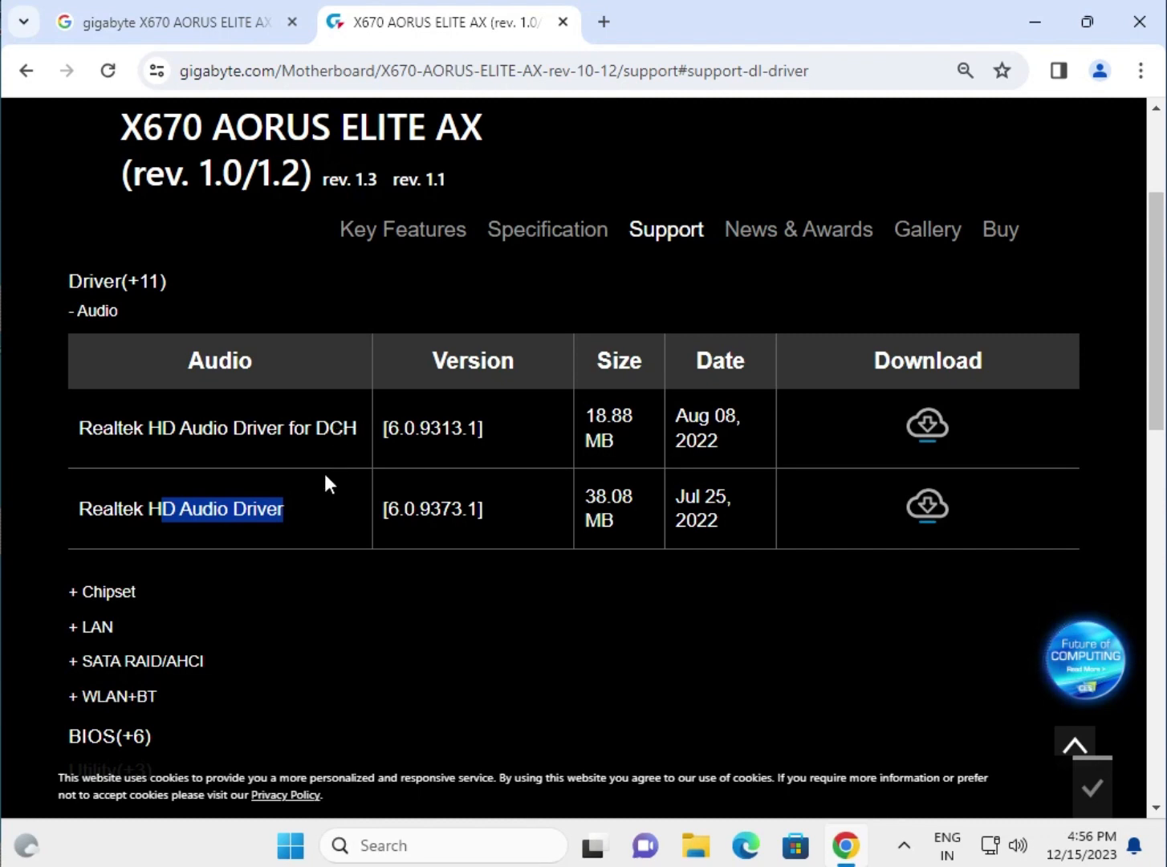
{"action": "mouse_move", "coordinate": [927, 507]}
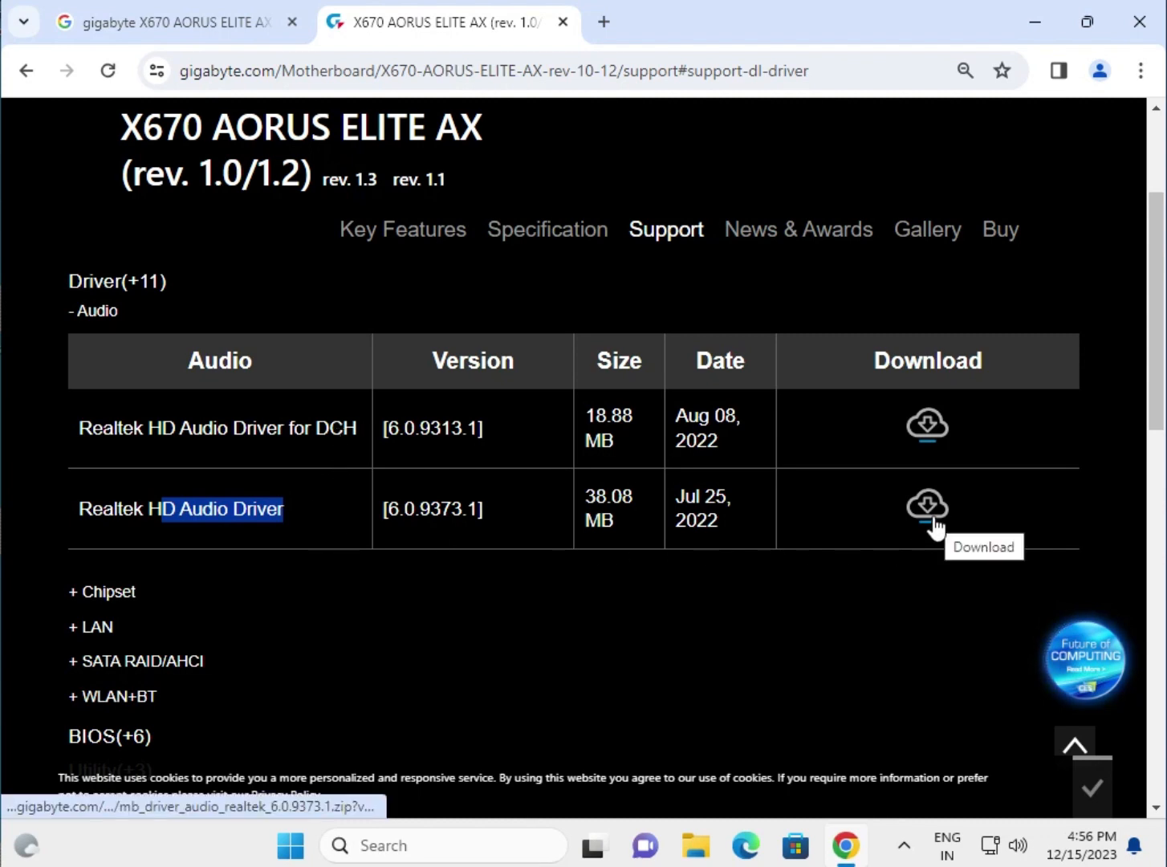
Download the Realtek HD Audio Driver for DCH package
{"action": "left_click", "coordinate": [926, 424]}
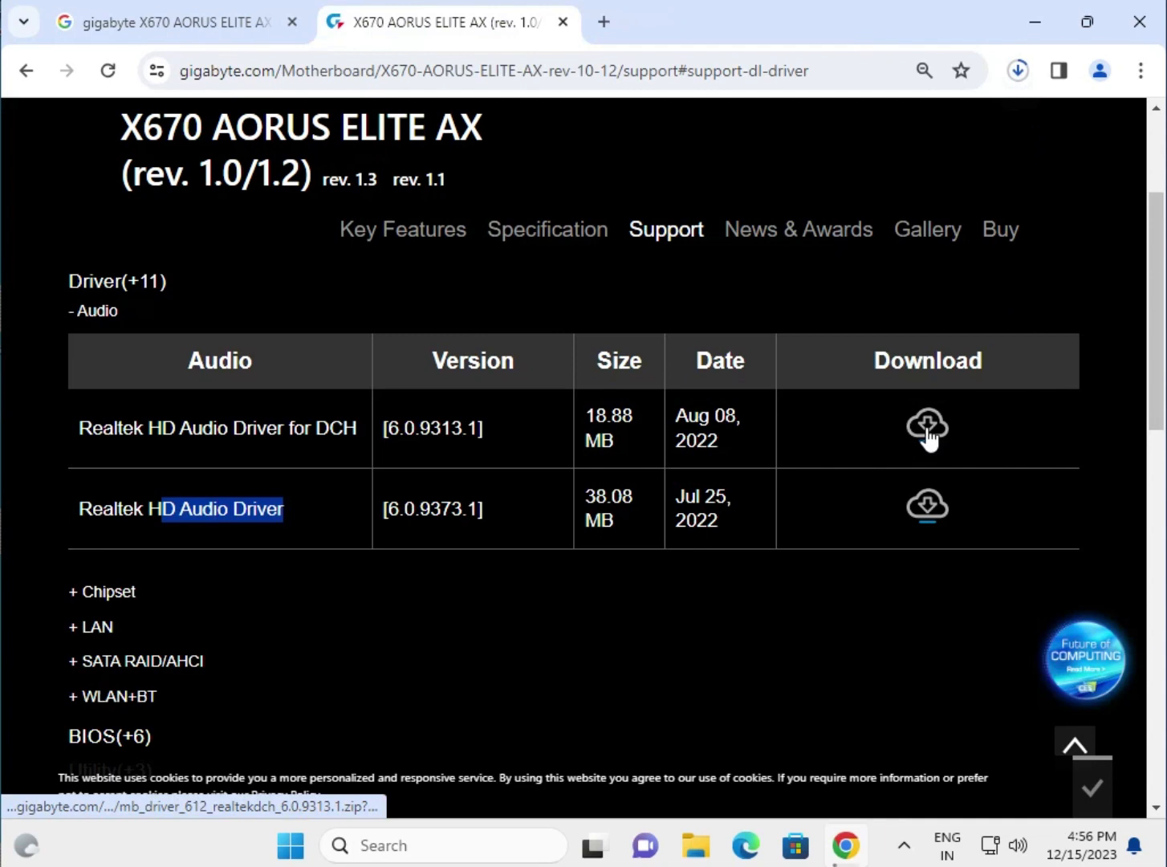
{"action": "left_click", "coordinate": [926, 427]}
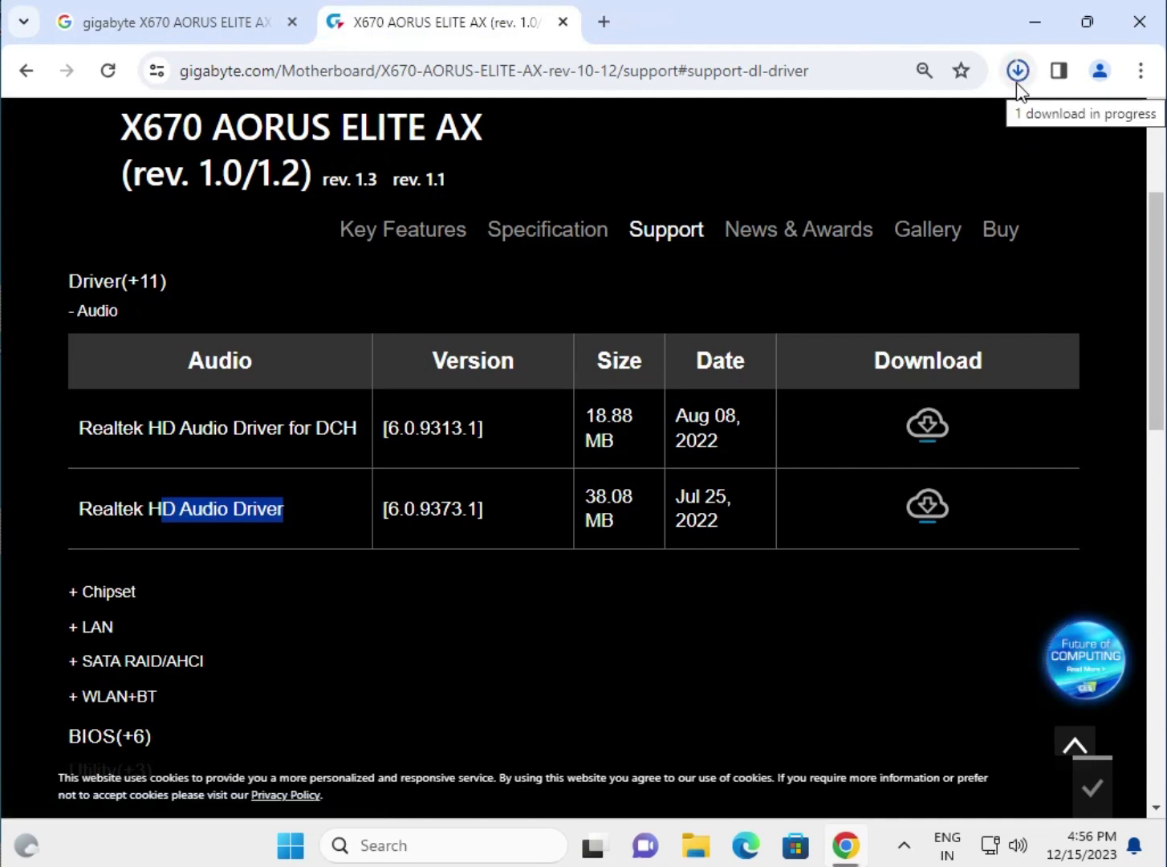
{"action": "mouse_move", "coordinate": [886, 186]}
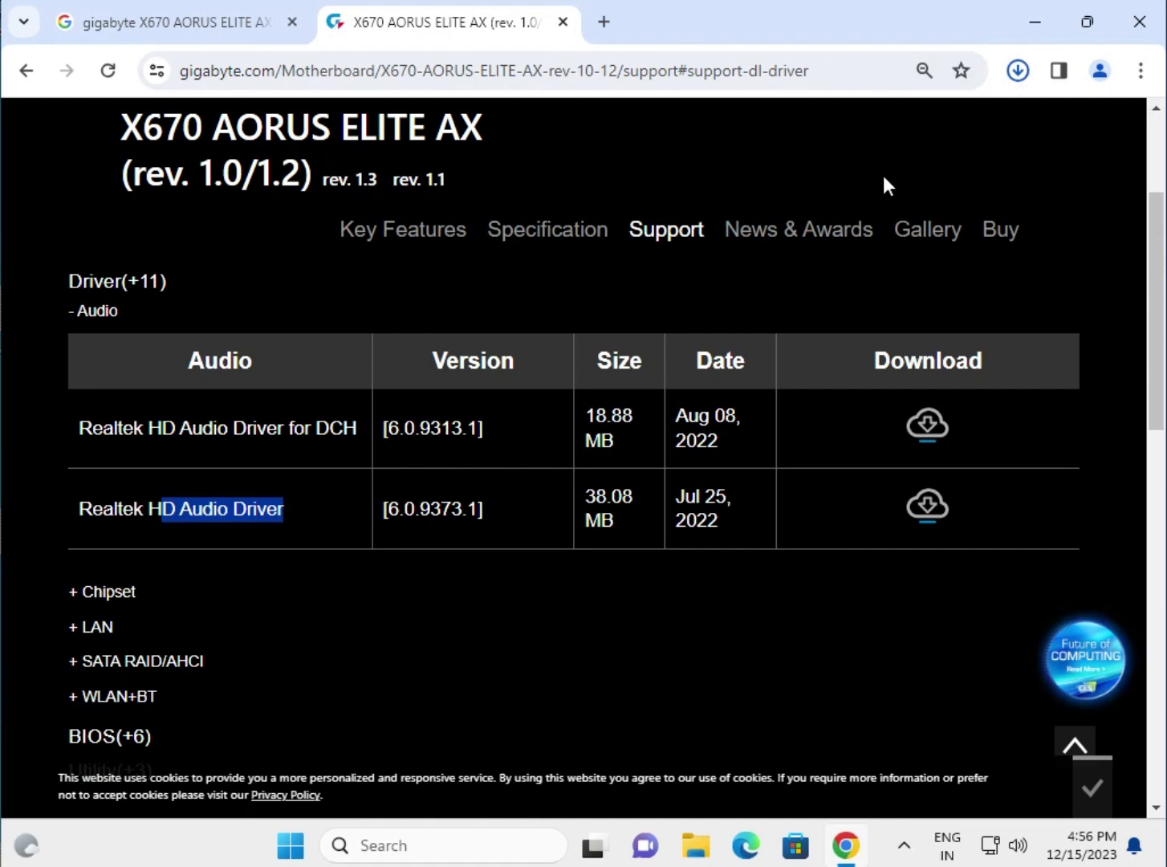
{"action": "mouse_move", "coordinate": [798, 232]}
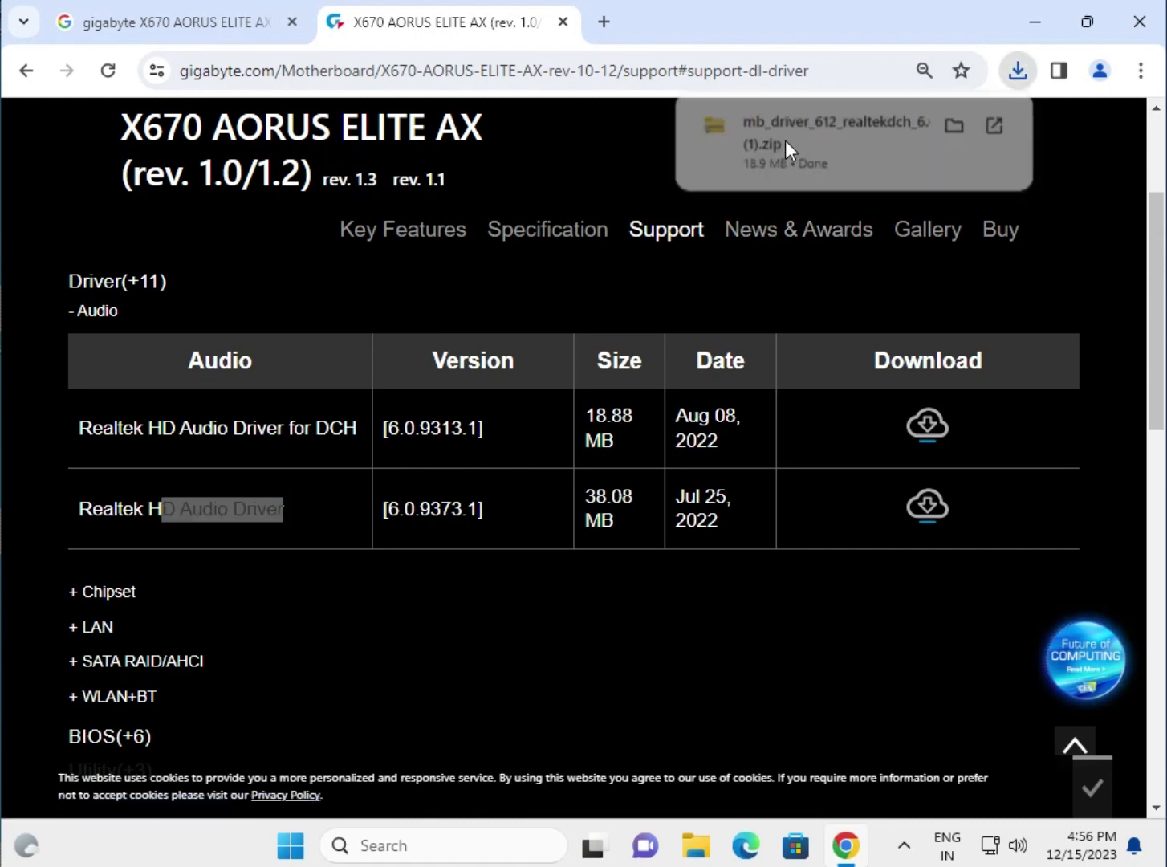
Run the Realtek audio installer from the downloaded package, allow UAC, and expand the LAN list
{"action": "left_click", "coordinate": [834, 143]}
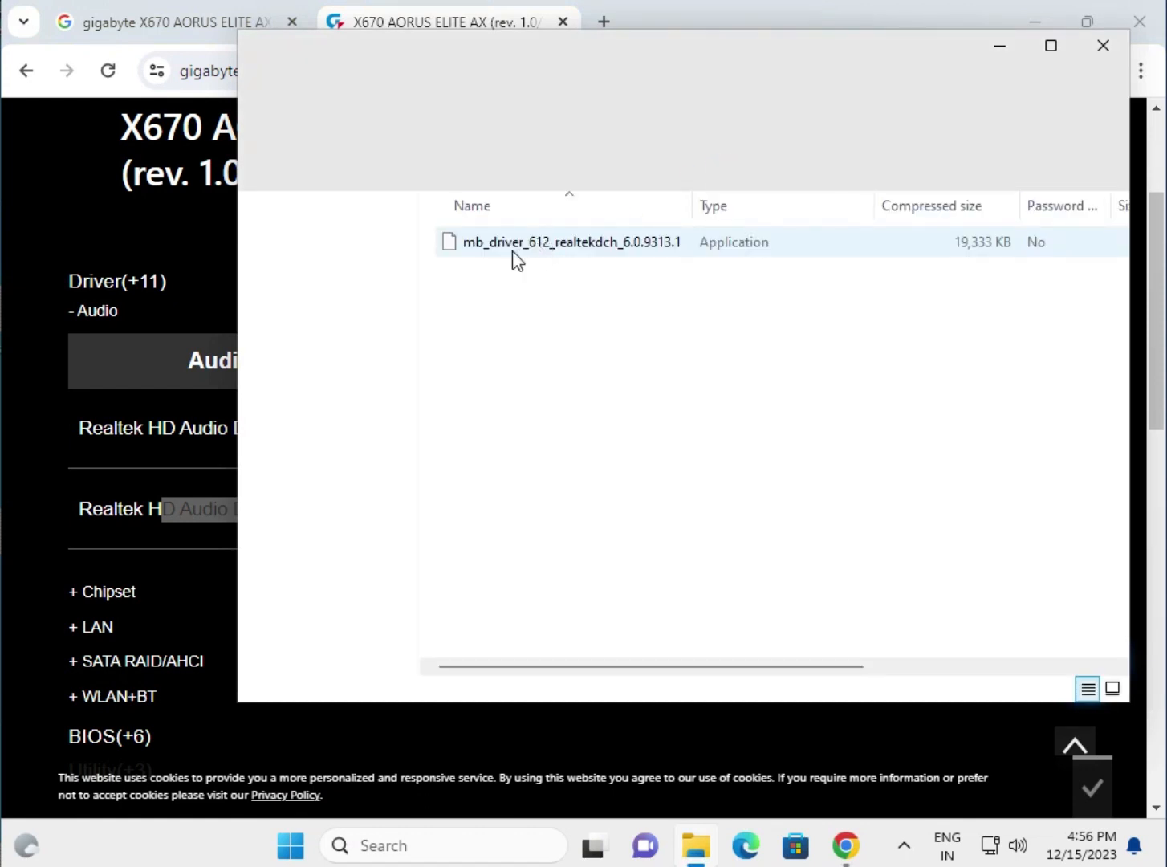
{"action": "left_click", "coordinate": [570, 243]}
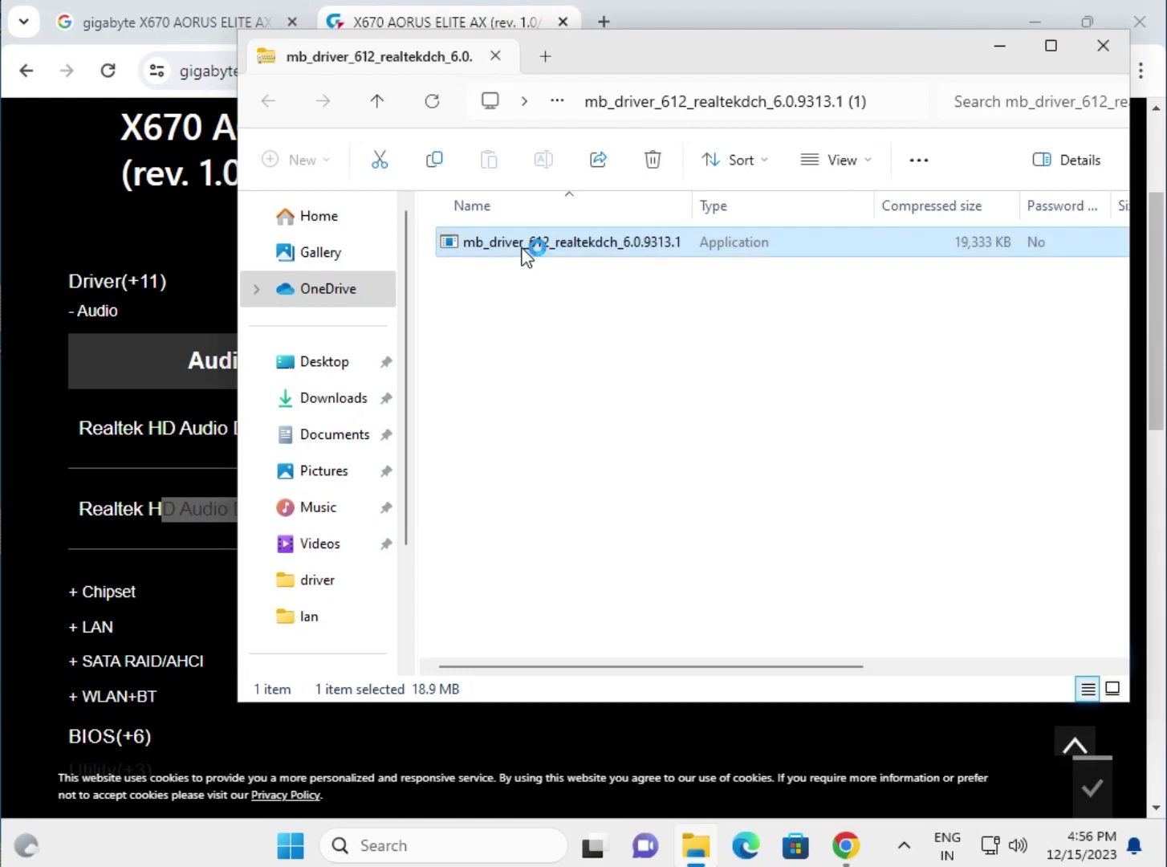
{"action": "double_click", "coordinate": [570, 243]}
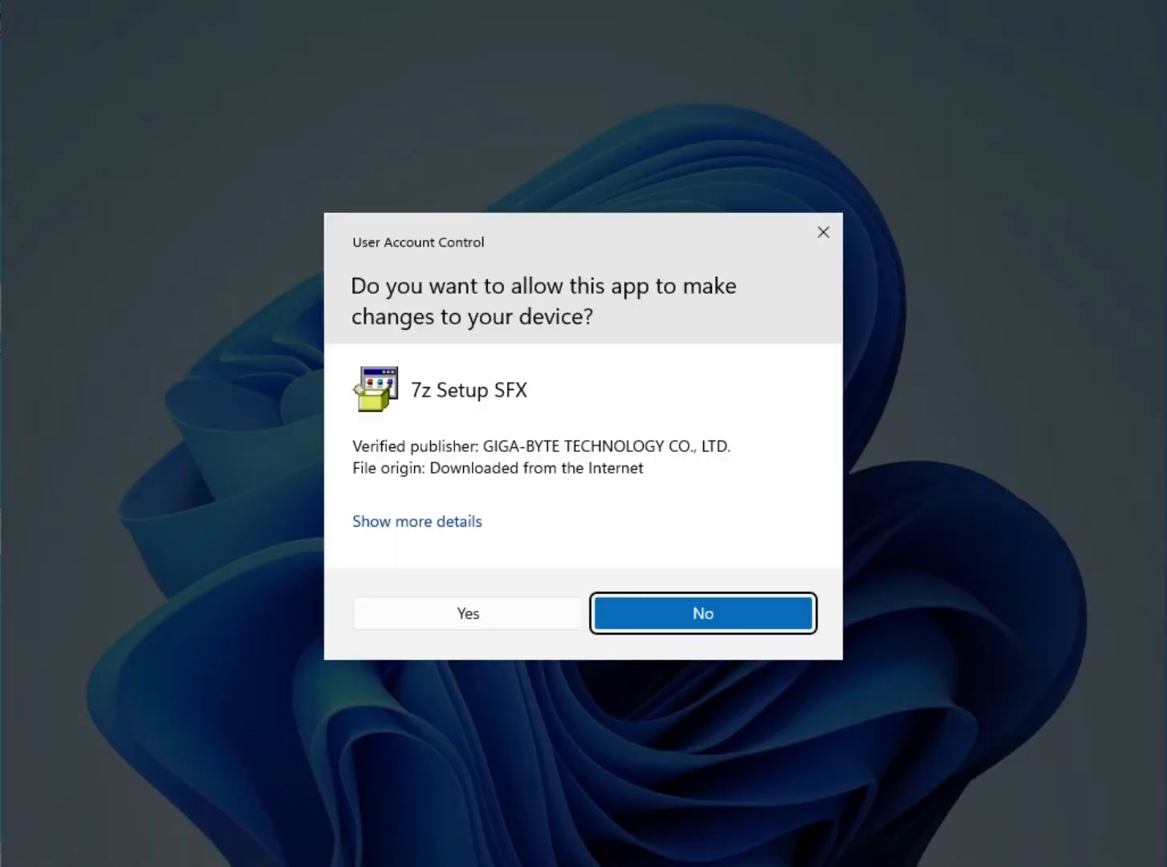
{"action": "left_click", "coordinate": [469, 613]}
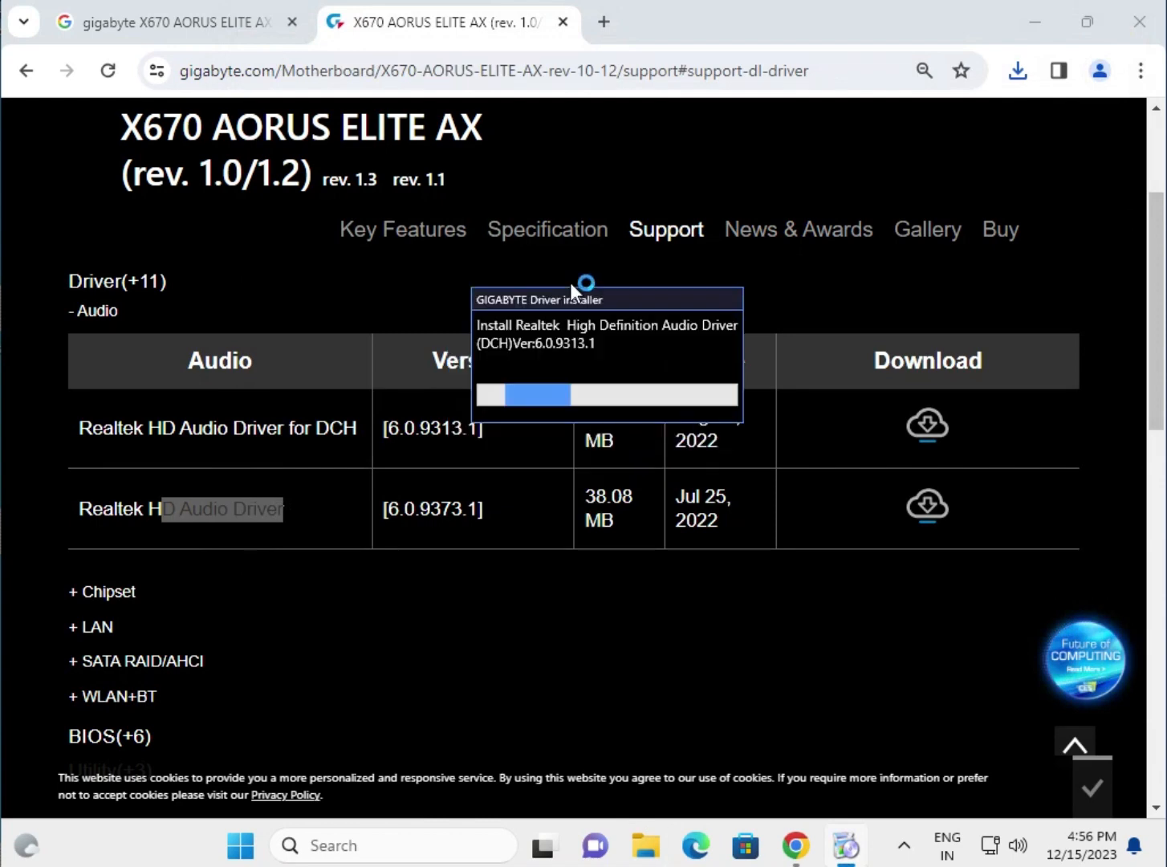
{"action": "left_click", "coordinate": [96, 626]}
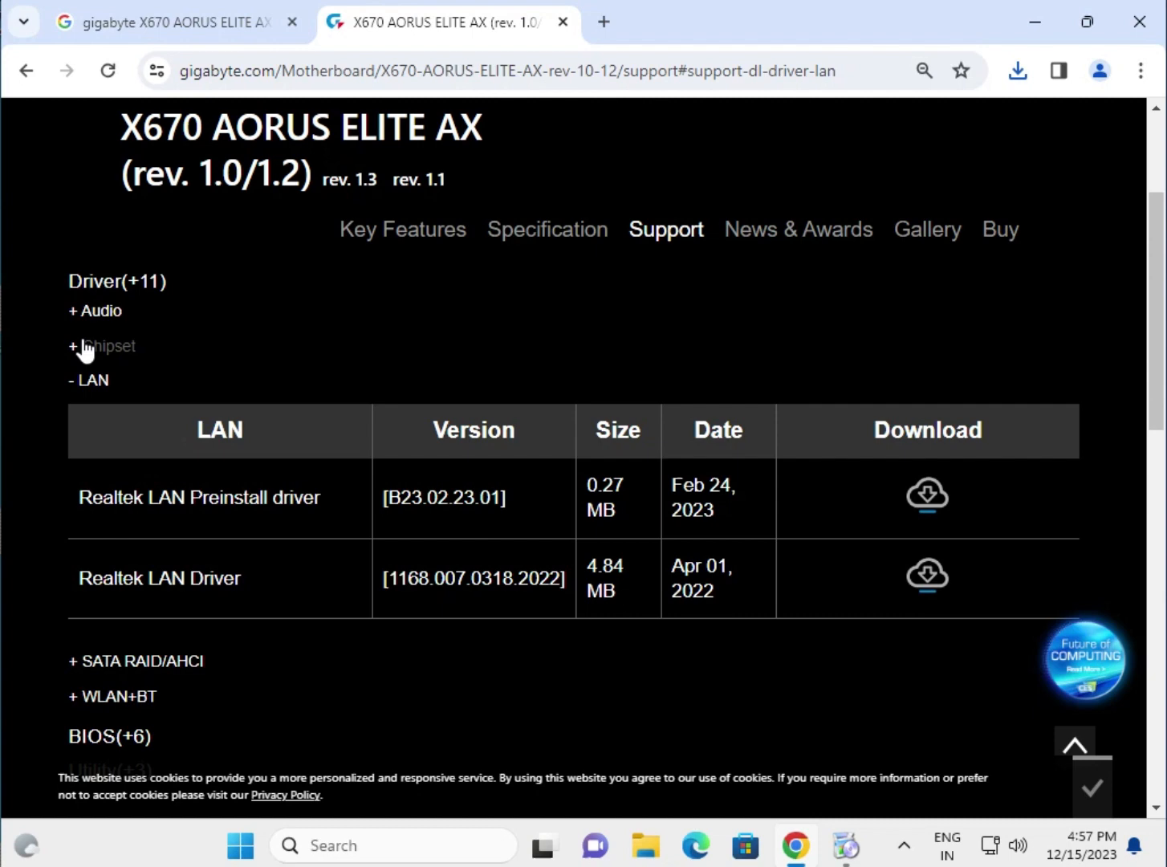
Download the AMD Chipset Driver 5.03.24.2328 from the Chipset section and open its package
{"action": "left_click", "coordinate": [94, 347]}
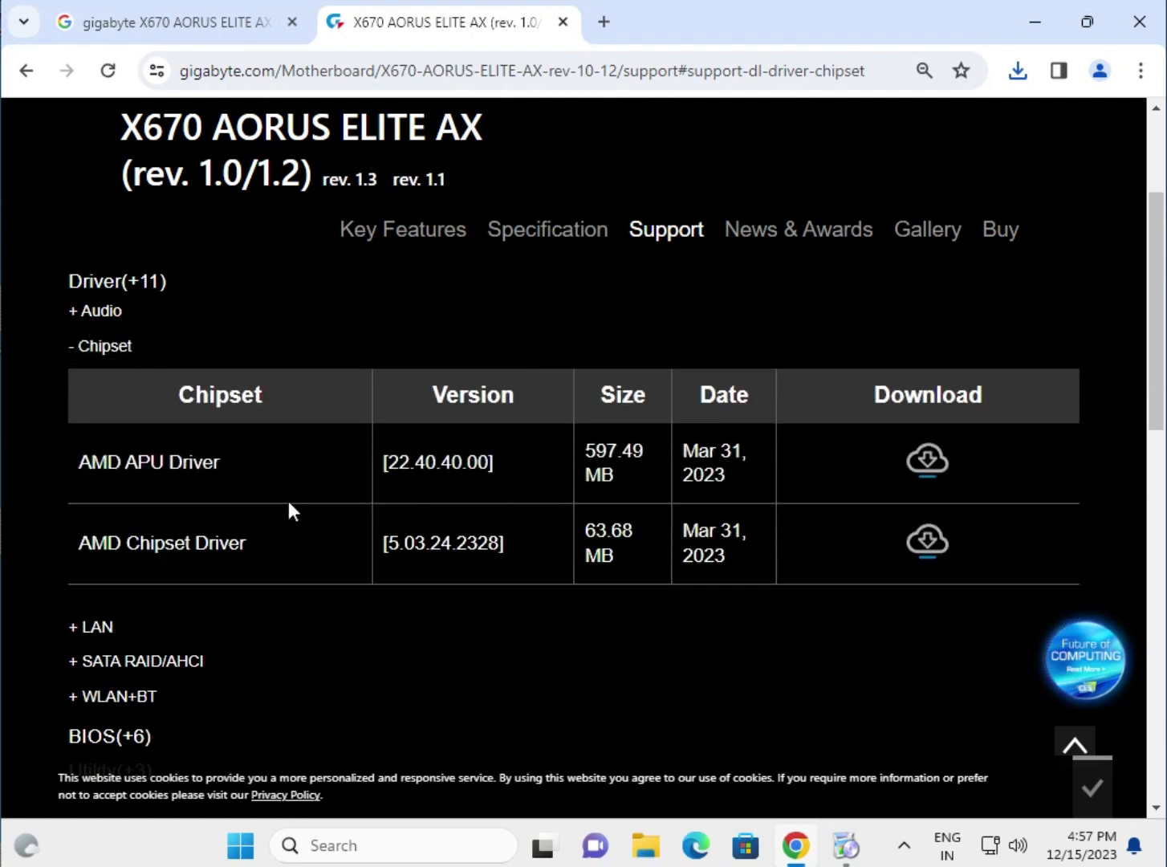
{"action": "double_click", "coordinate": [161, 542]}
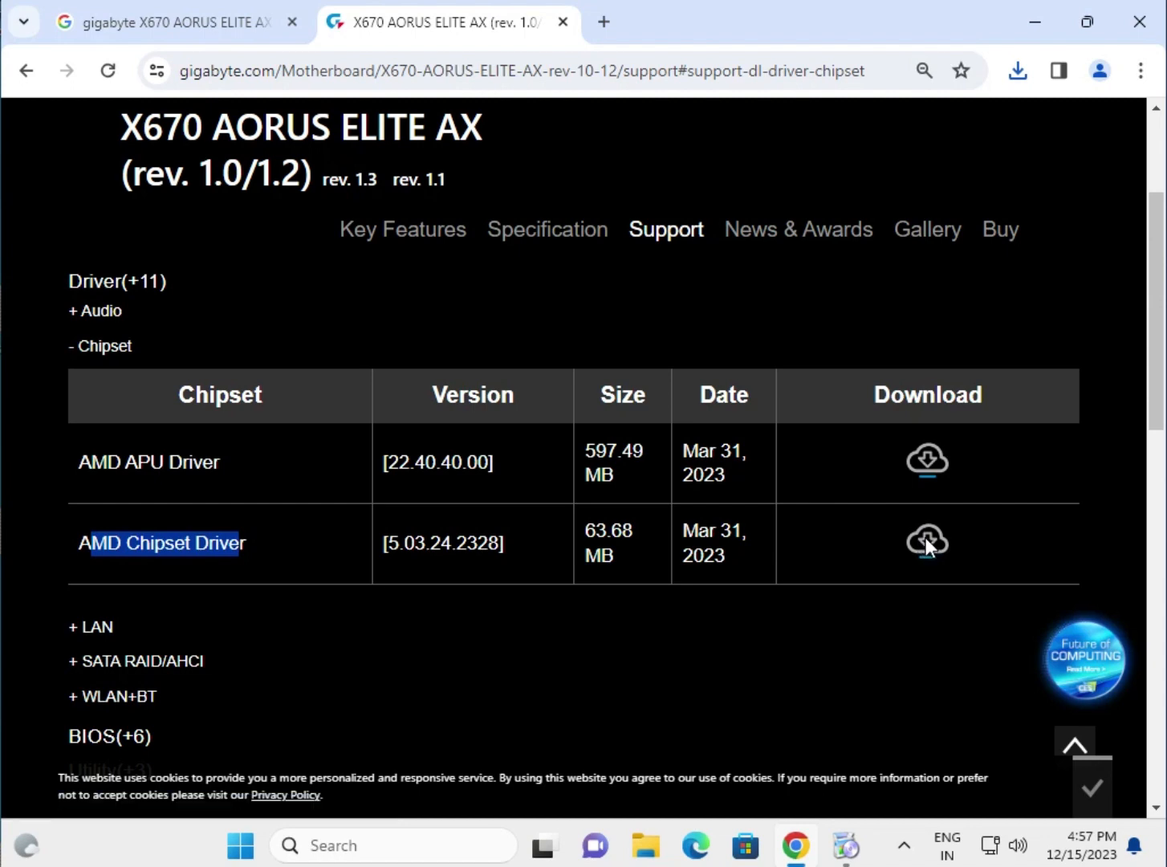
{"action": "left_click", "coordinate": [928, 542]}
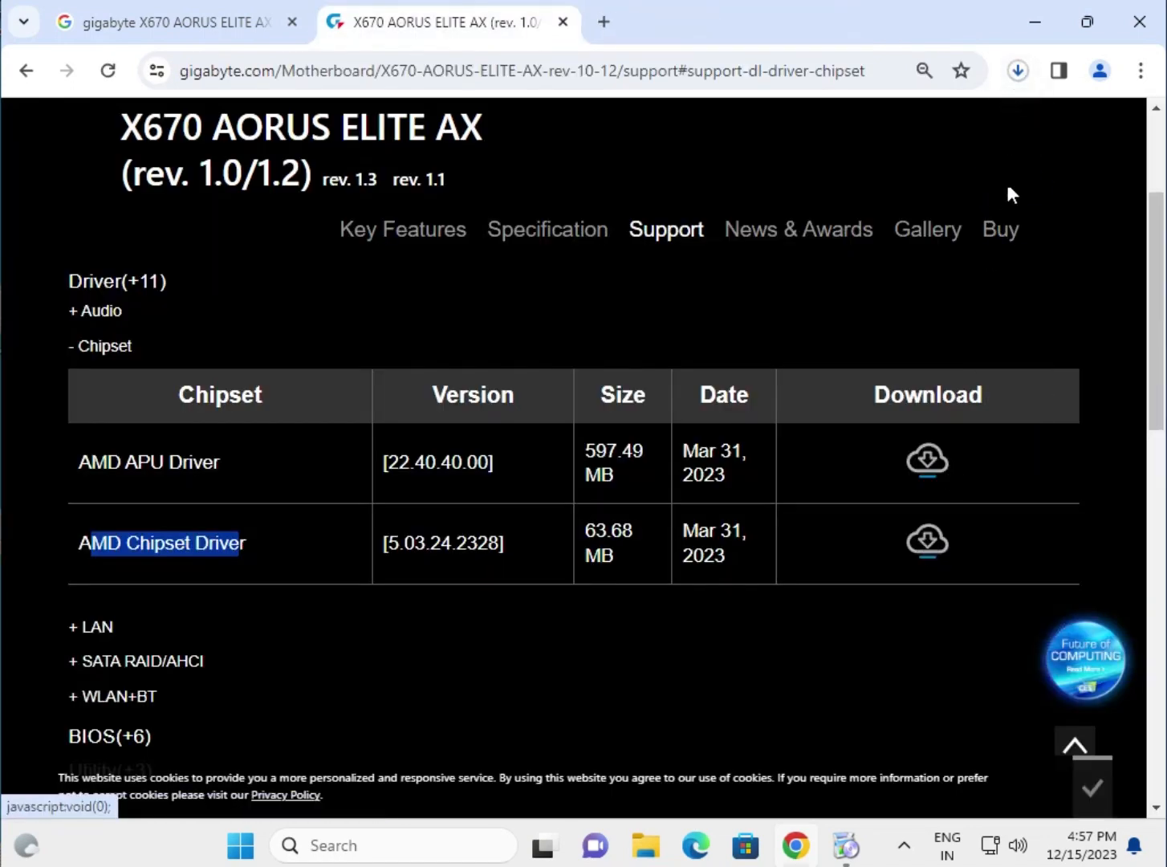
{"action": "mouse_move", "coordinate": [1019, 105]}
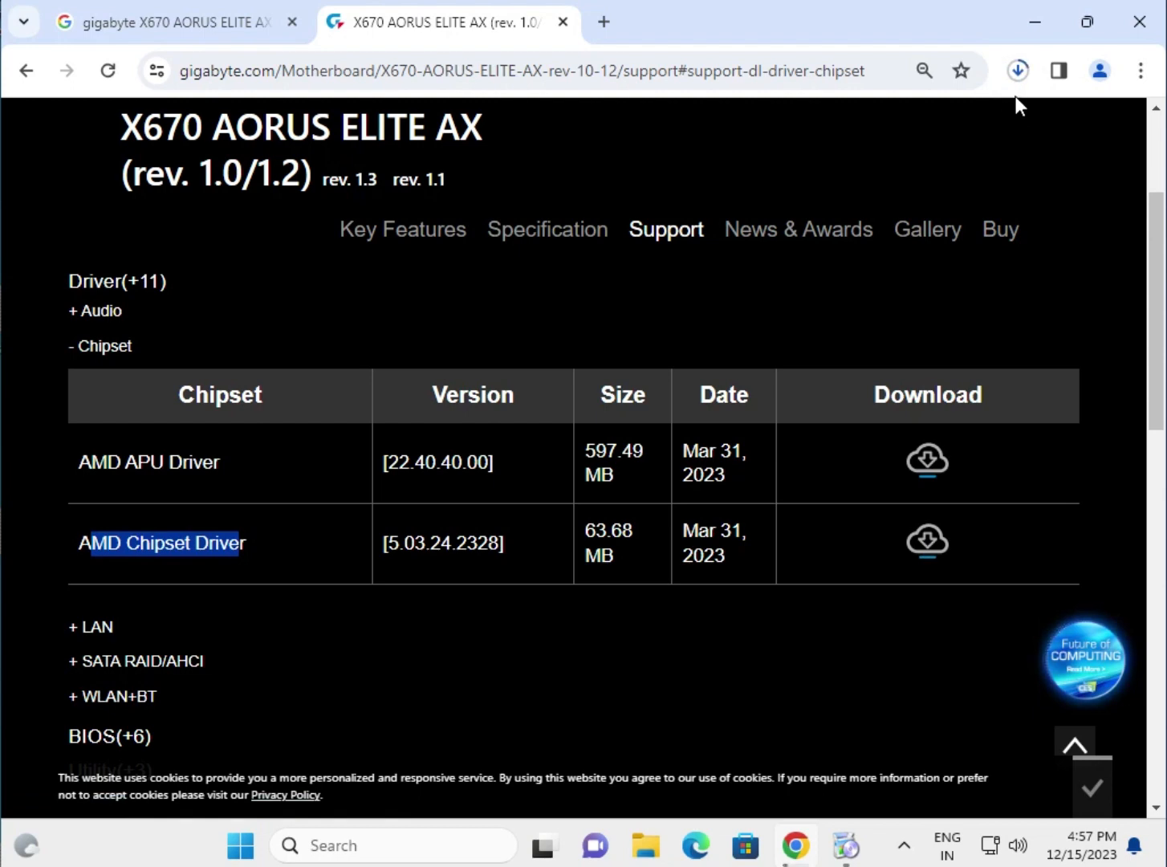
{"action": "mouse_move", "coordinate": [954, 804]}
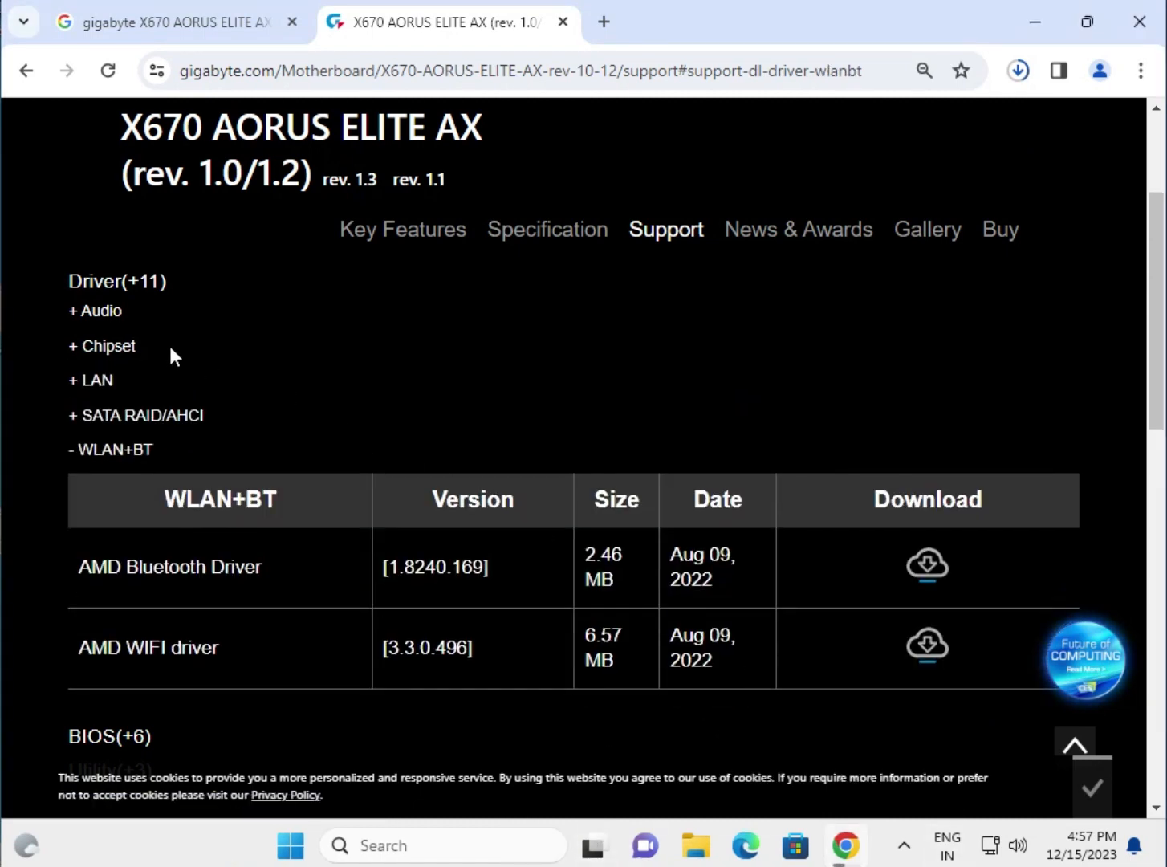
{"action": "left_click", "coordinate": [101, 347]}
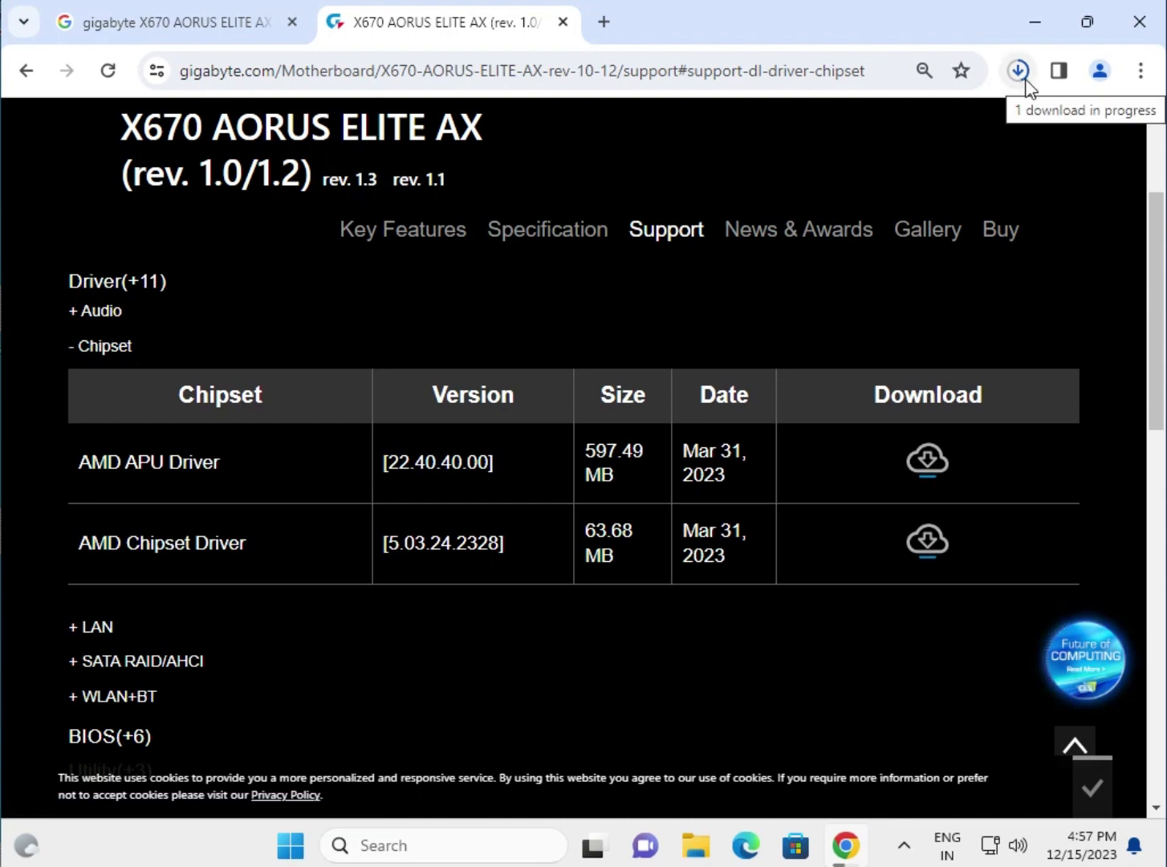
{"action": "mouse_move", "coordinate": [64, 361]}
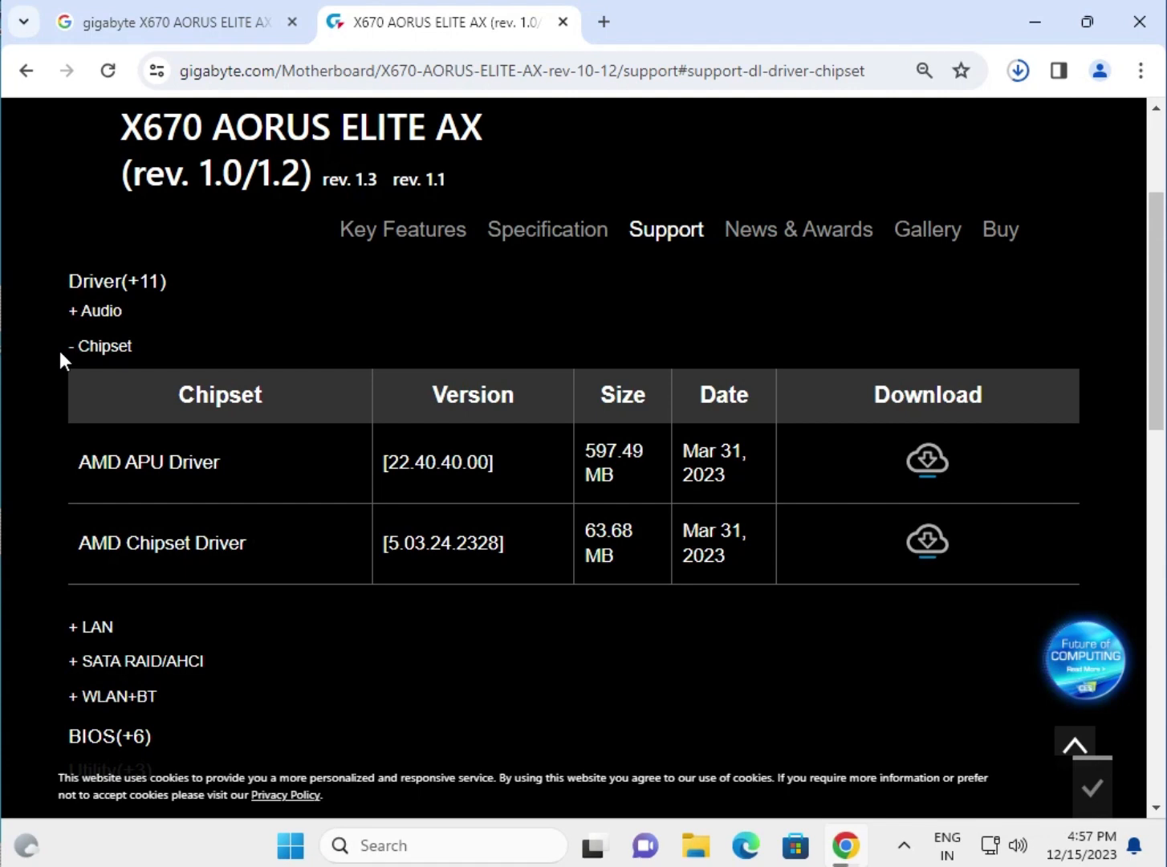
{"action": "left_click", "coordinate": [926, 540]}
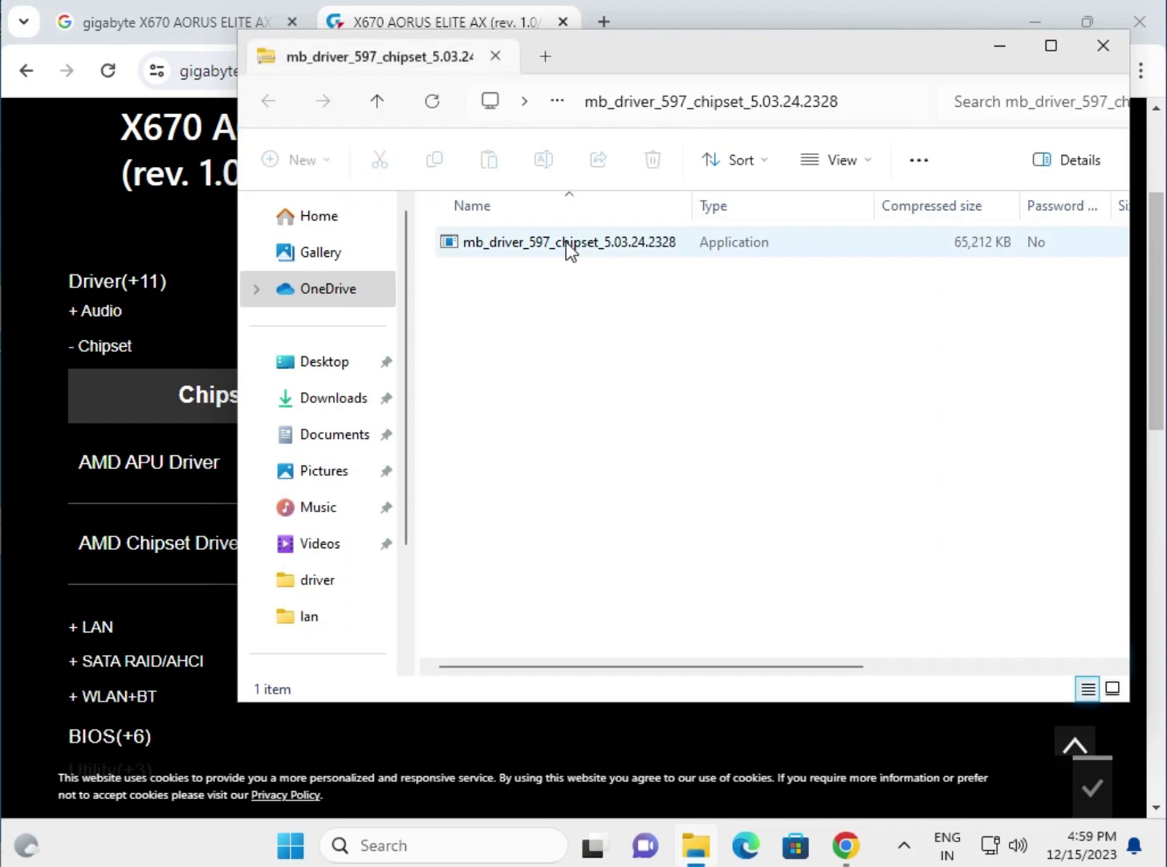
Run the AMD chipset driver installer from the archive and allow it to make changes
{"action": "left_click", "coordinate": [568, 242]}
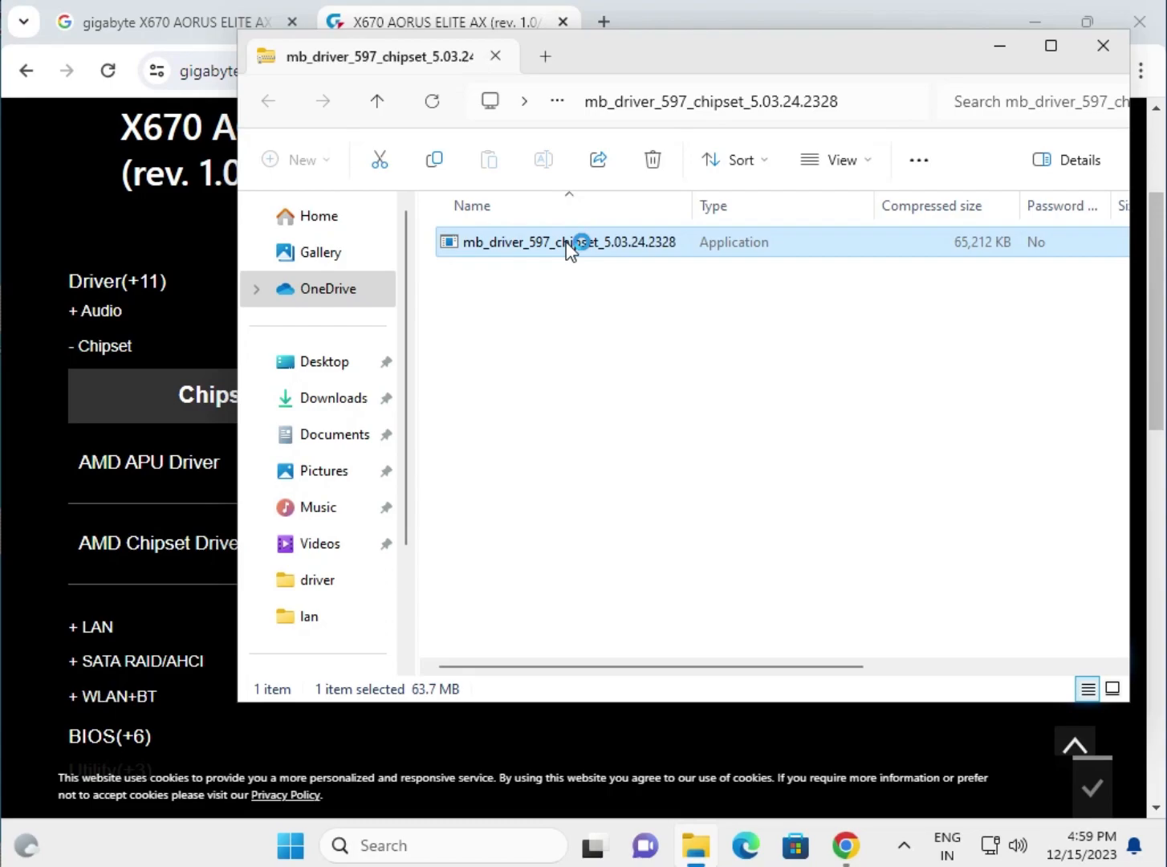
{"action": "double_click", "coordinate": [567, 242]}
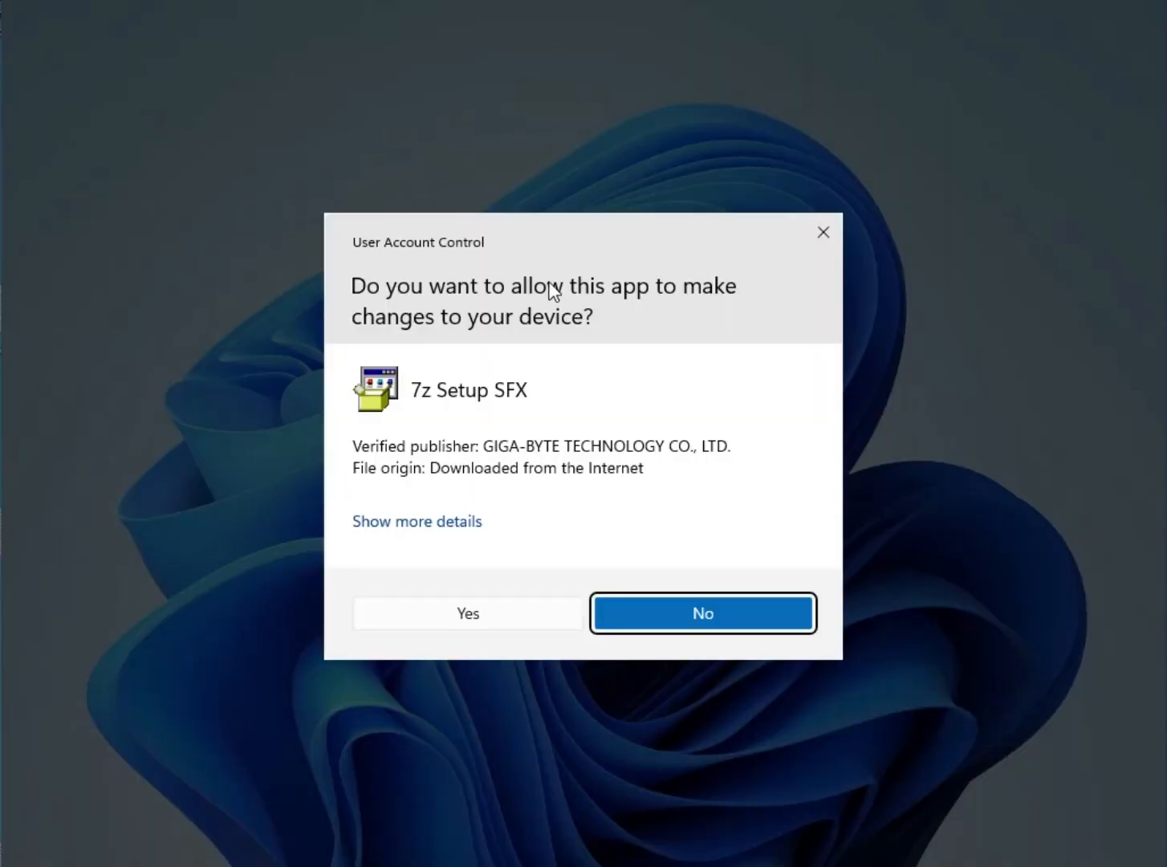
{"action": "left_click", "coordinate": [467, 613]}
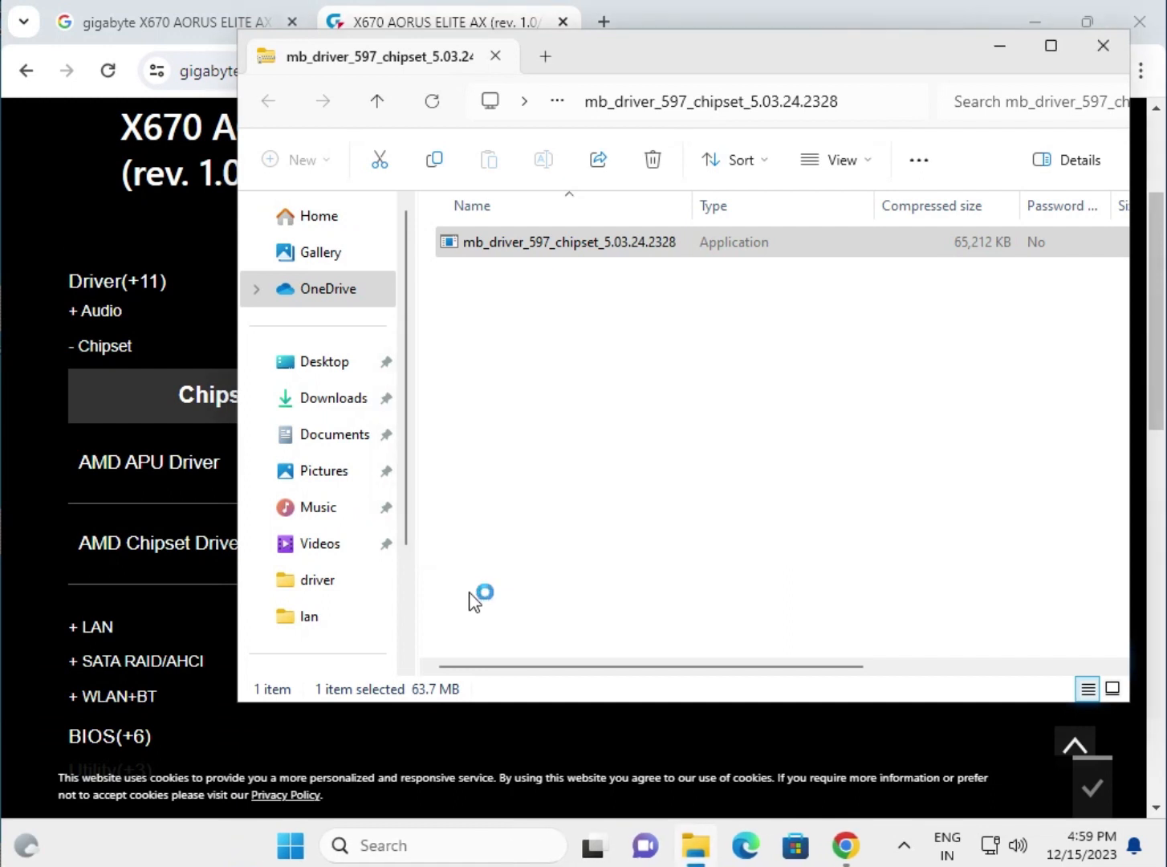
{"action": "double_click", "coordinate": [568, 242]}
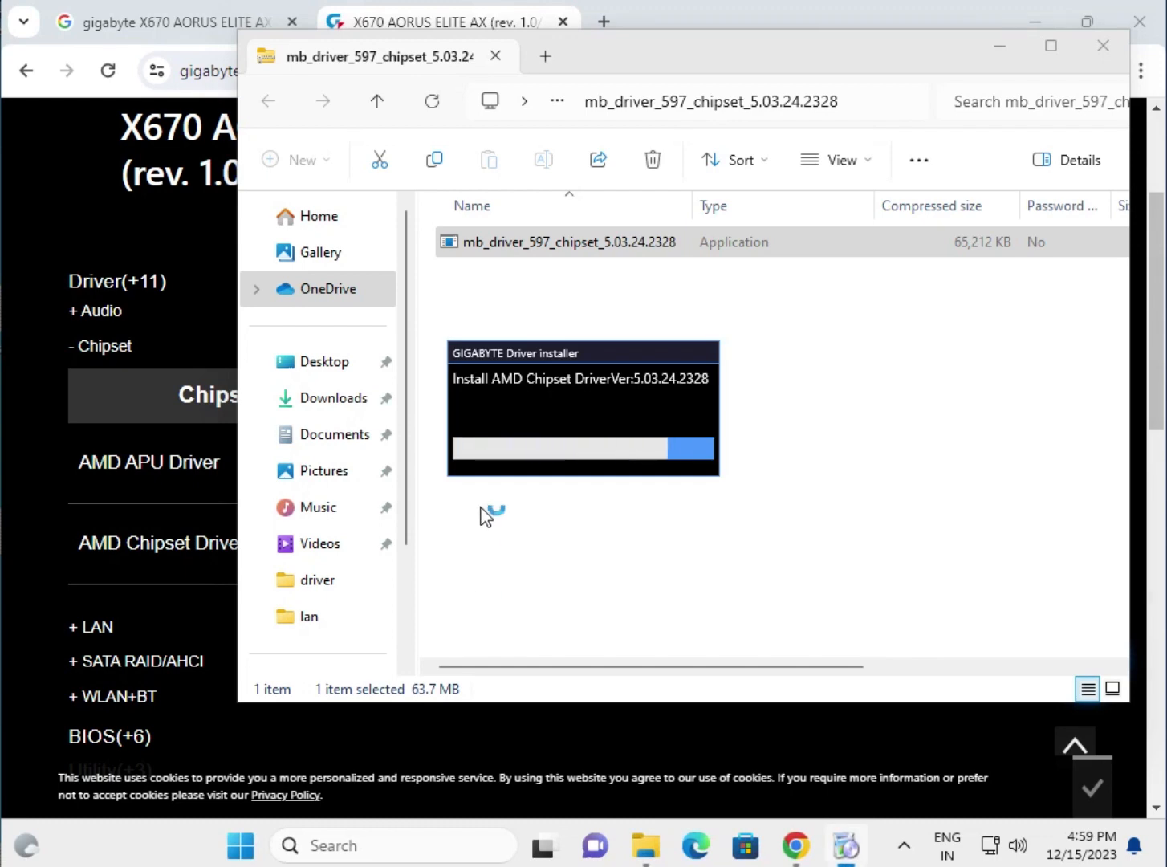
{"action": "mouse_move", "coordinate": [729, 742]}
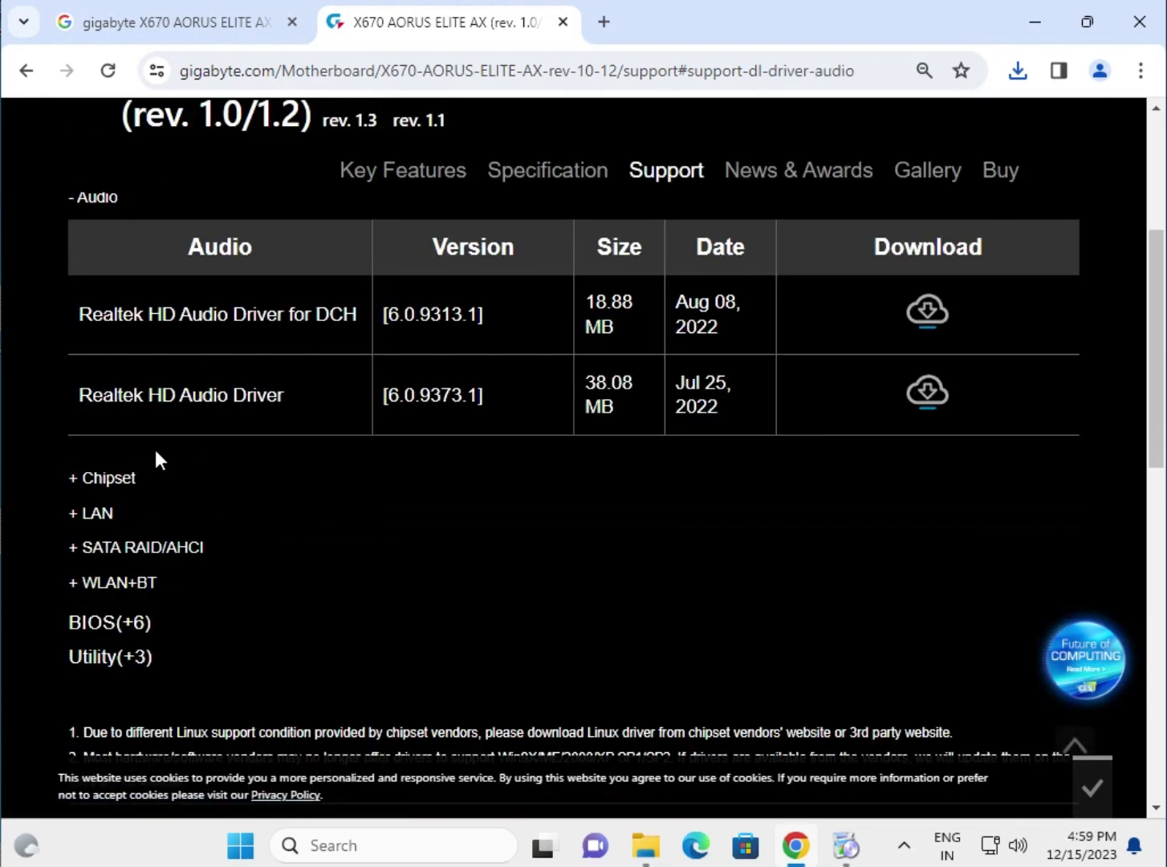
Download the Realtek LAN Driver 1168.007.0318.2022 and open its archive
{"action": "left_click", "coordinate": [89, 513]}
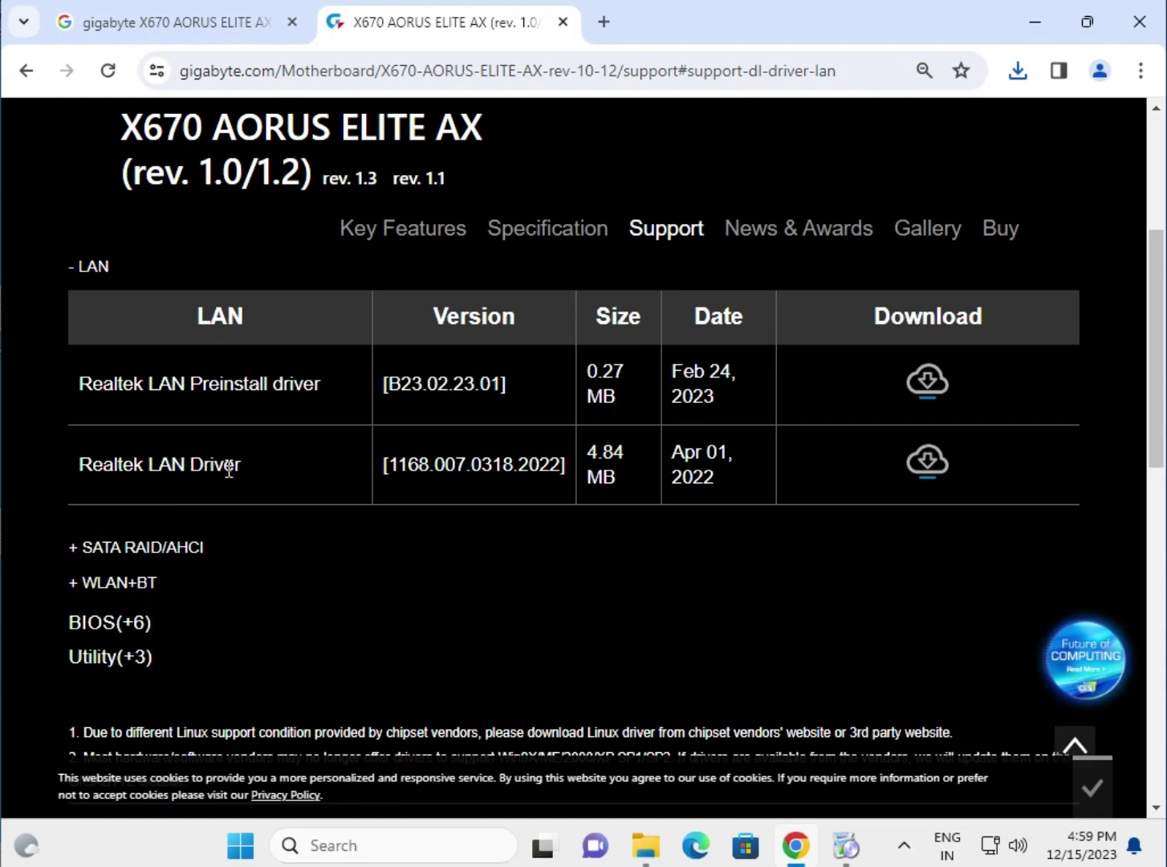
{"action": "double_click", "coordinate": [192, 466]}
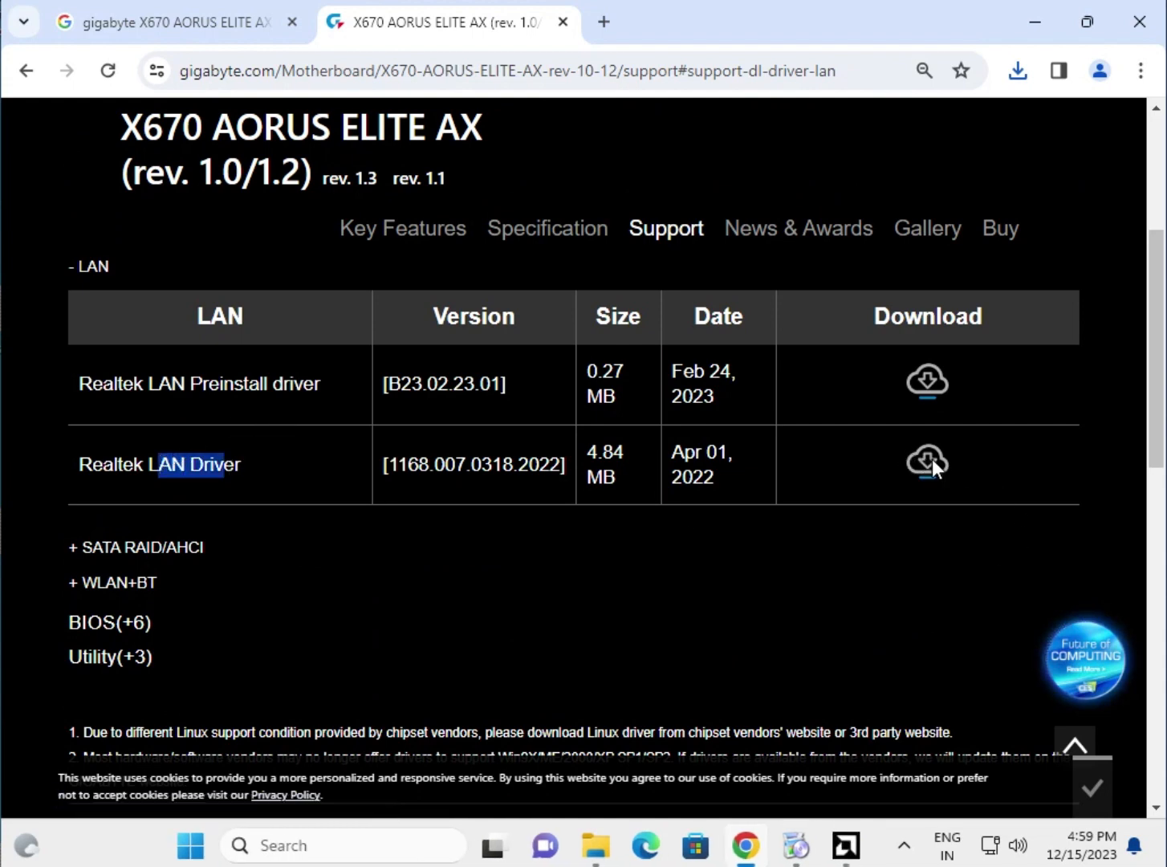
{"action": "left_click", "coordinate": [926, 463]}
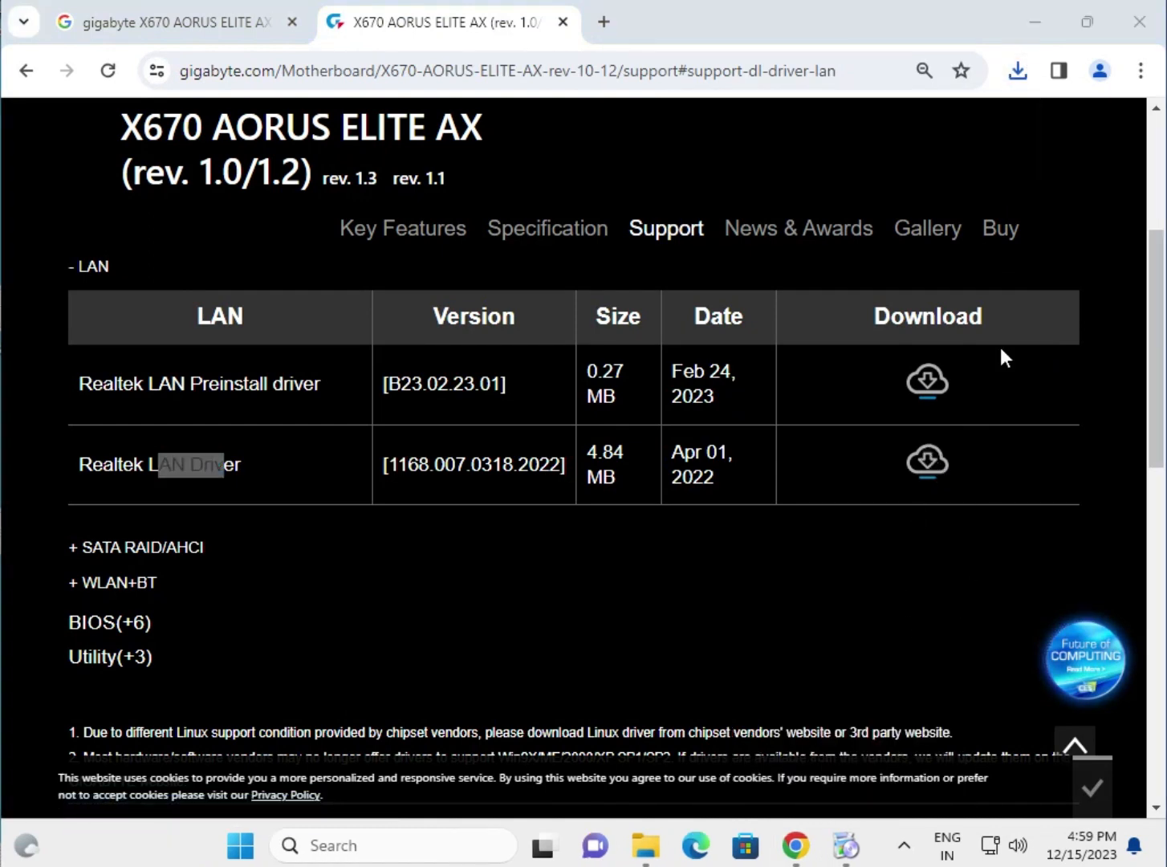
{"action": "left_click", "coordinate": [1017, 70]}
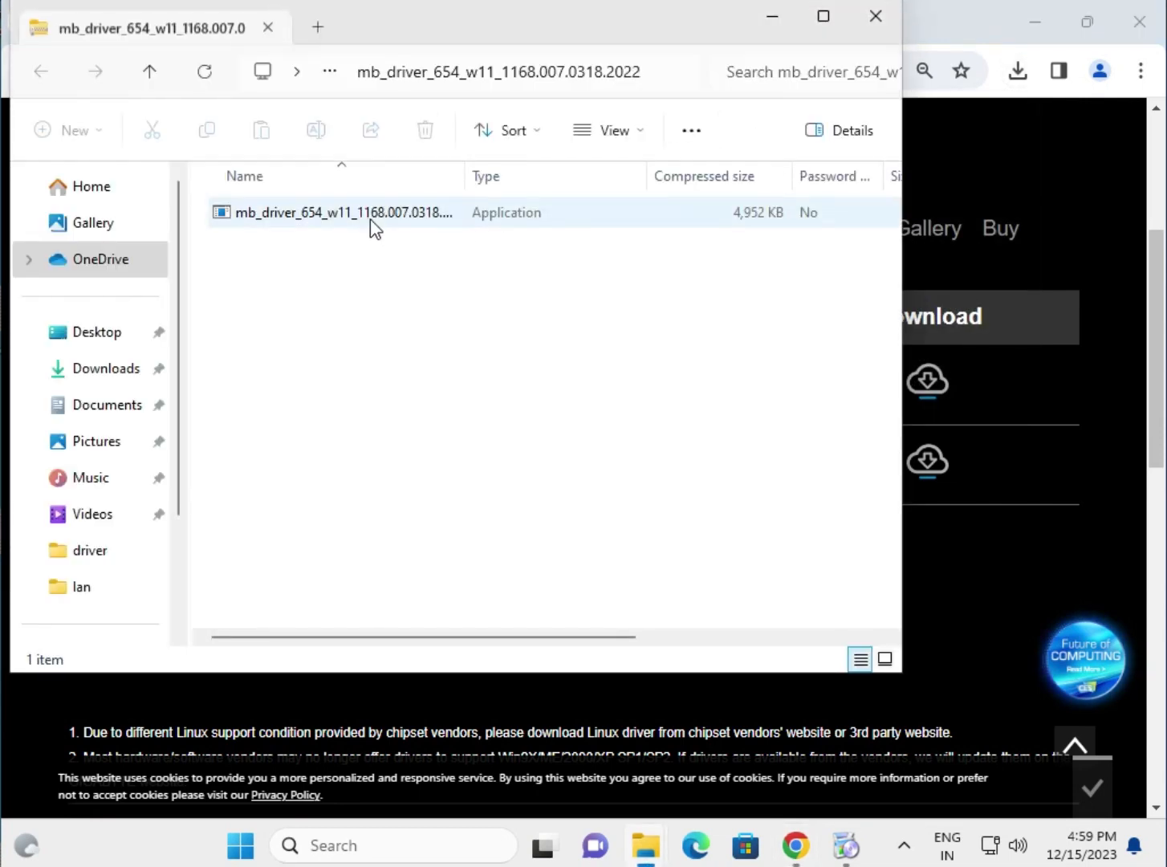
Run the Realtek LAN installer, allow UAC, close the archive and expand SATA RAID/AHCI
{"action": "left_click", "coordinate": [345, 212]}
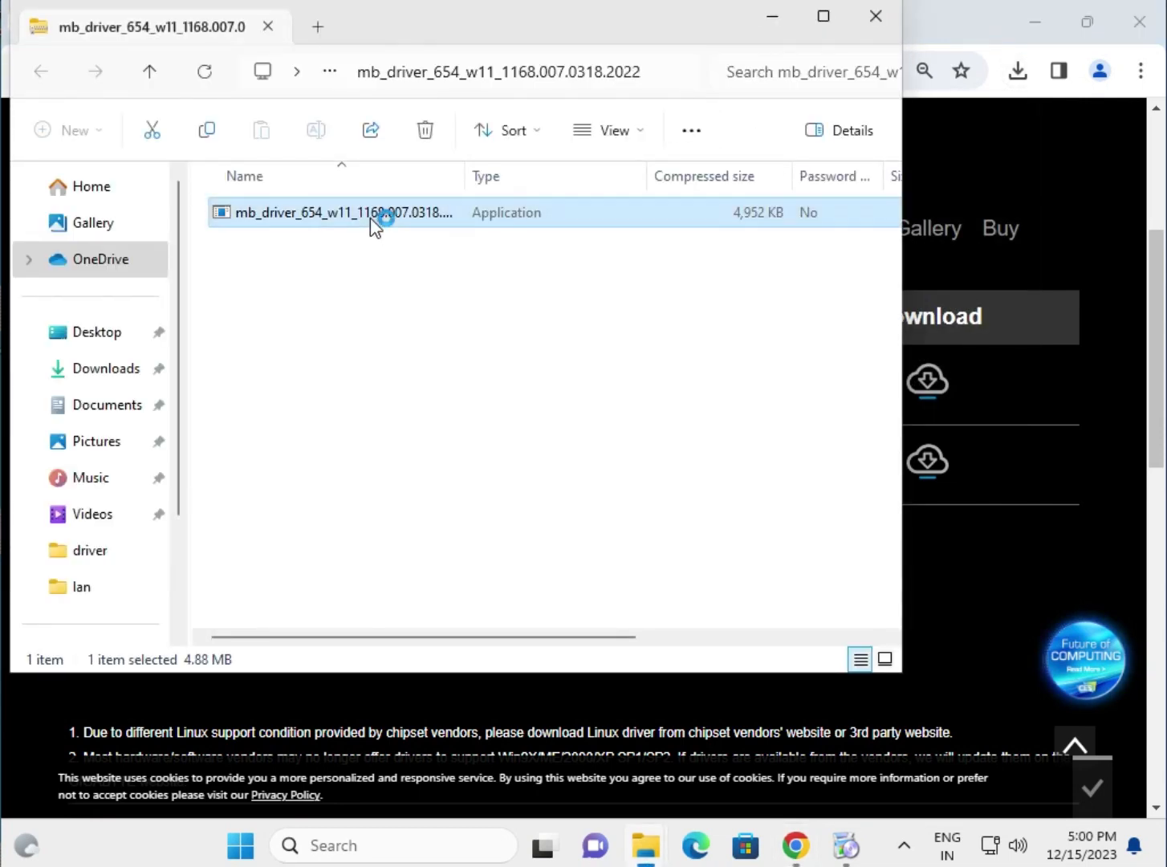
{"action": "double_click", "coordinate": [340, 212]}
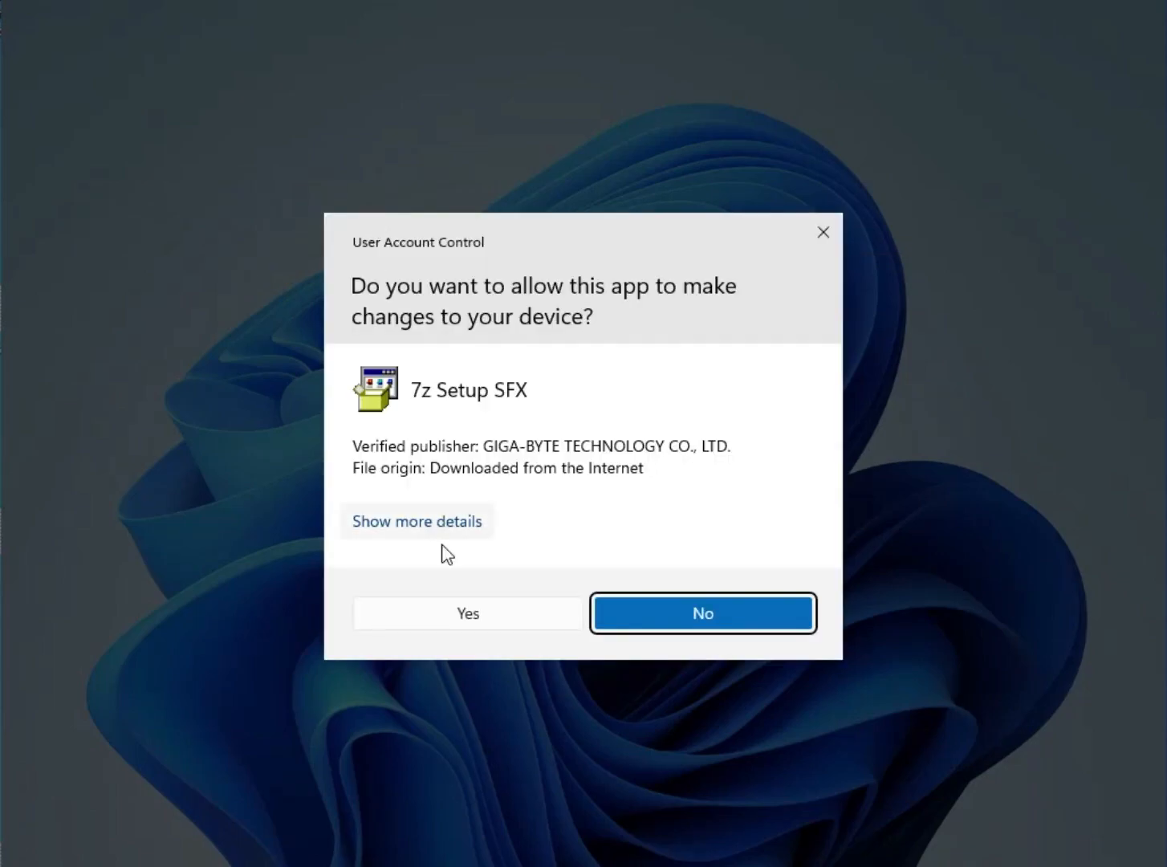
{"action": "left_click", "coordinate": [467, 613]}
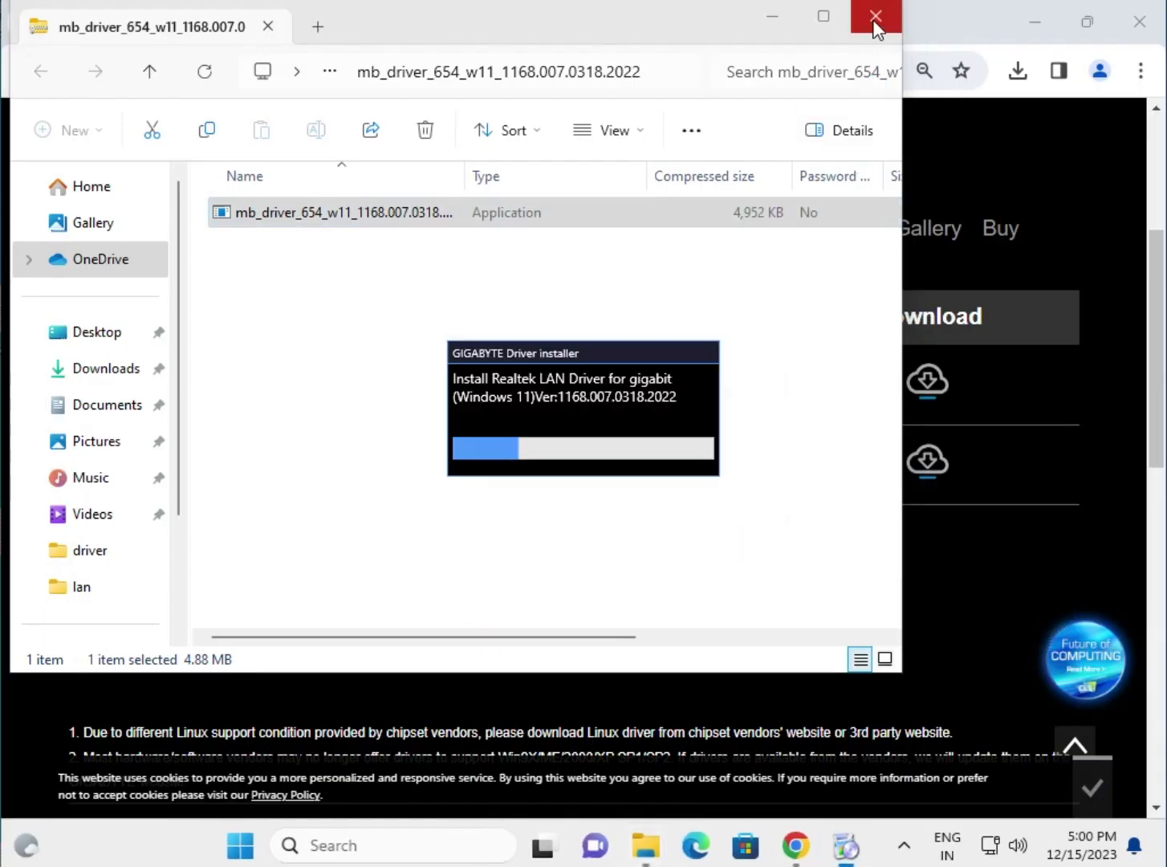
{"action": "left_click", "coordinate": [873, 16]}
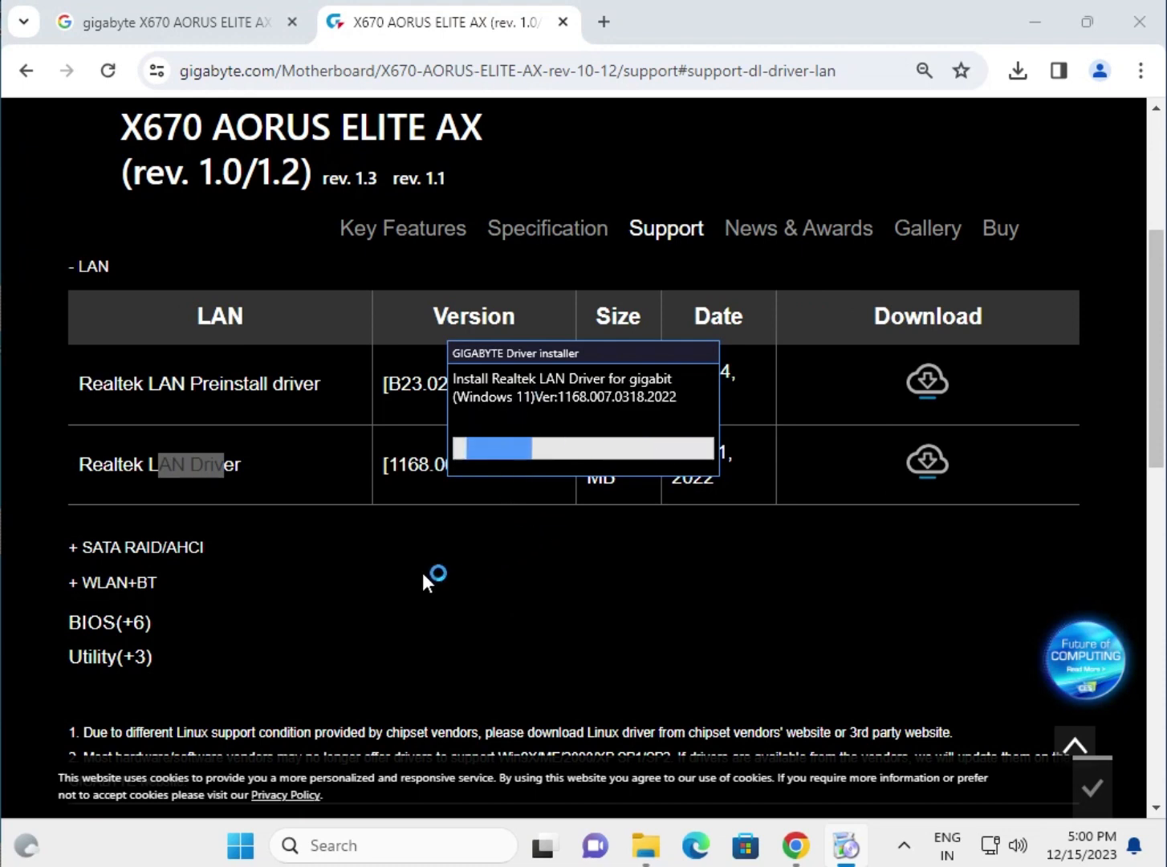
{"action": "left_click", "coordinate": [135, 546]}
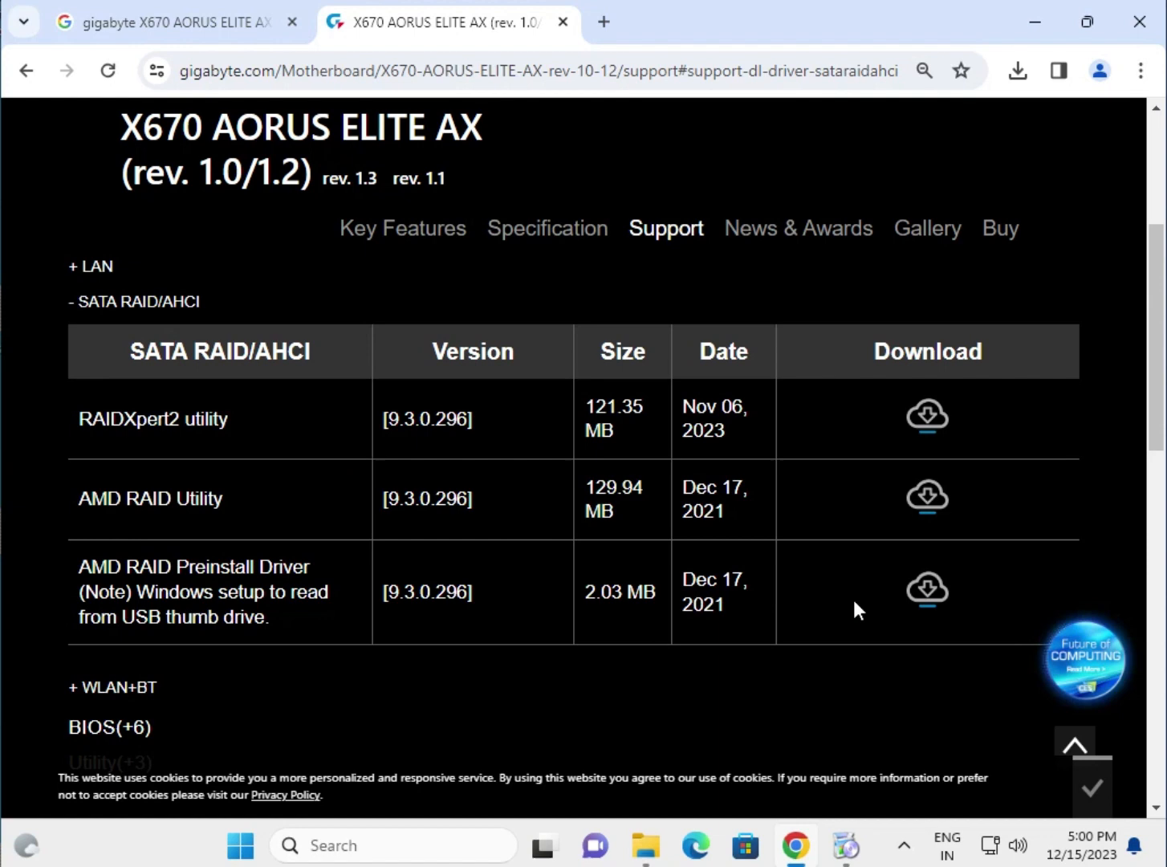
{"action": "scroll", "scroll_direction": "down", "scroll_amount": 3}
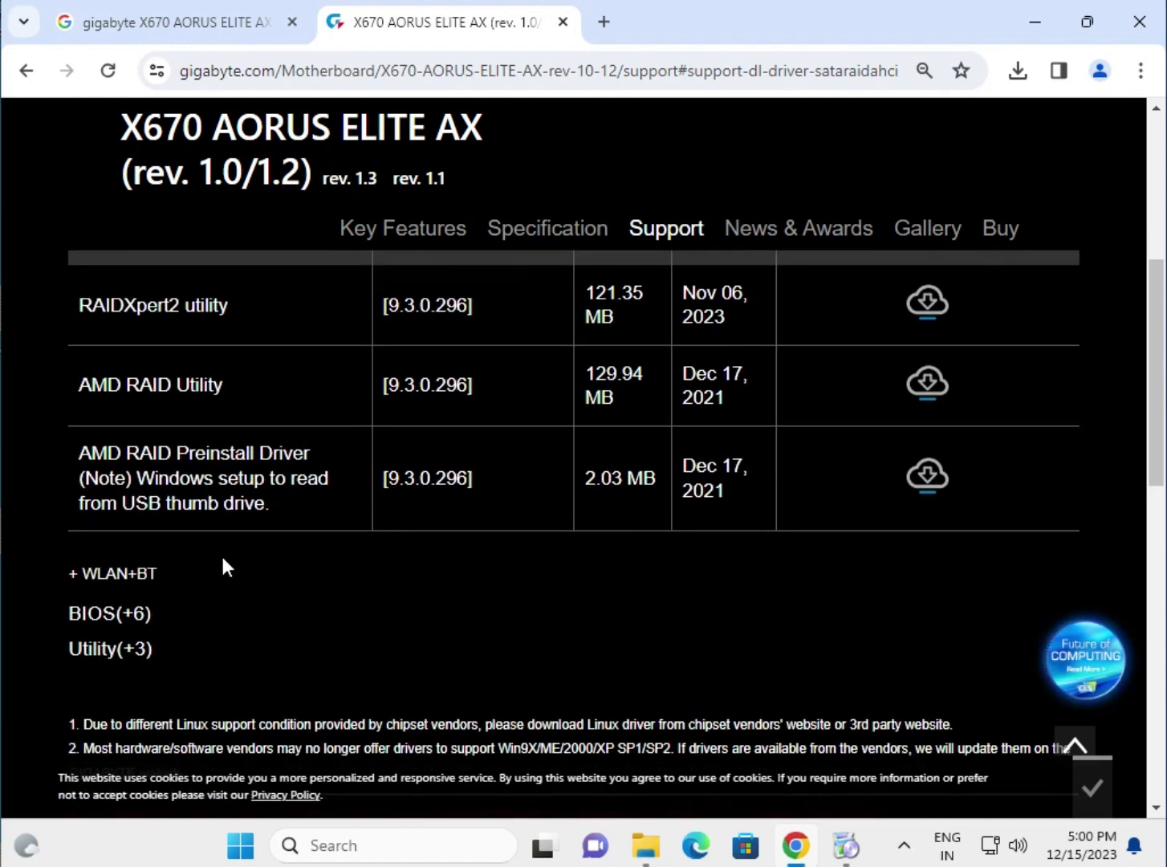
Expand the WLAN+BT list and review the AMD Bluetooth and AMD WIFI driver entries
{"action": "left_click", "coordinate": [113, 572]}
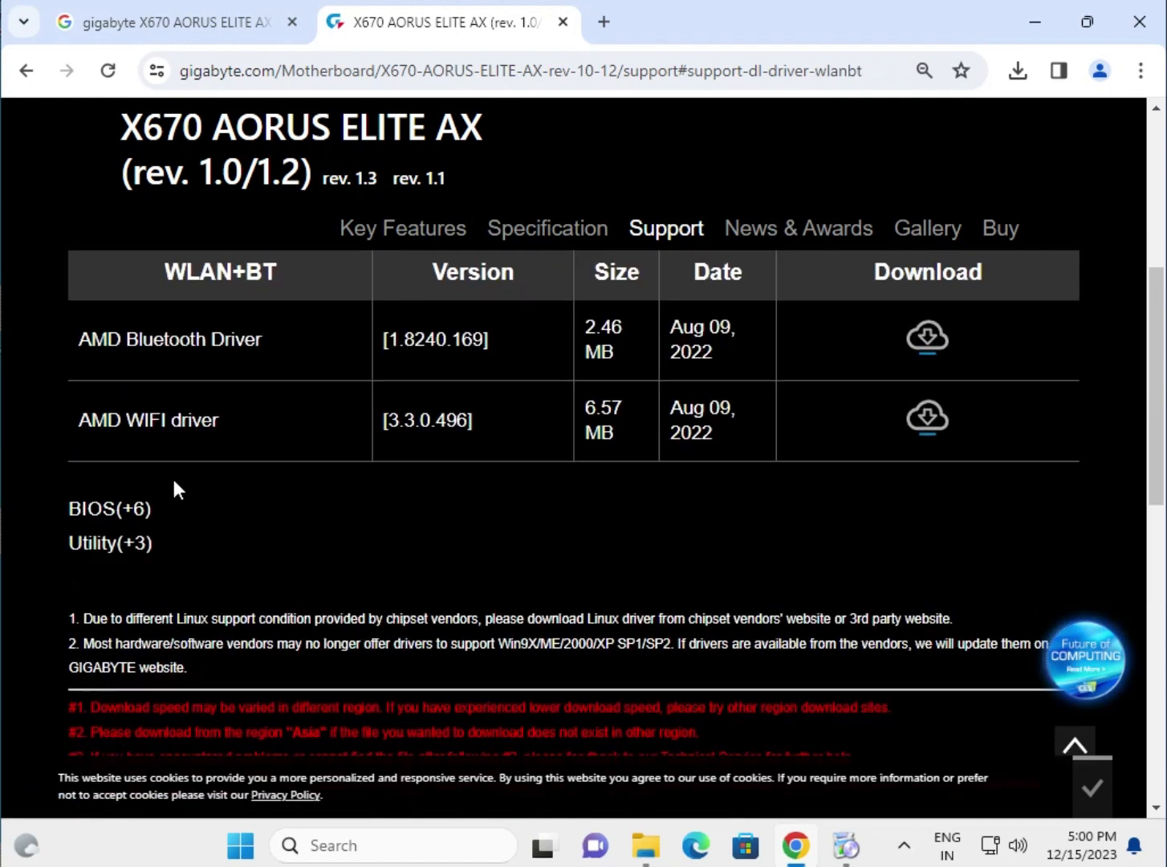
{"action": "scroll", "scroll_direction": "up", "scroll_amount": 3}
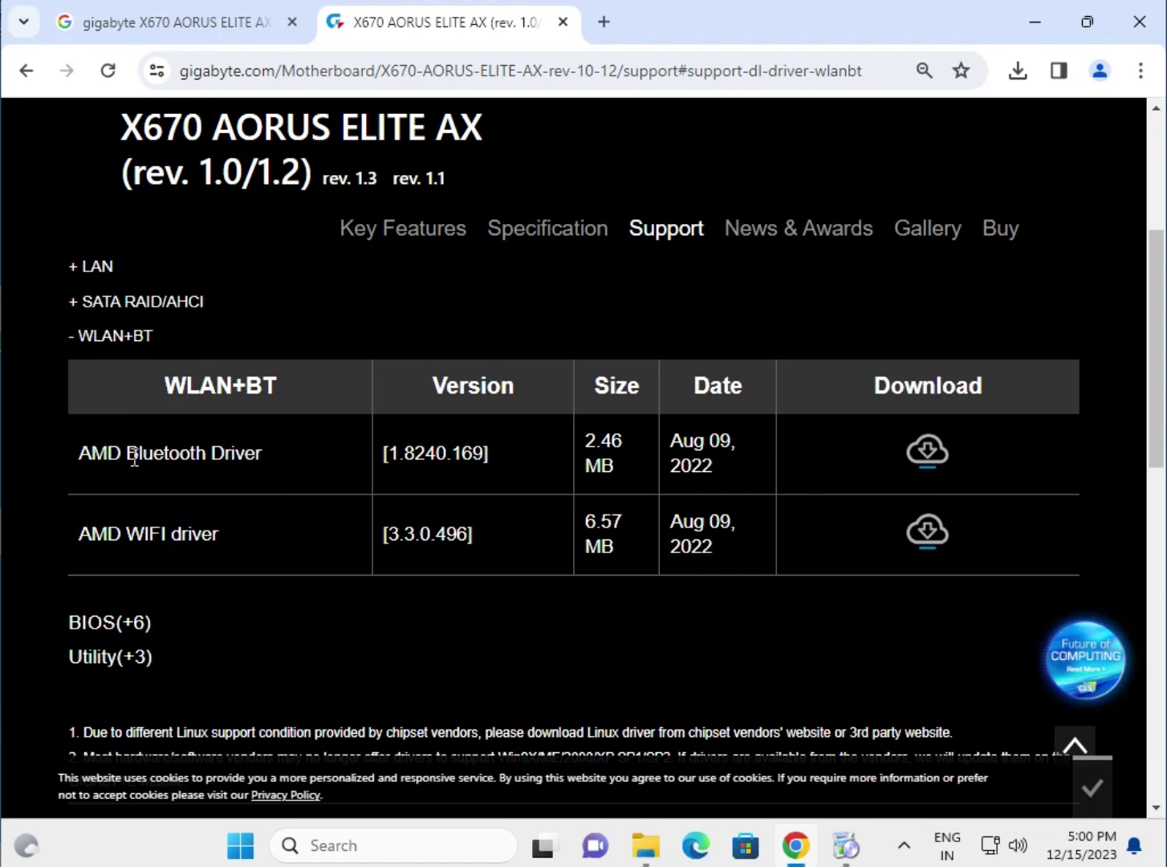
{"action": "double_click", "coordinate": [192, 453]}
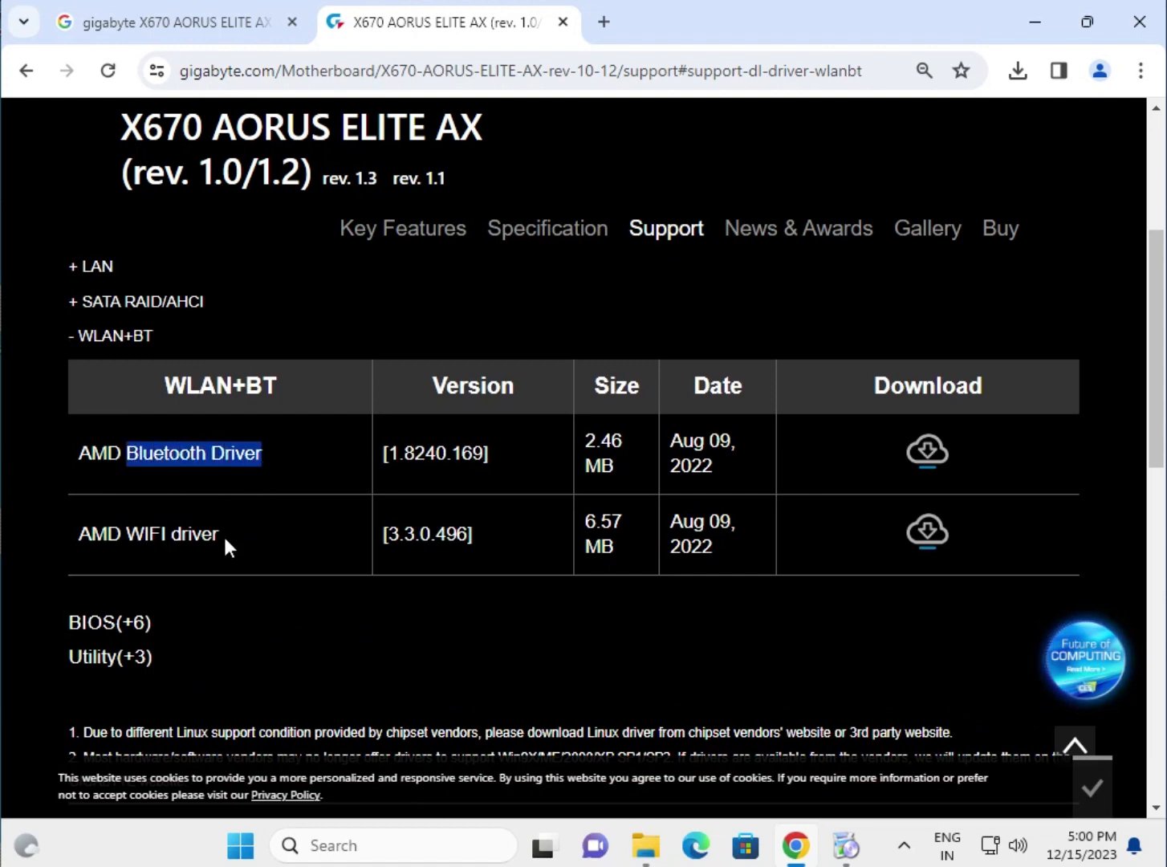
{"action": "double_click", "coordinate": [170, 533]}
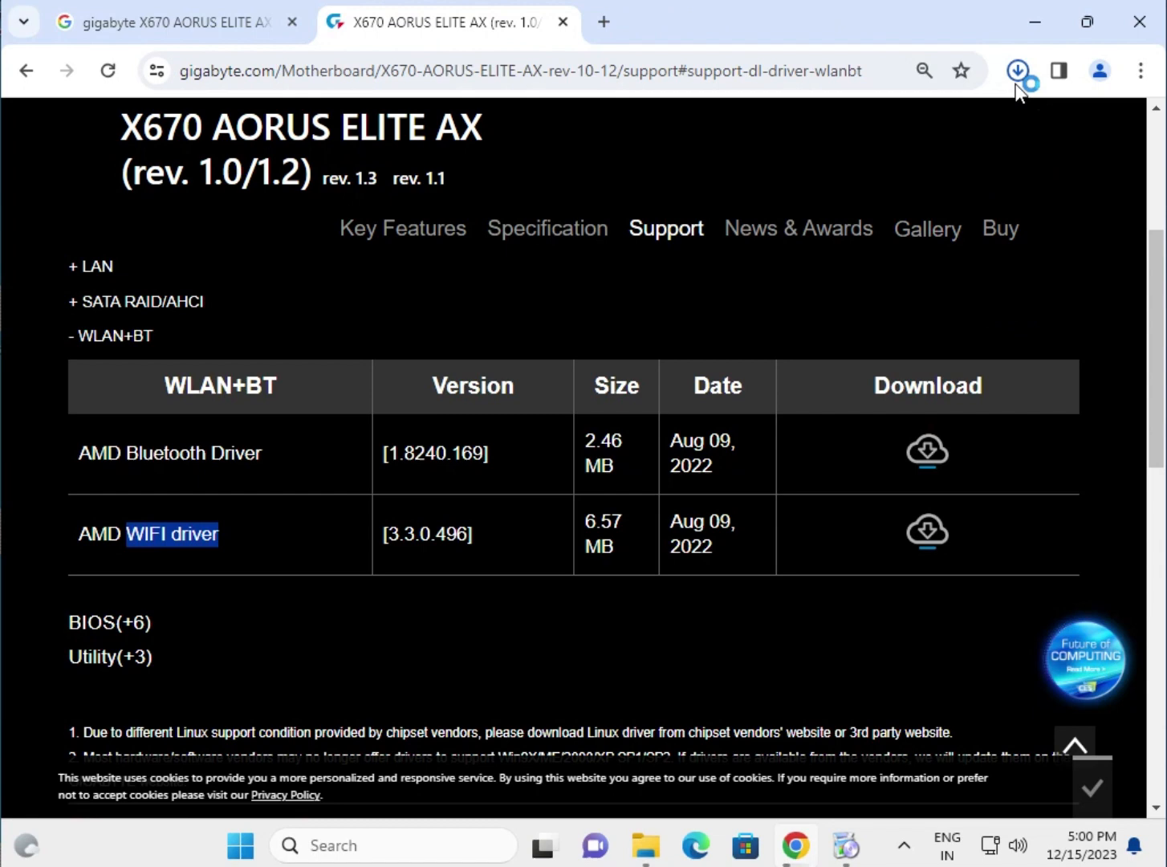
Open the downloaded mb_driver_645 package and launch the AMD Bluetooth driver setup
{"action": "left_click", "coordinate": [1017, 71]}
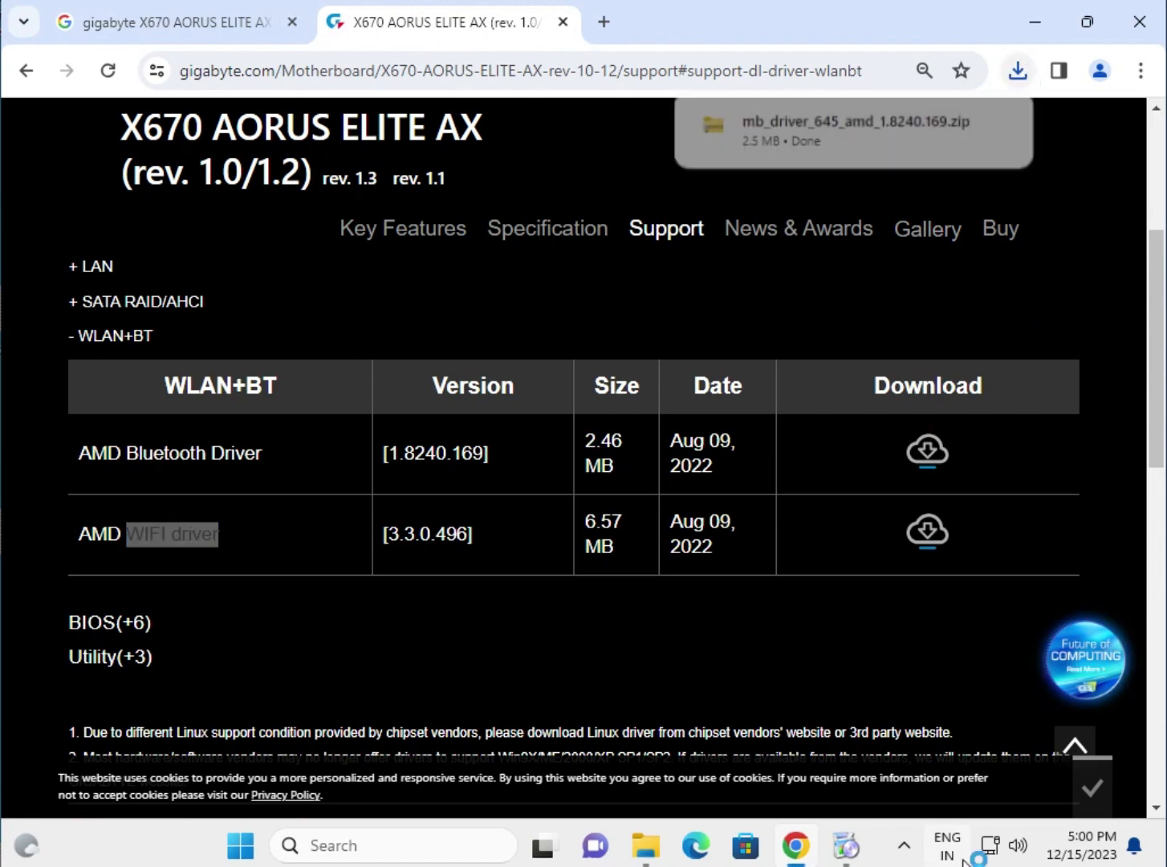
{"action": "left_click", "coordinate": [1018, 70]}
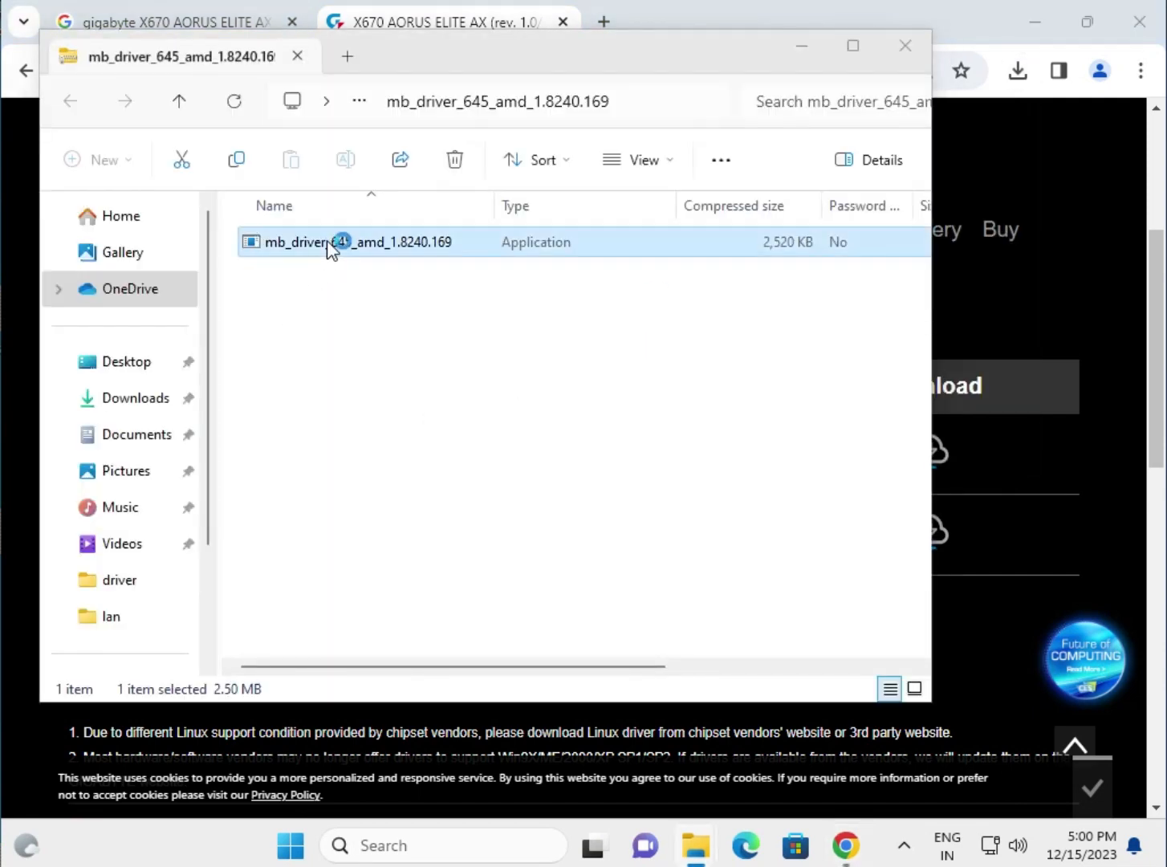
{"action": "double_click", "coordinate": [358, 242]}
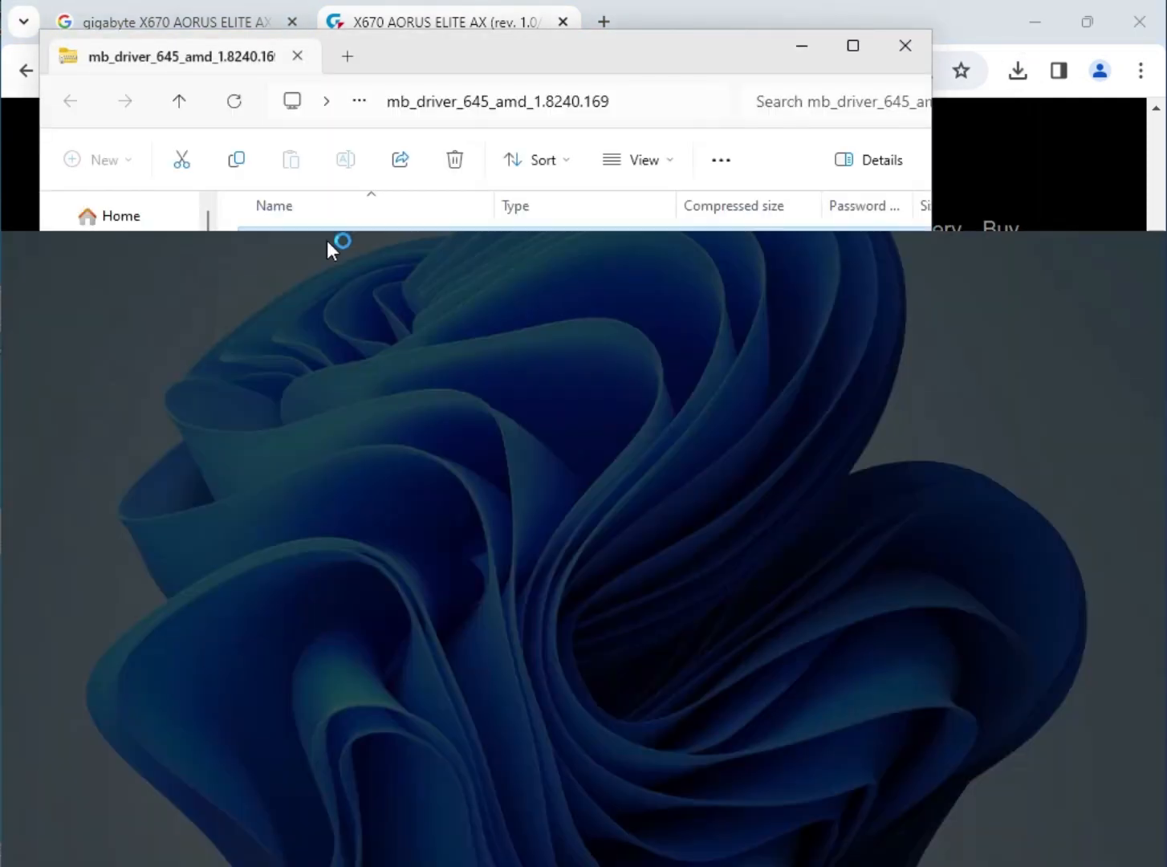
{"action": "double_click", "coordinate": [358, 242]}
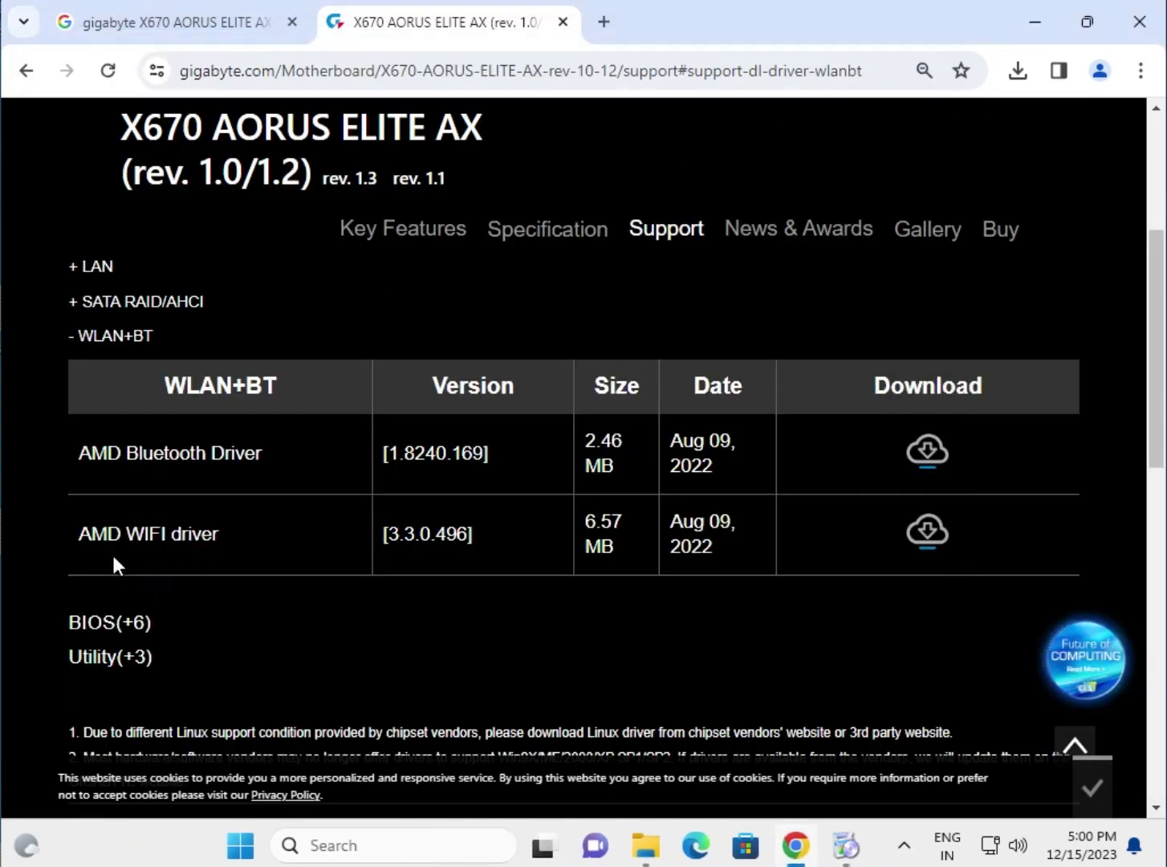
{"action": "mouse_move", "coordinate": [927, 533]}
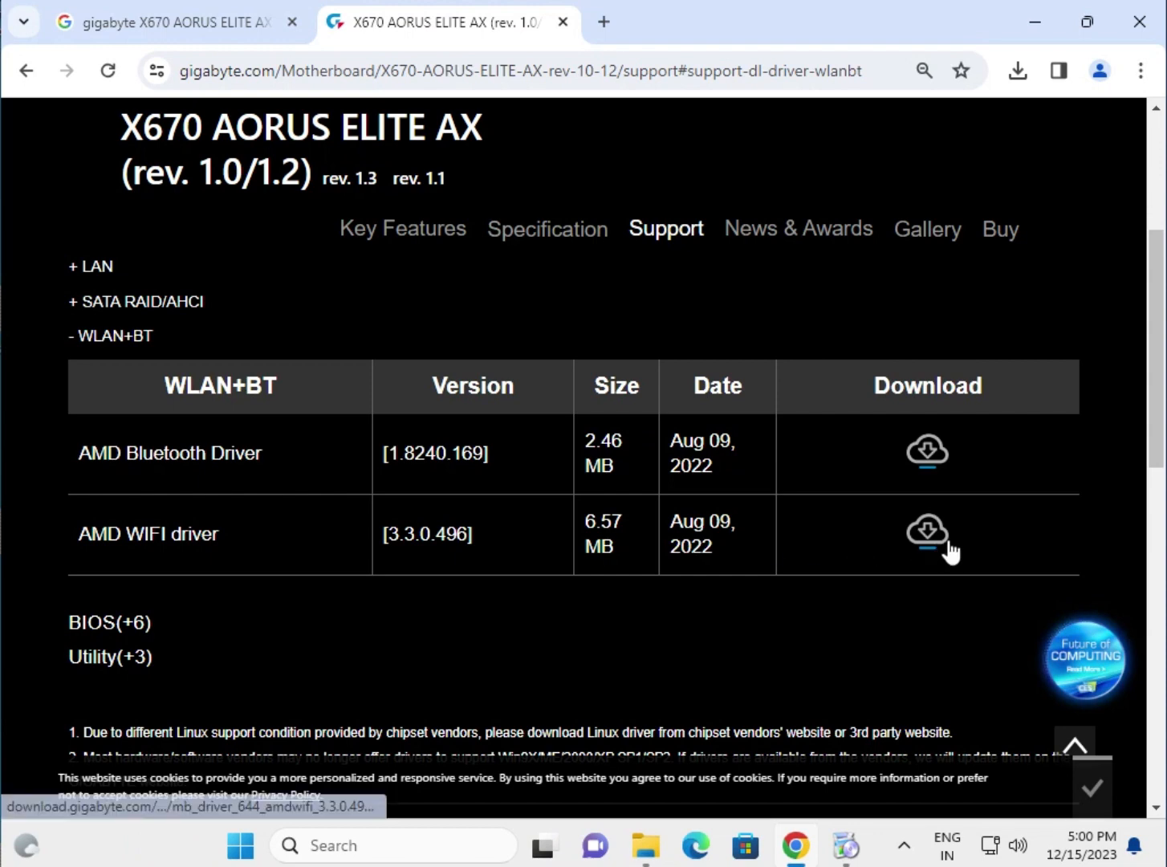
Download the AMD WIFI driver 3.3.0.496, run its self-extracting setup and allow UAC
{"action": "left_click", "coordinate": [926, 530]}
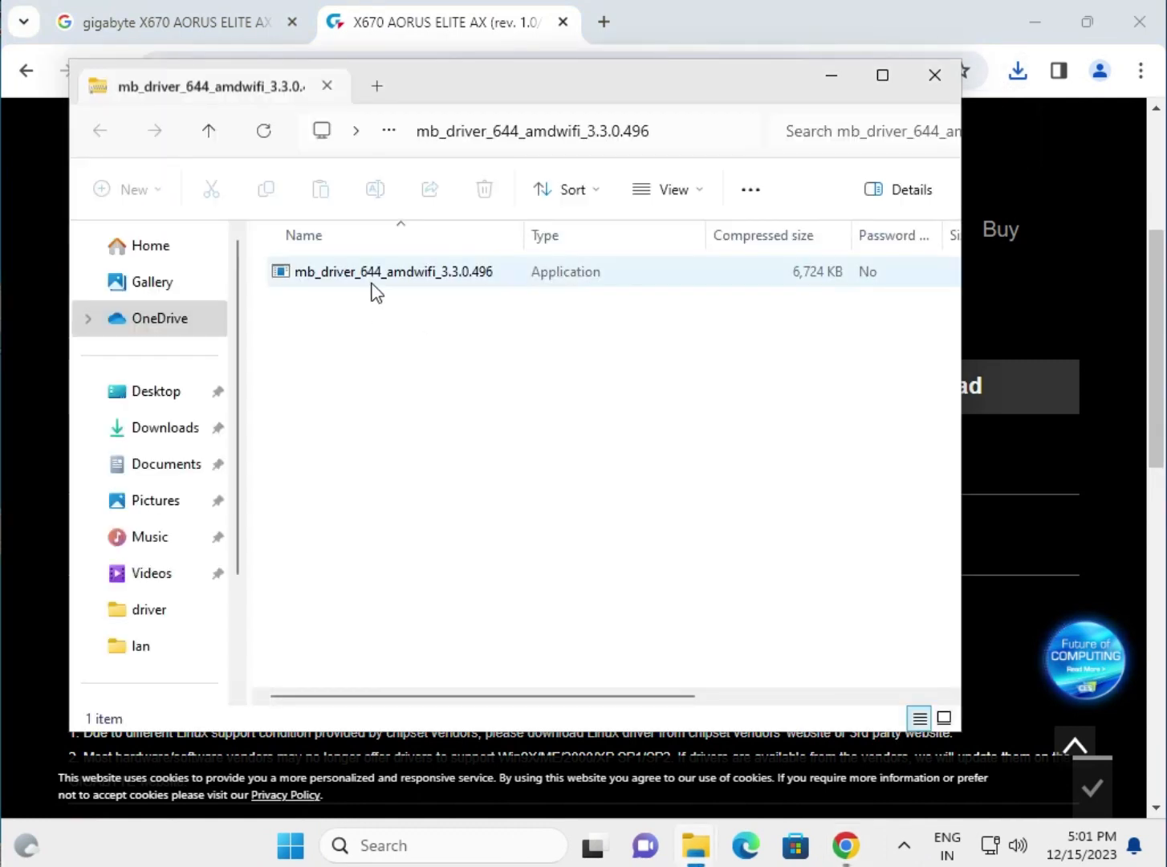
{"action": "left_click", "coordinate": [393, 271]}
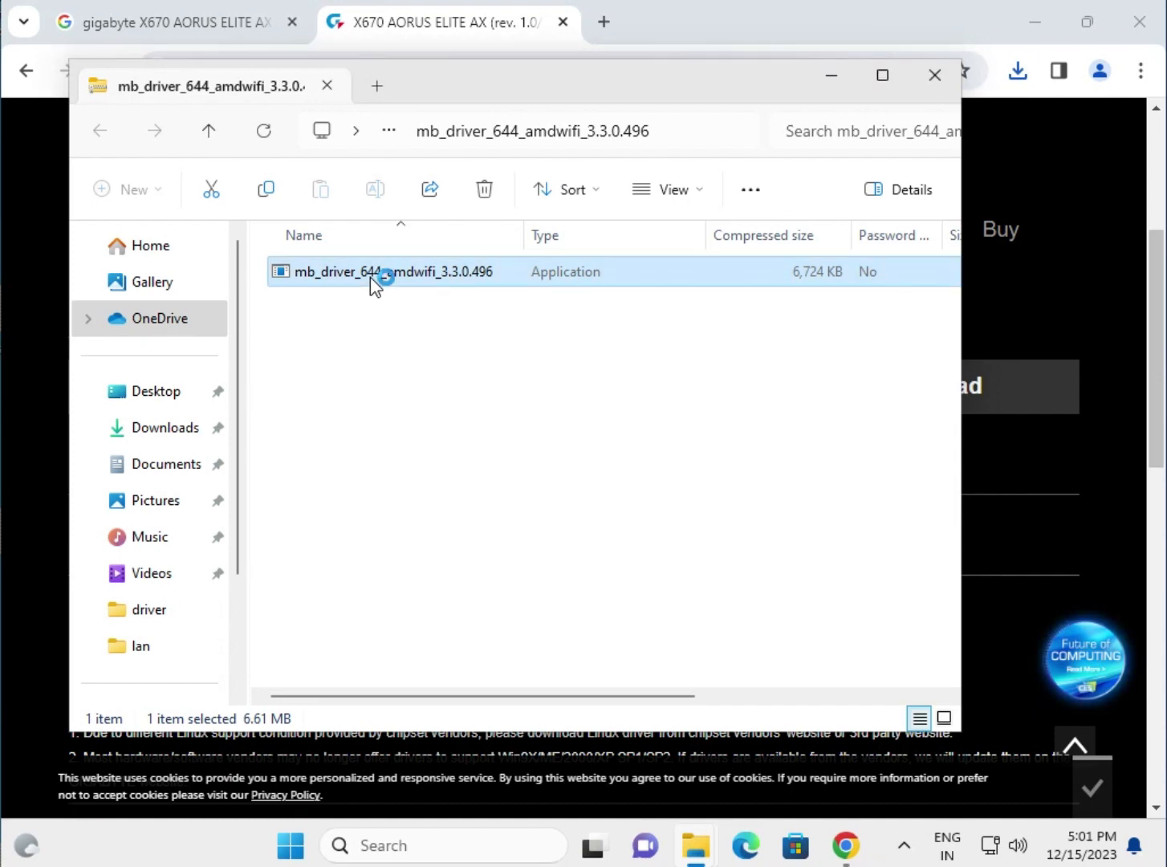
{"action": "double_click", "coordinate": [384, 272]}
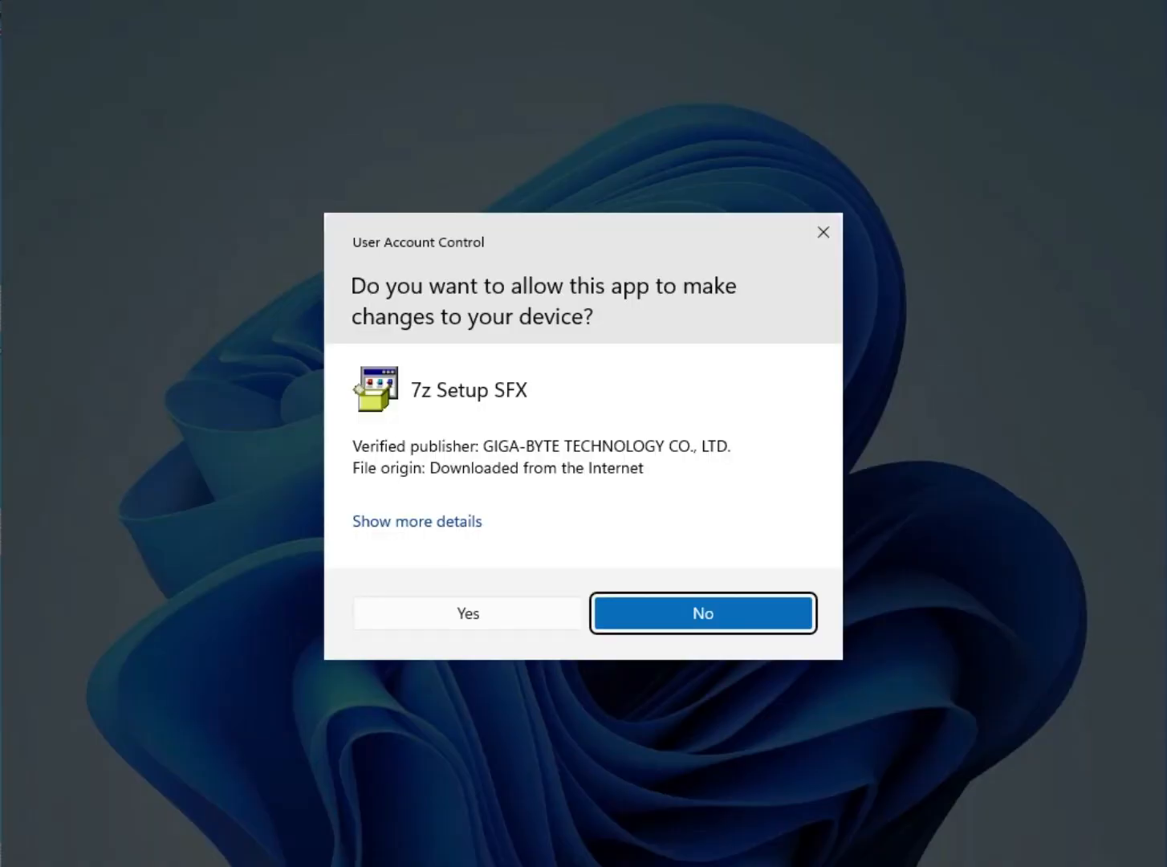
{"action": "left_click", "coordinate": [703, 613]}
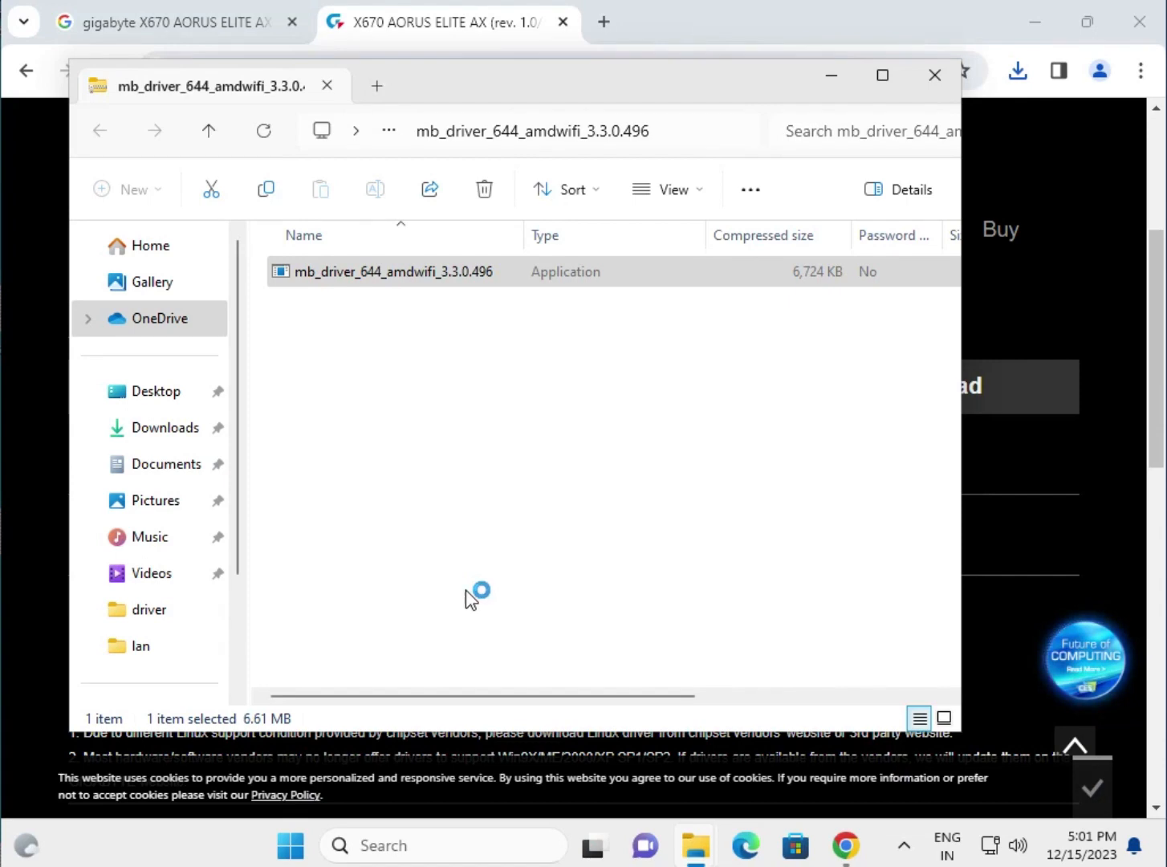
{"action": "double_click", "coordinate": [393, 271]}
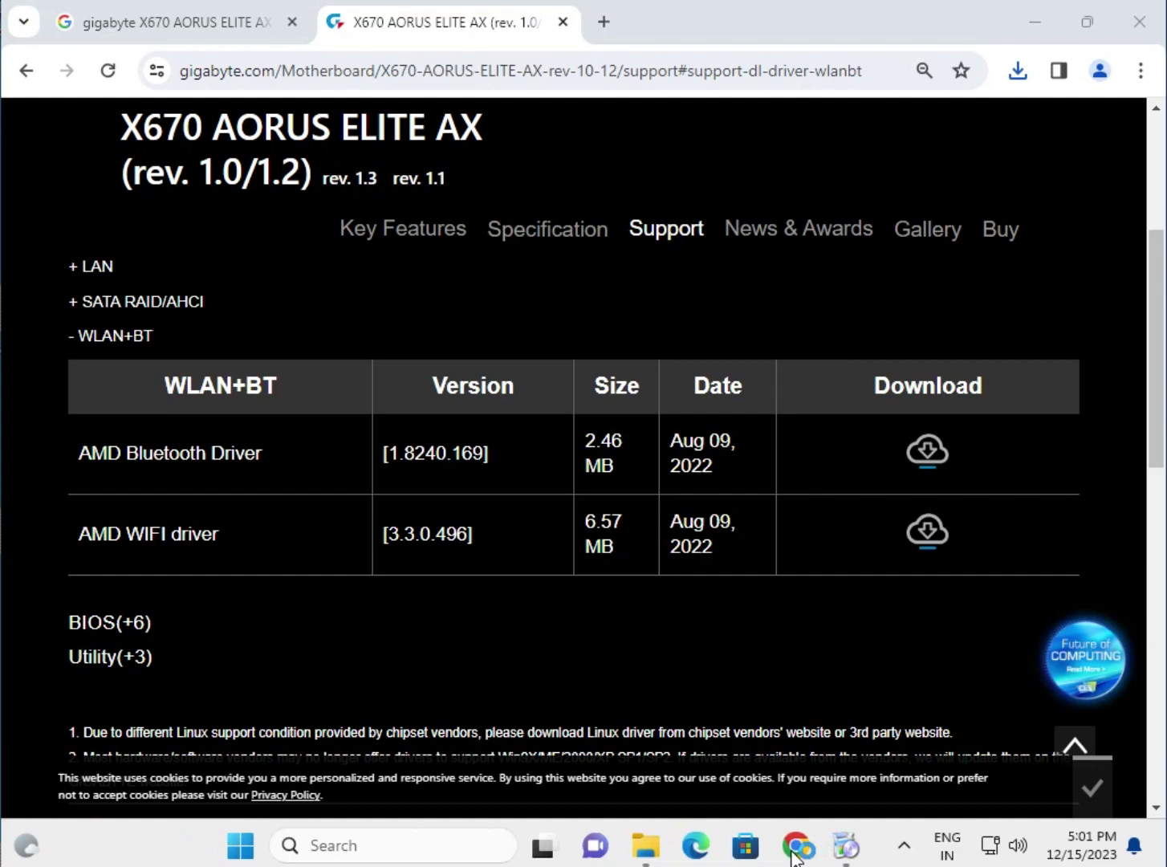
{"action": "mouse_move", "coordinate": [87, 630]}
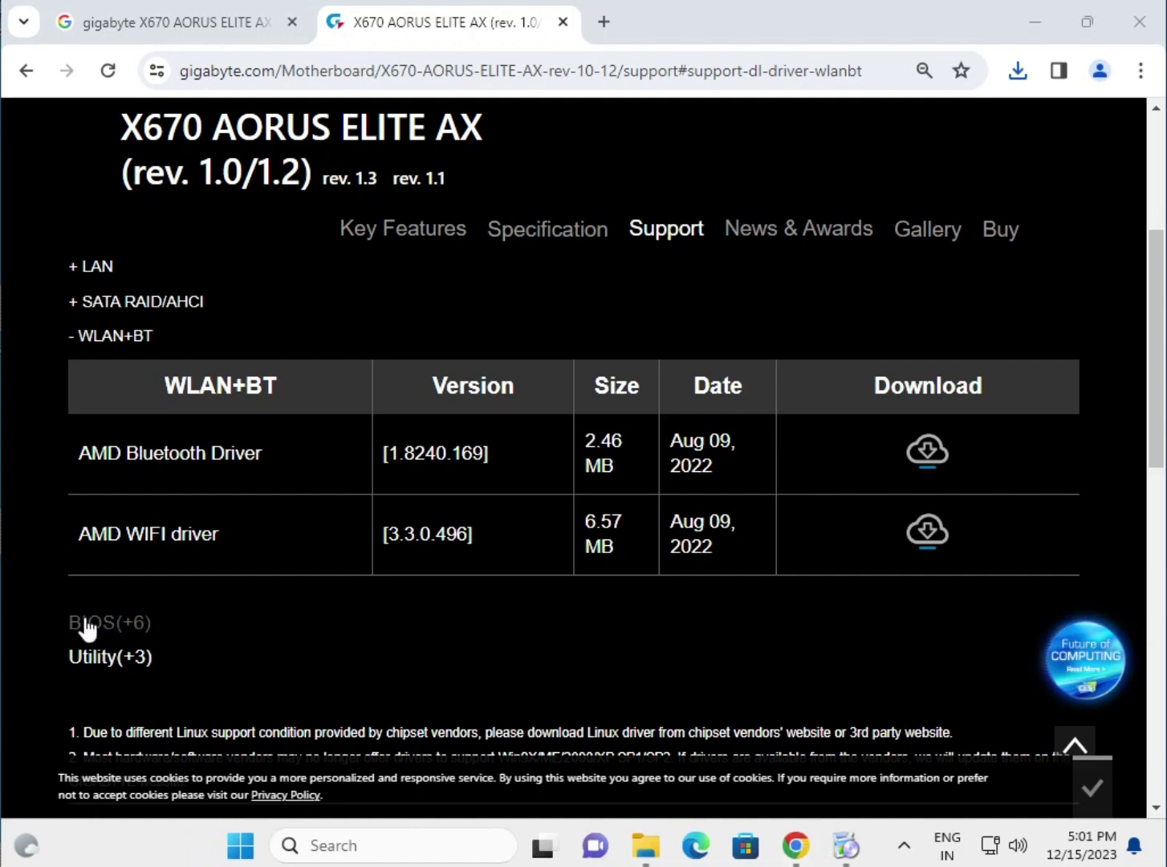
Expand the BIOS(+6) list and review the F20a (Nov 10, 2023) entry notes
{"action": "left_click", "coordinate": [109, 623]}
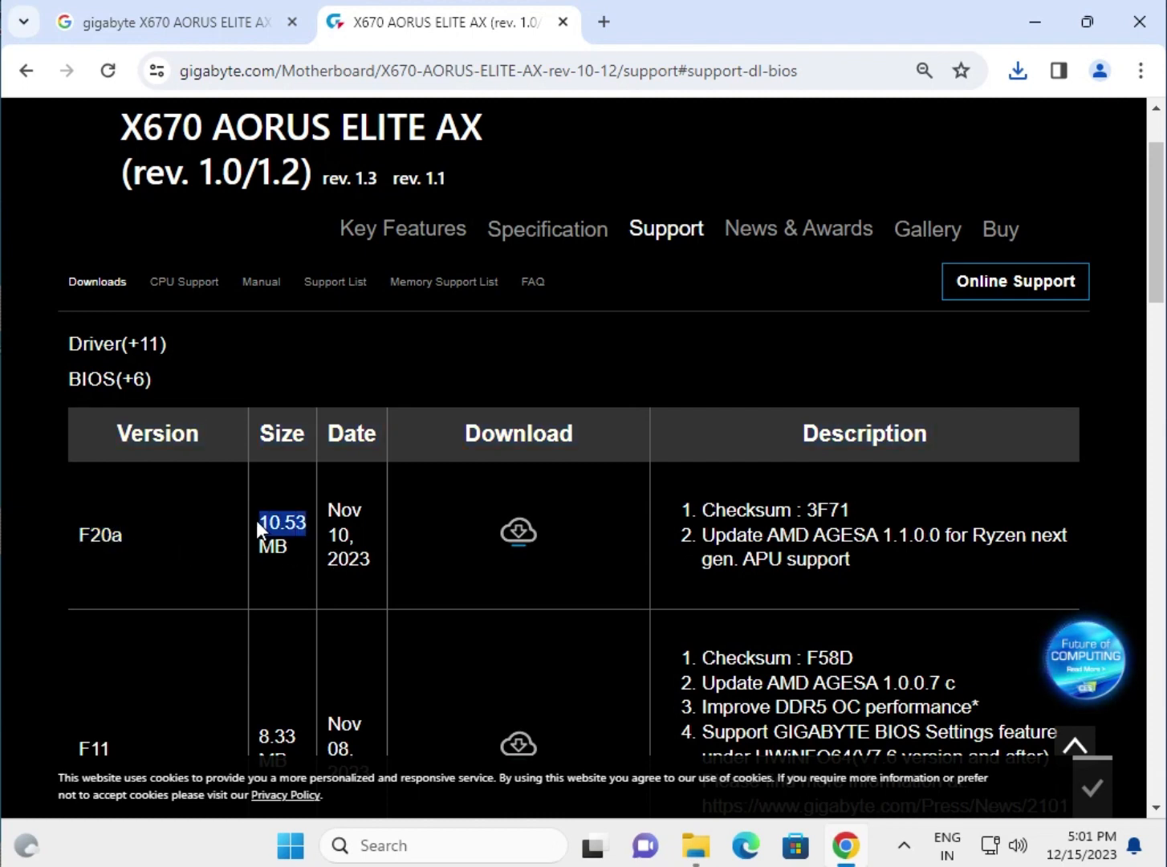
{"action": "mouse_move", "coordinate": [695, 514]}
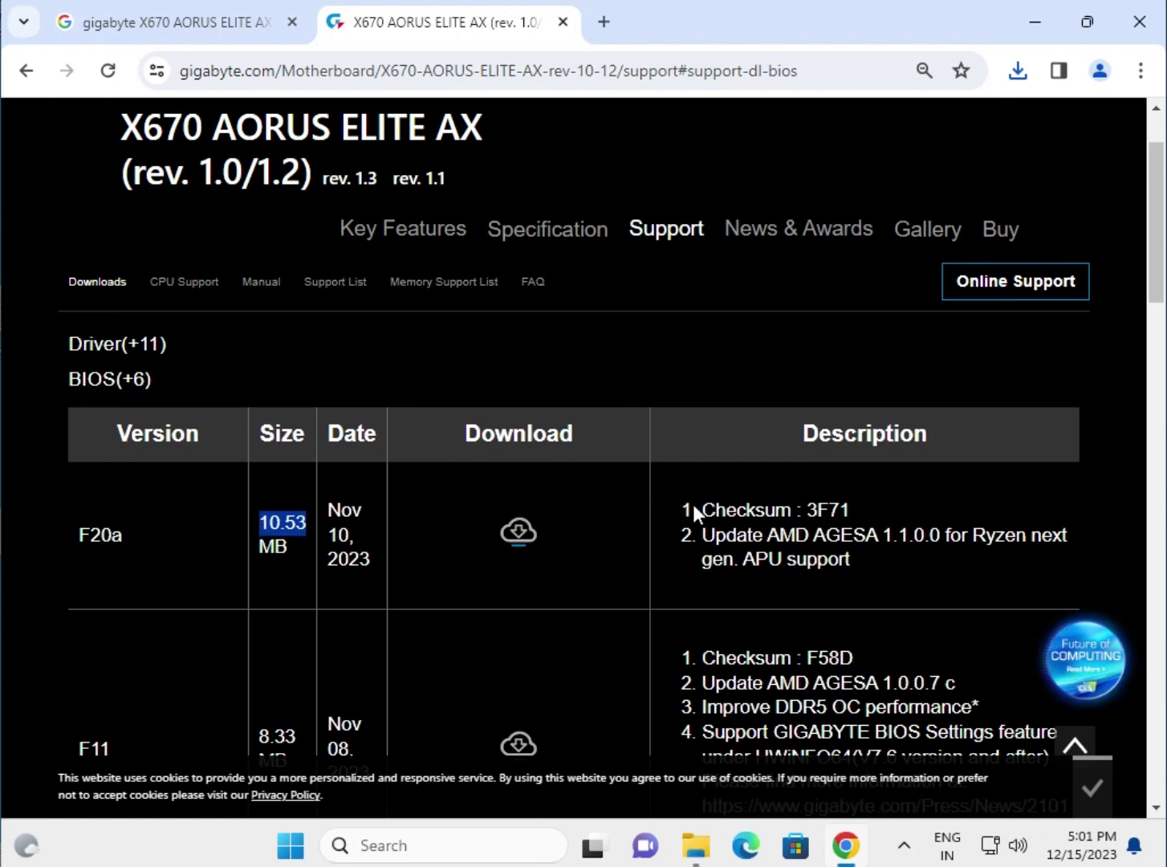
{"action": "double_click", "coordinate": [773, 509]}
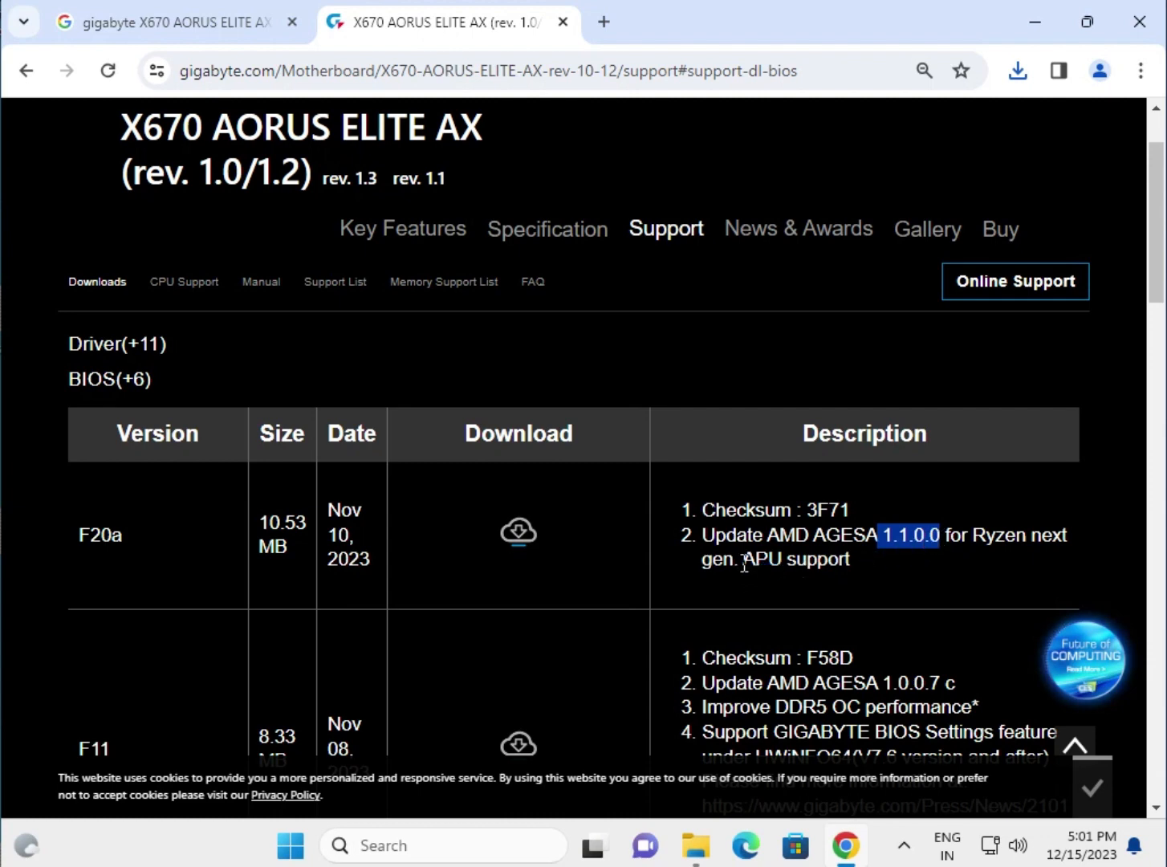
{"action": "mouse_move", "coordinate": [517, 533]}
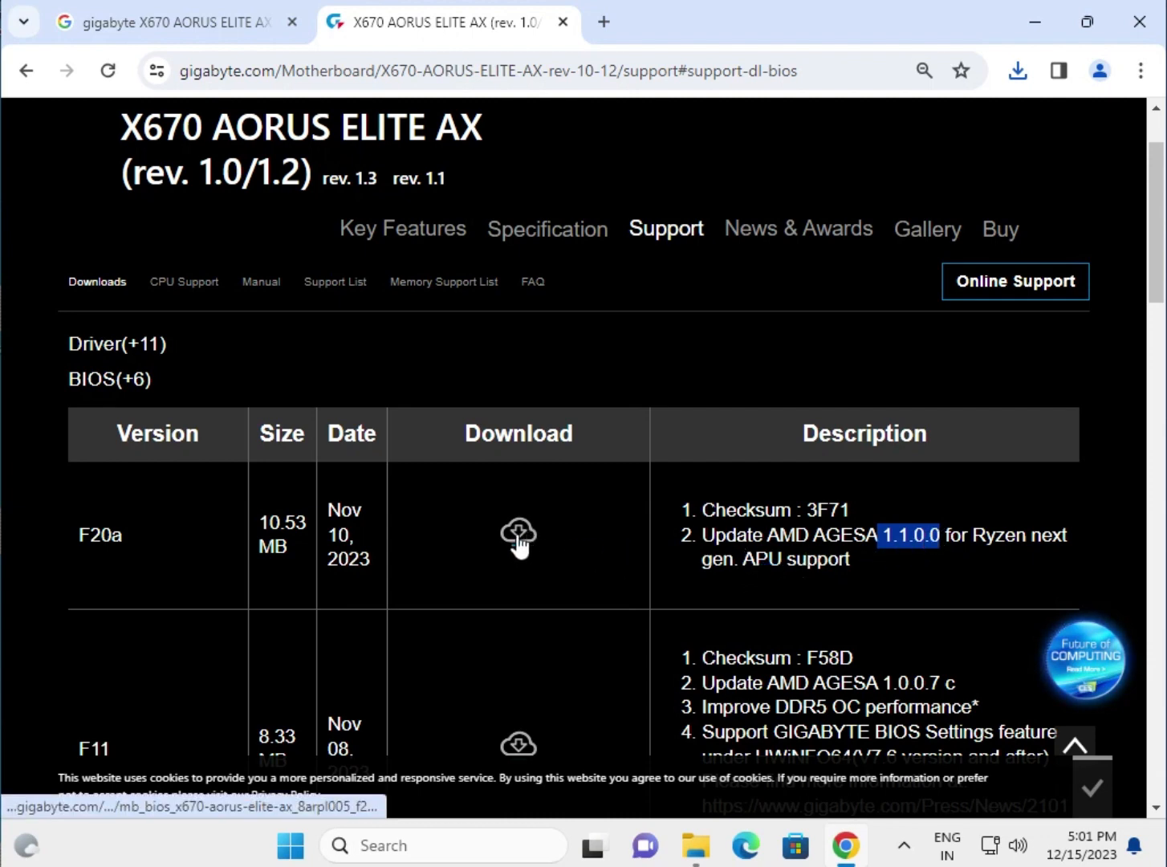
{"action": "mouse_move", "coordinate": [517, 533]}
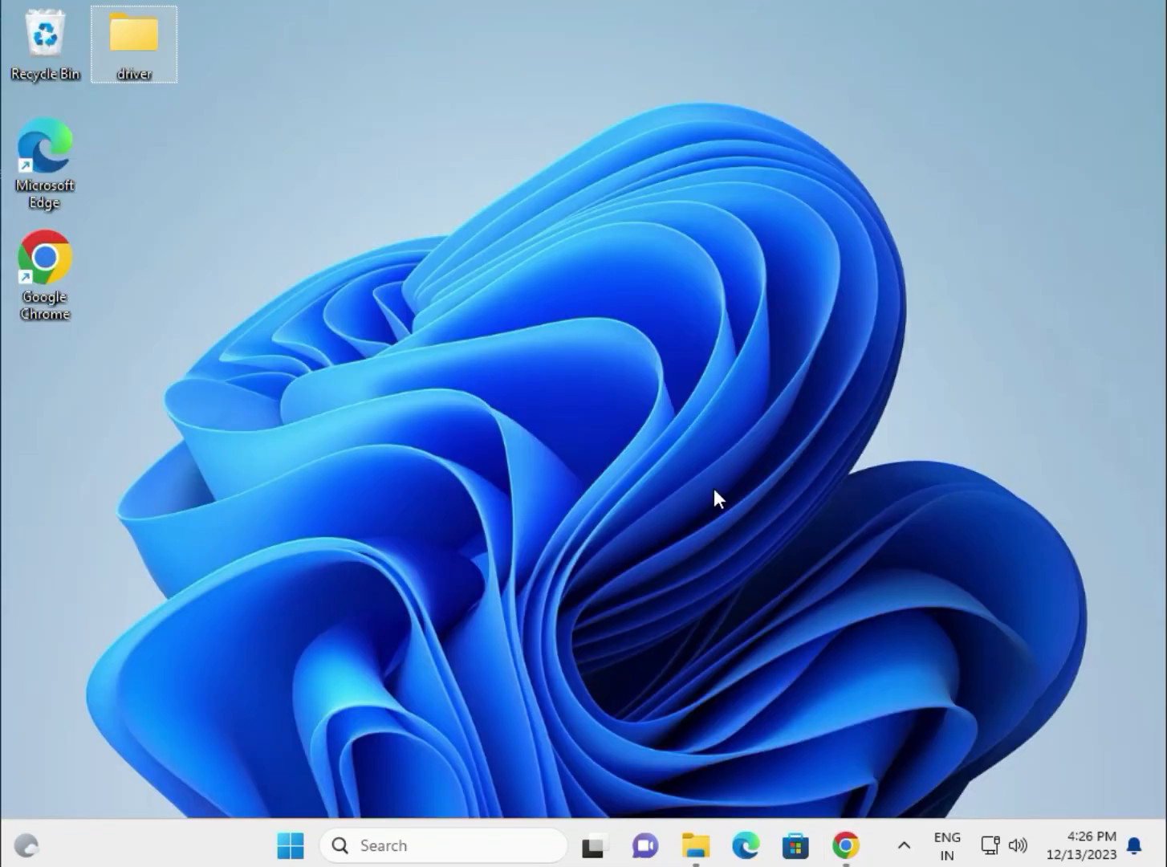
{"action": "mouse_move", "coordinate": [430, 373]}
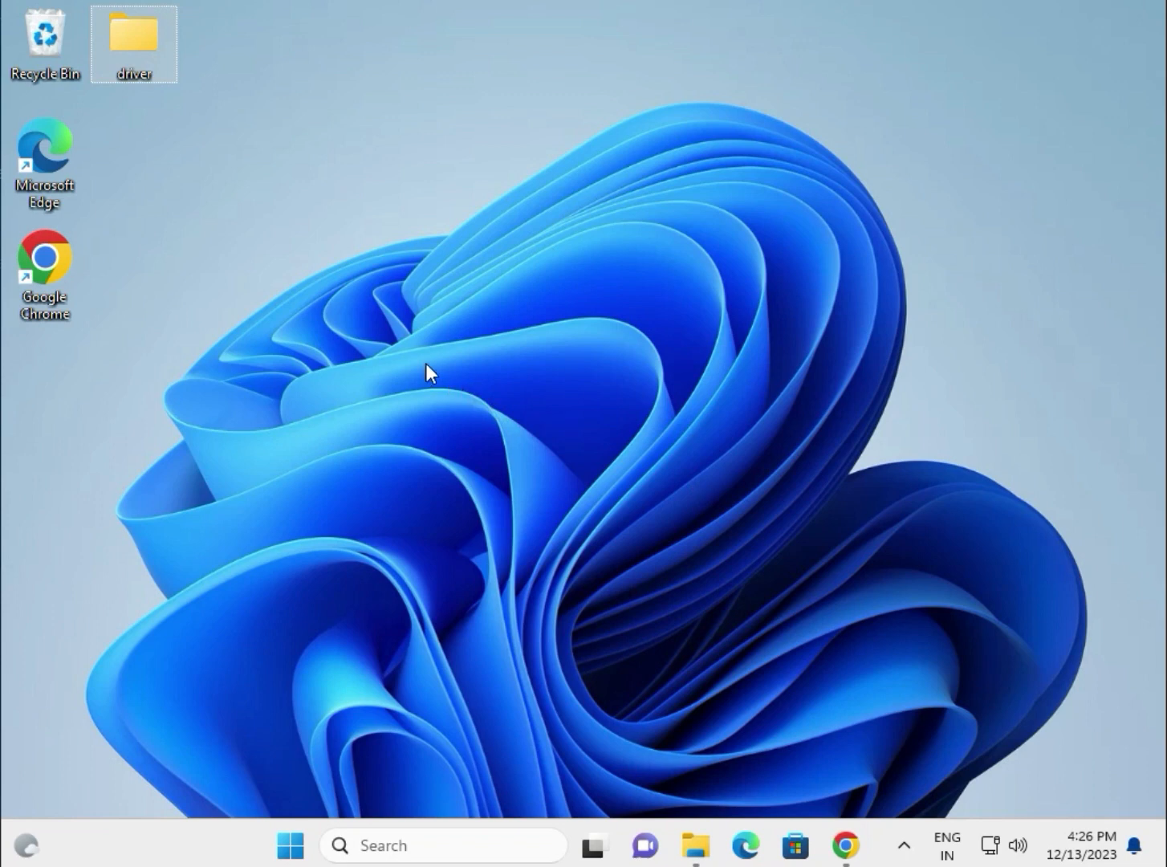
{"action": "mouse_move", "coordinate": [147, 47]}
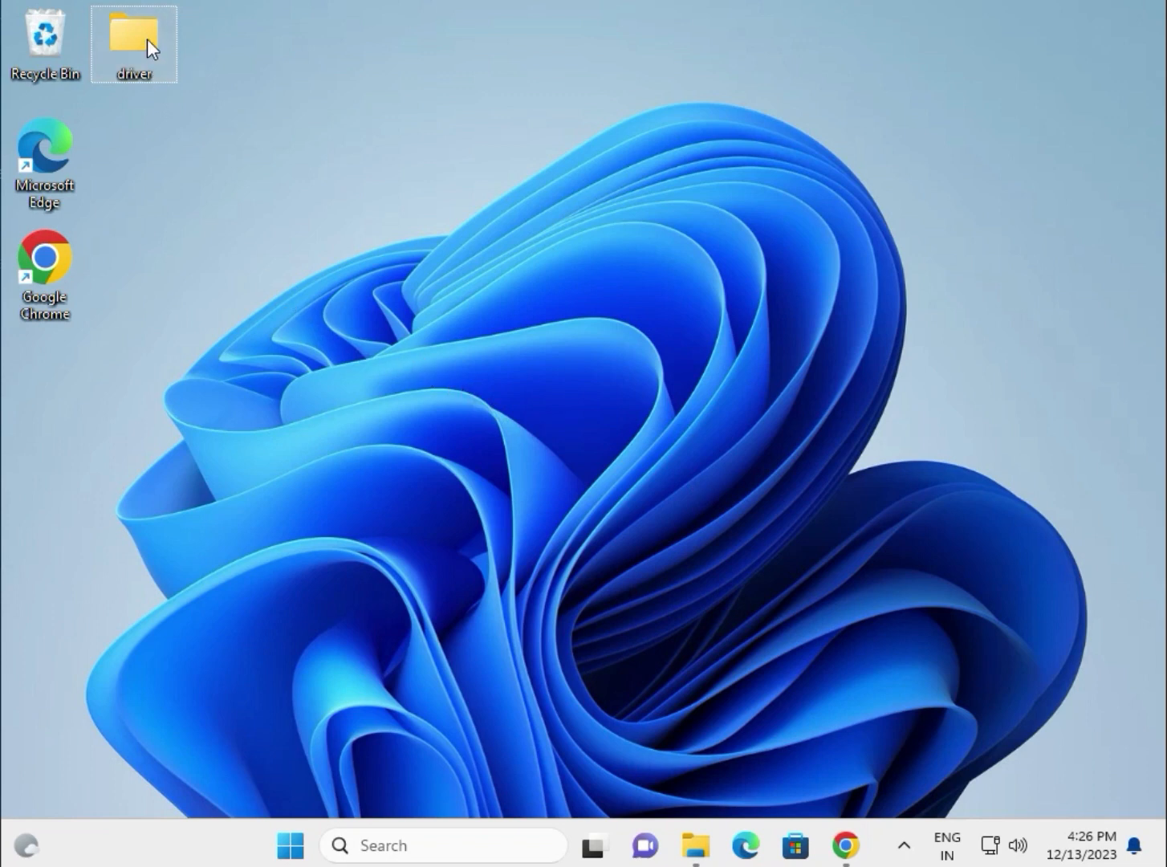
{"action": "mouse_move", "coordinate": [135, 35]}
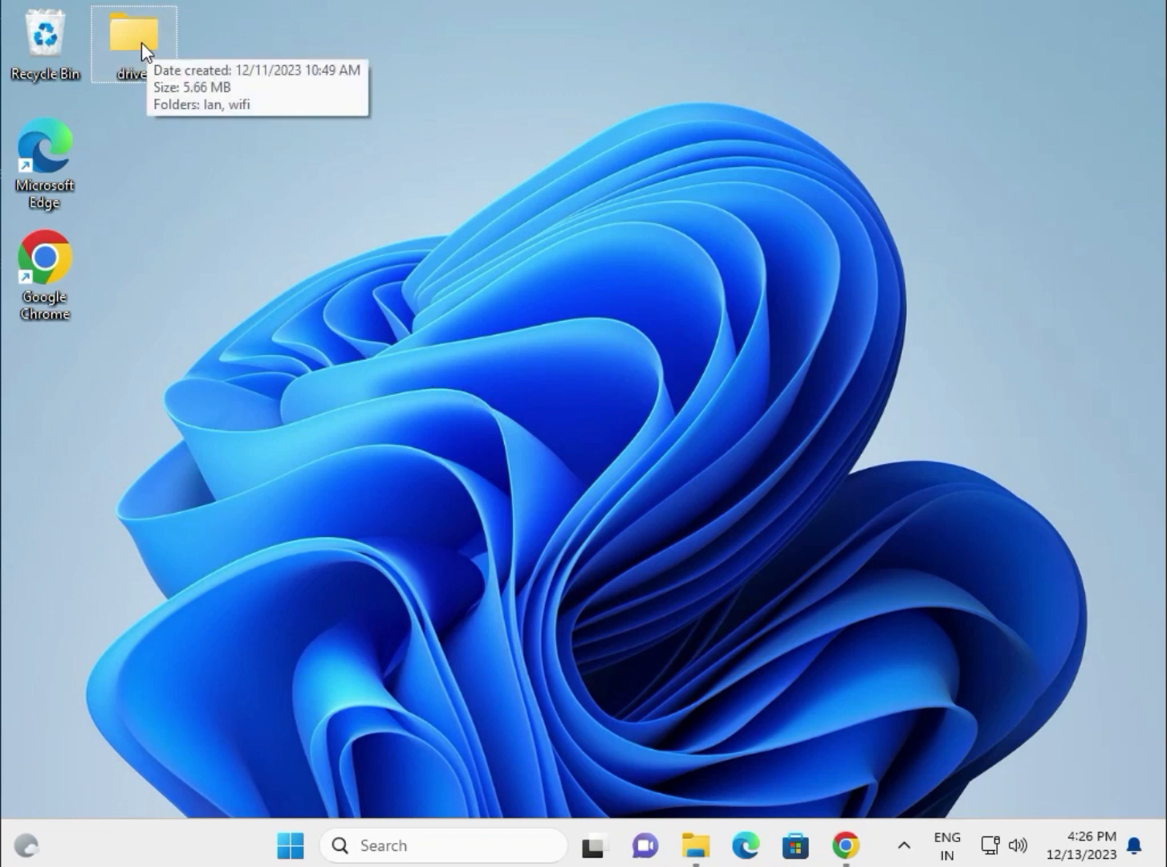
{"action": "mouse_move", "coordinate": [135, 45]}
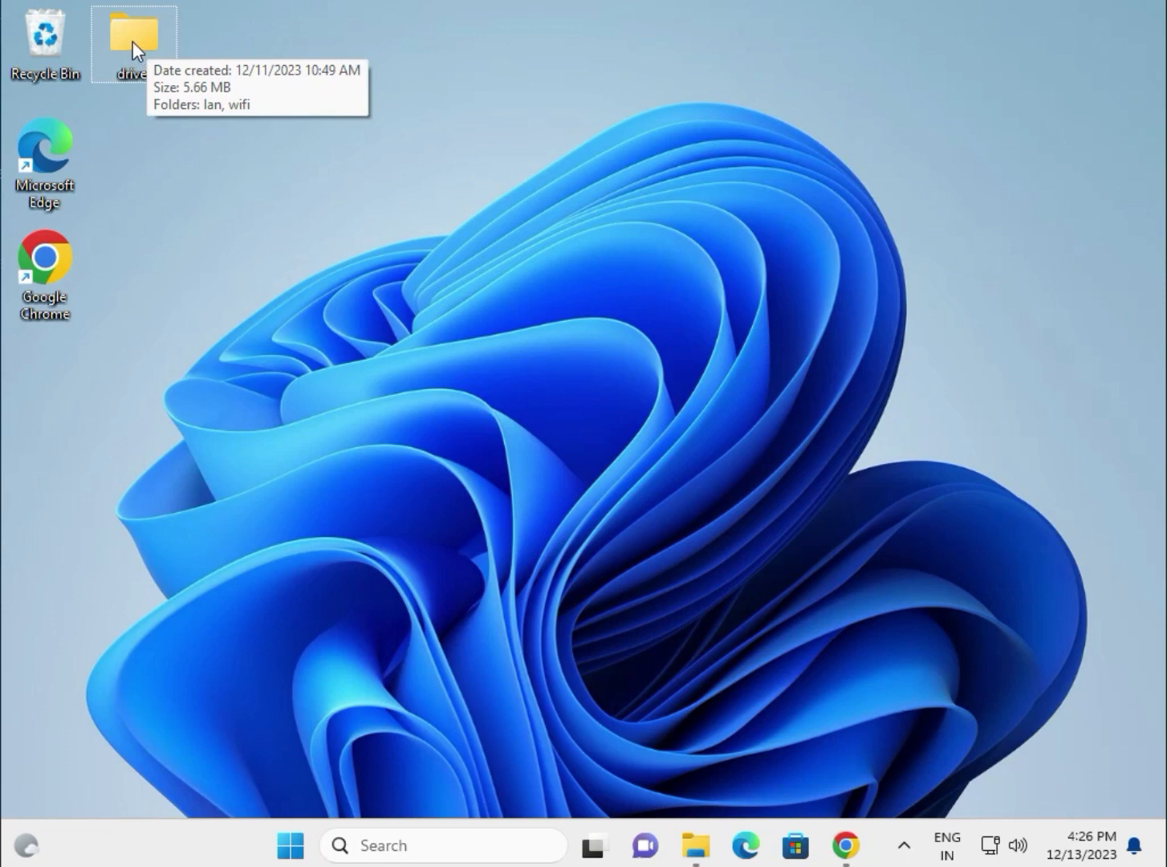
{"action": "mouse_move", "coordinate": [291, 844]}
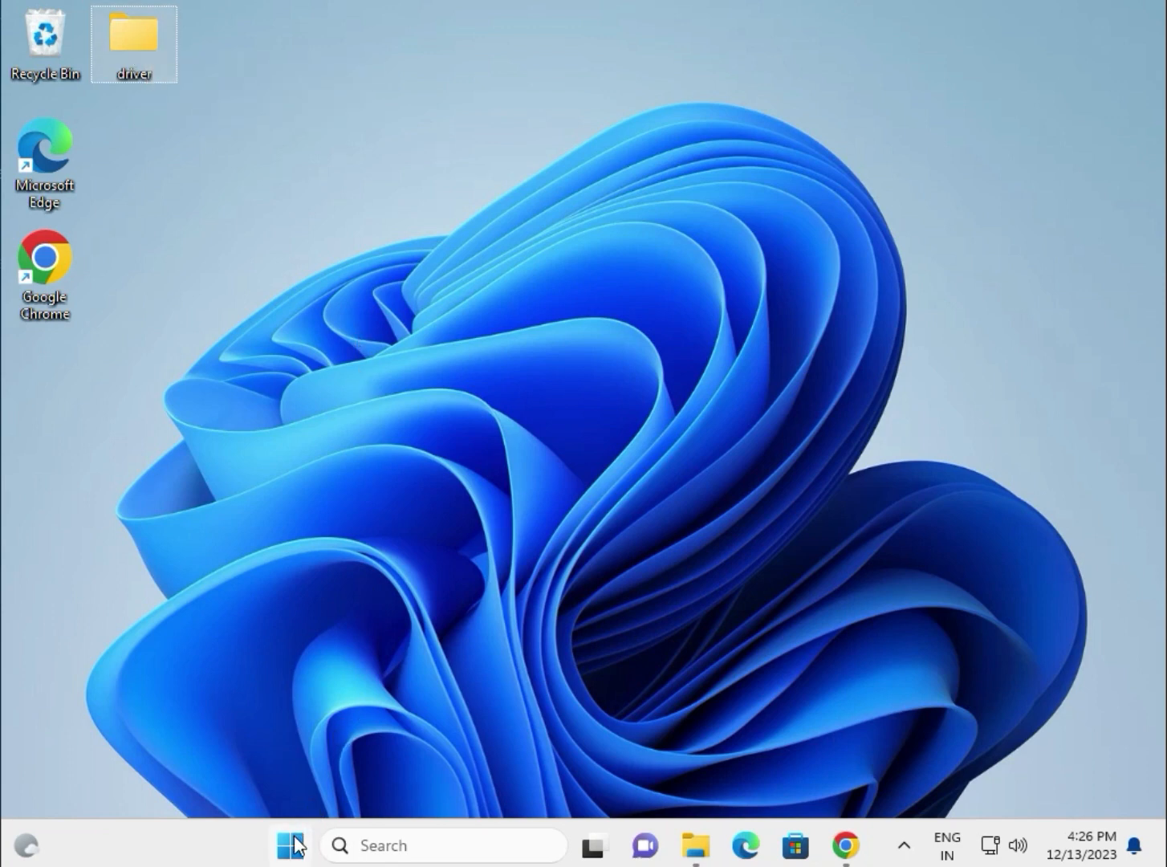
{"action": "mouse_move", "coordinate": [292, 844]}
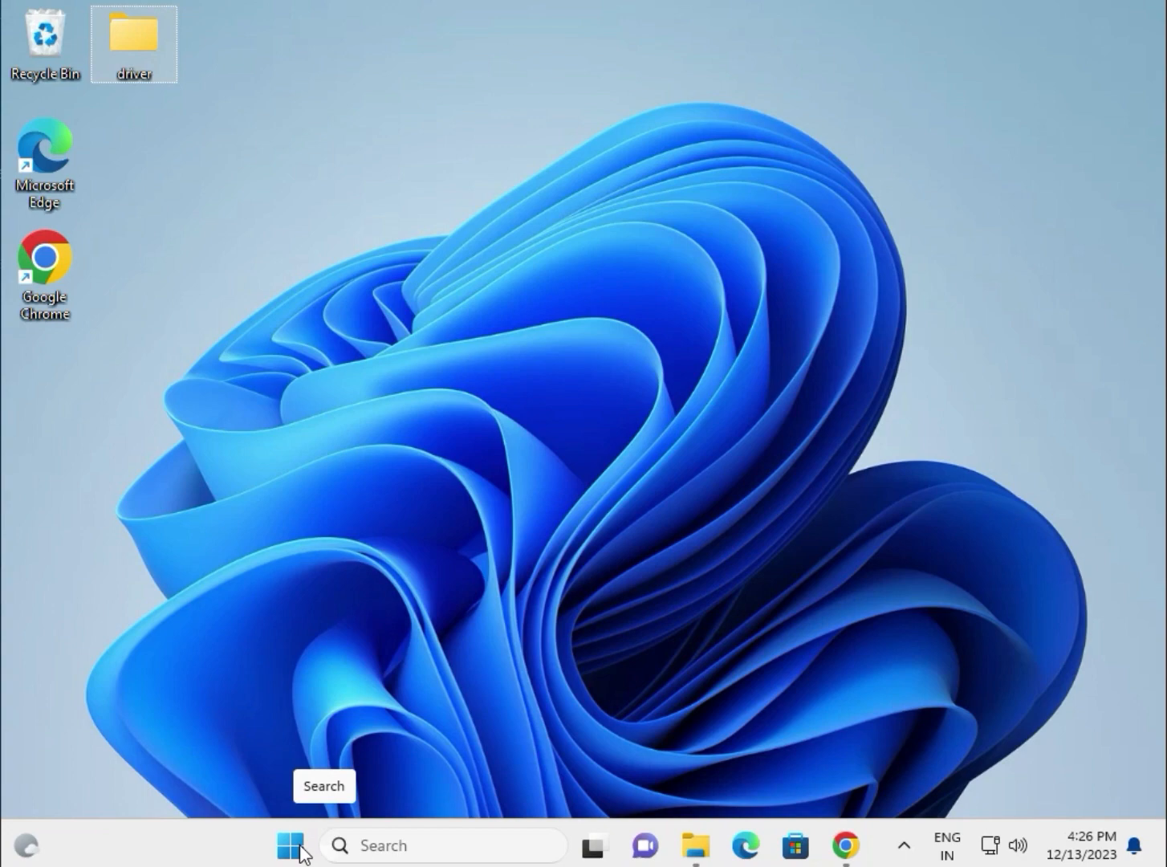
Launch Device Manager from the Start button's quick system tools menu
{"action": "right_click", "coordinate": [289, 844]}
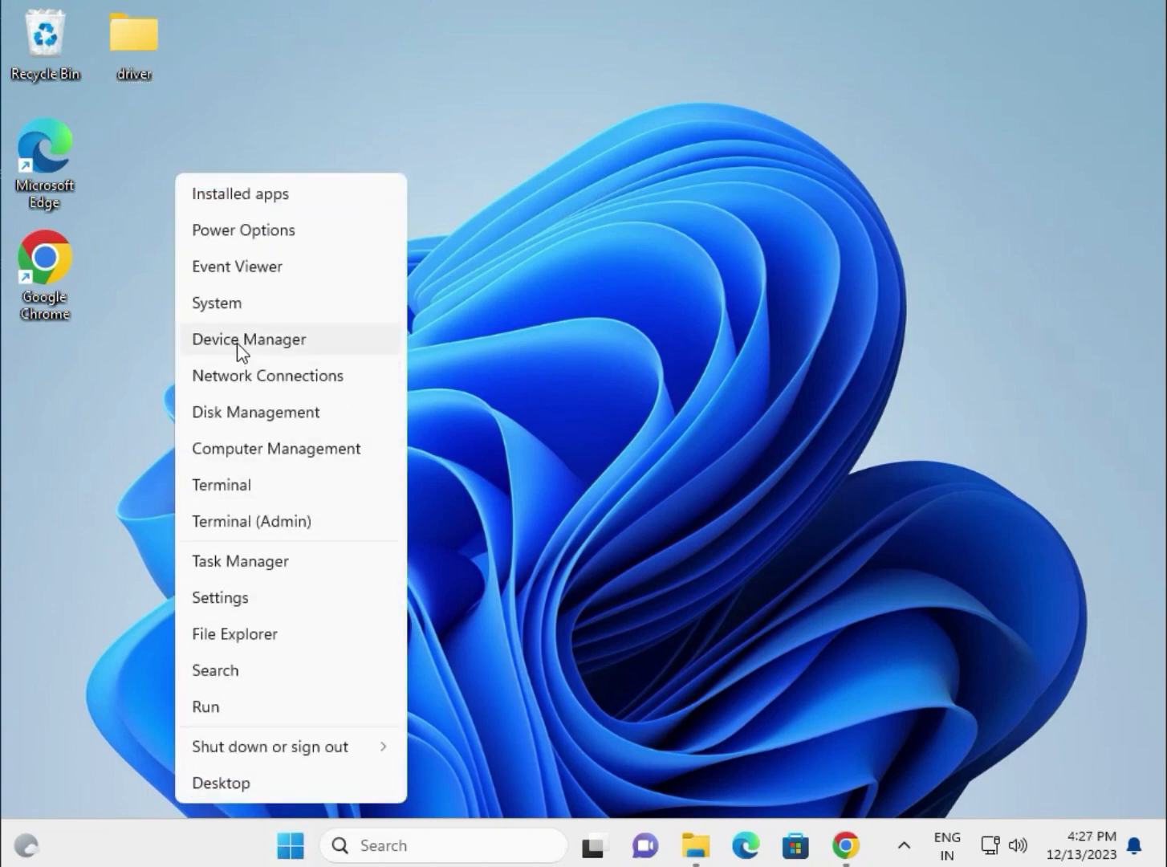
{"action": "left_click", "coordinate": [240, 353]}
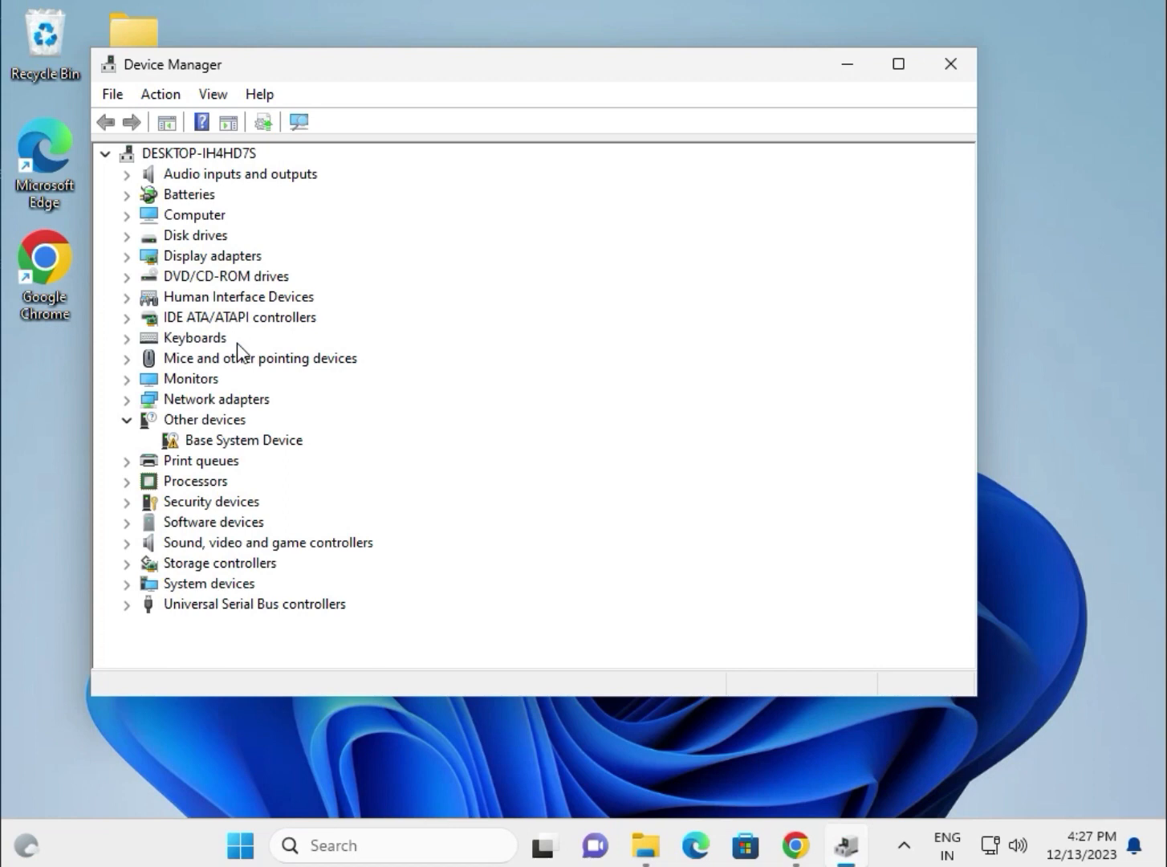
{"action": "mouse_move", "coordinate": [166, 302]}
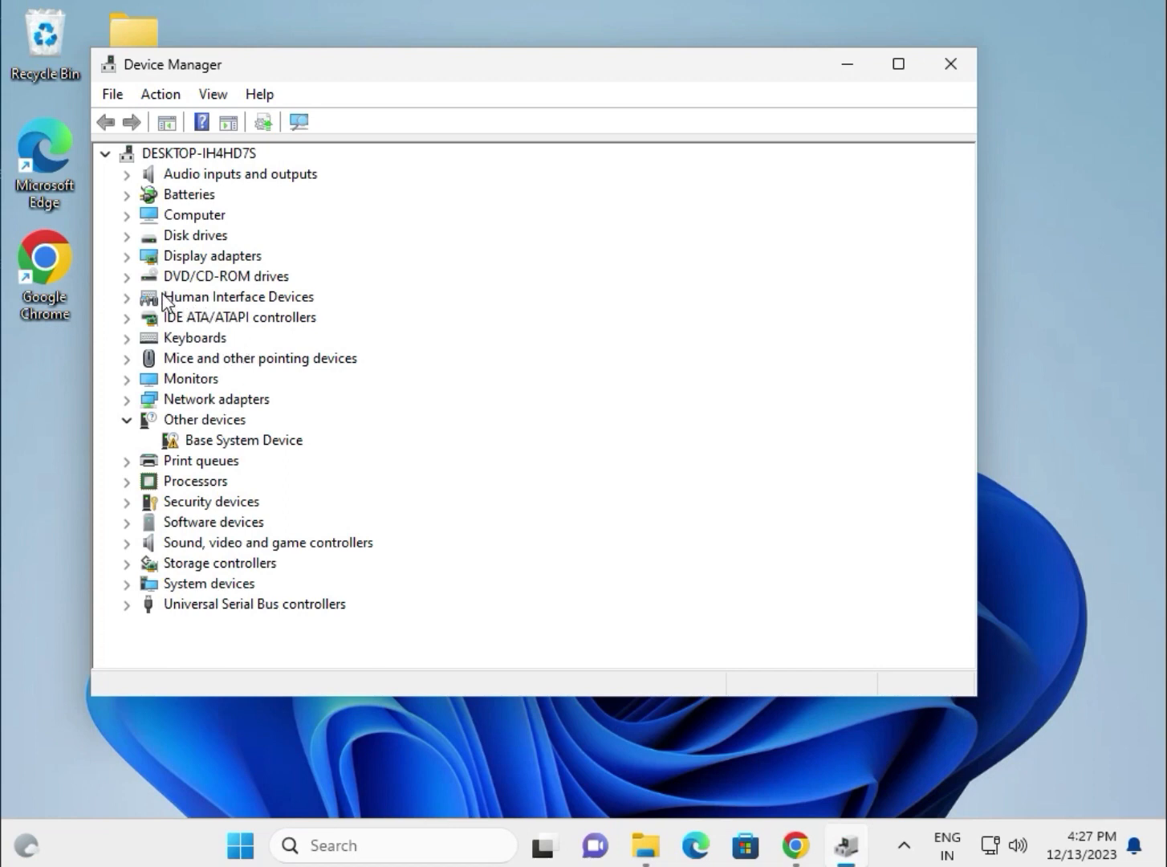
{"action": "mouse_move", "coordinate": [178, 308]}
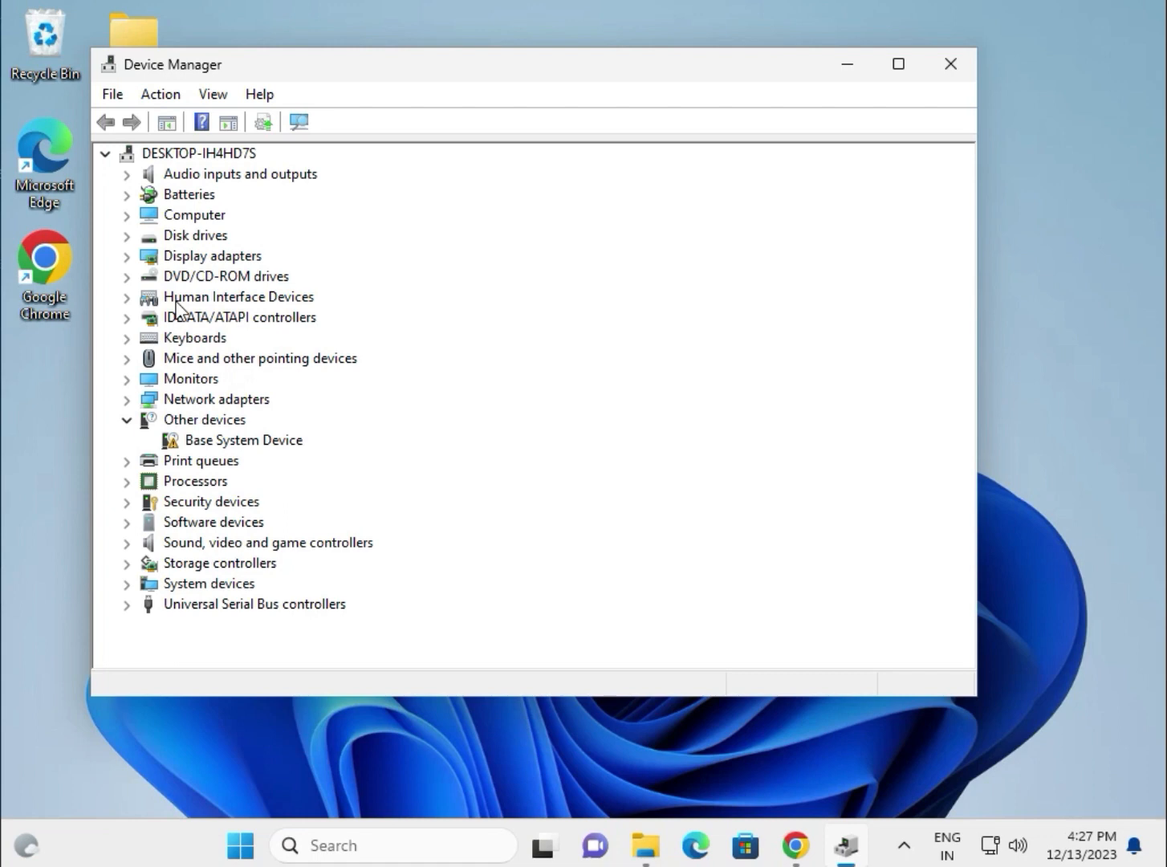
{"action": "mouse_move", "coordinate": [207, 54]}
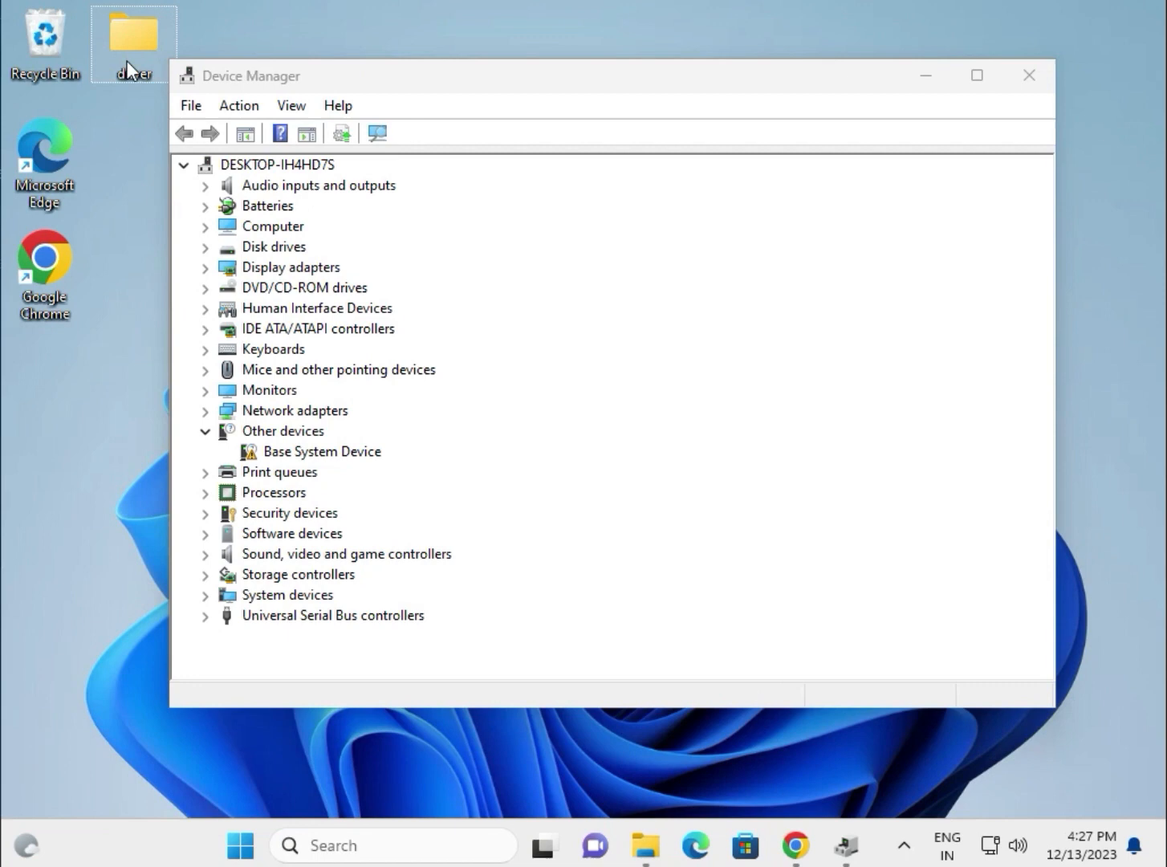
{"action": "mouse_move", "coordinate": [276, 265]}
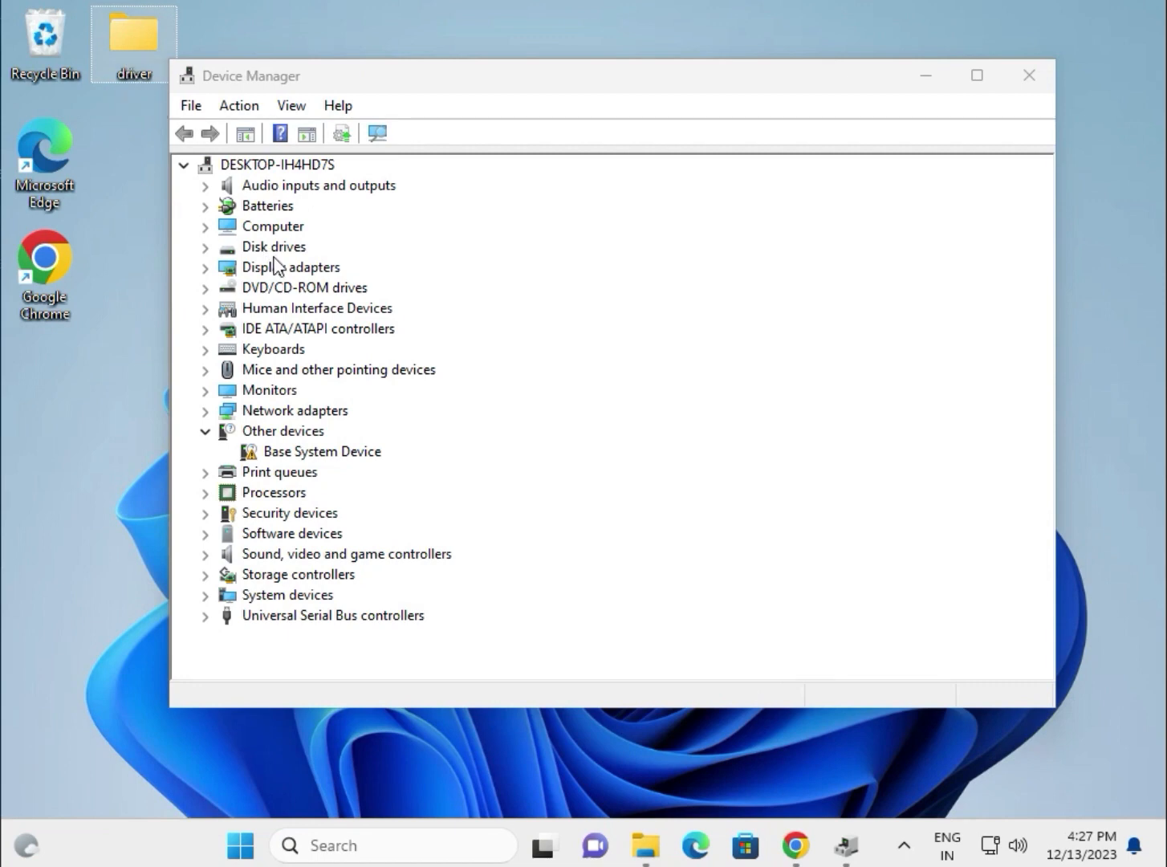
{"action": "mouse_move", "coordinate": [217, 344]}
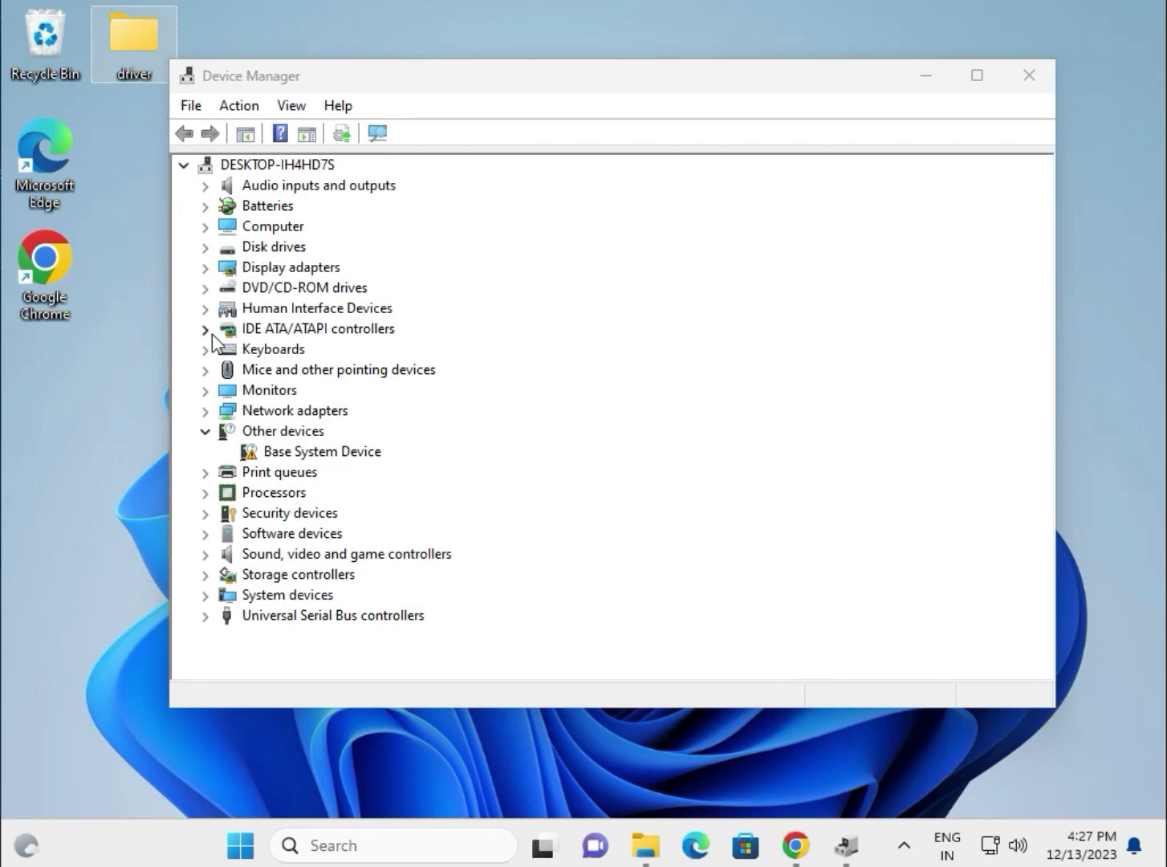
{"action": "mouse_move", "coordinate": [225, 273]}
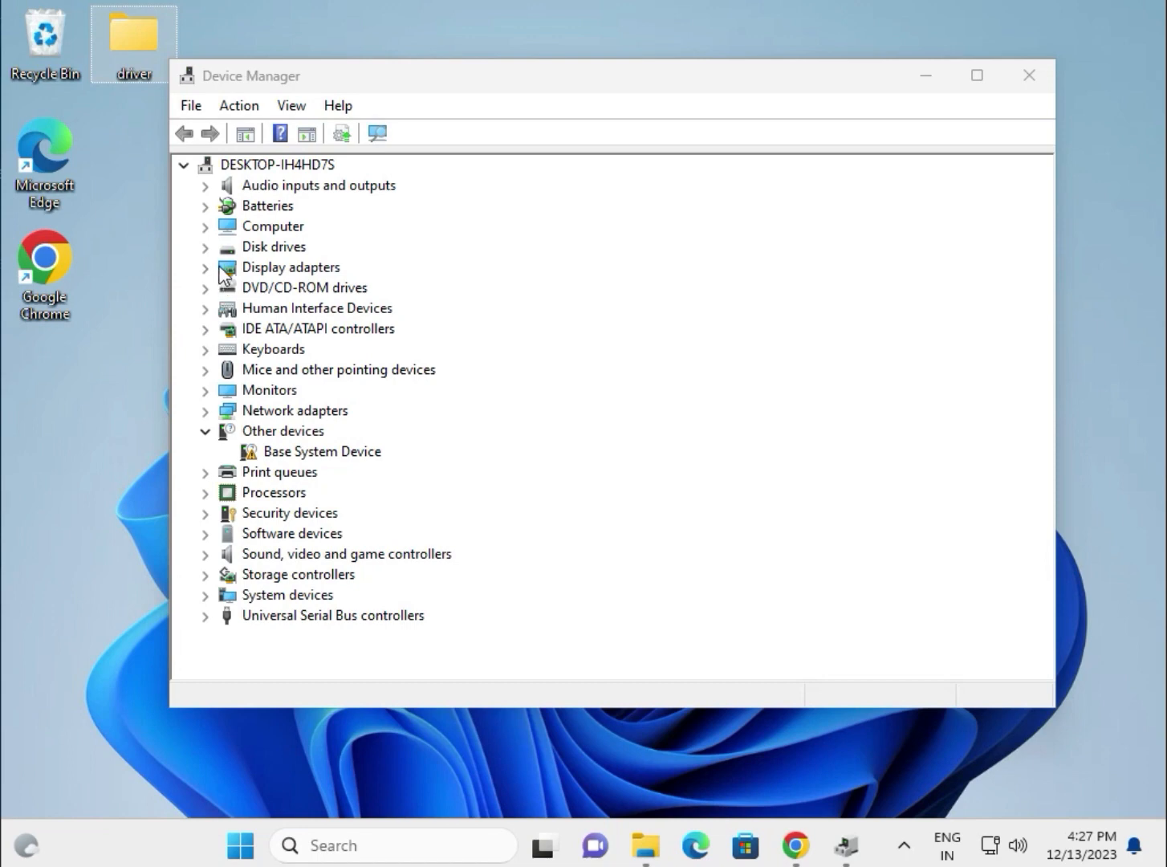
{"action": "mouse_move", "coordinate": [236, 424]}
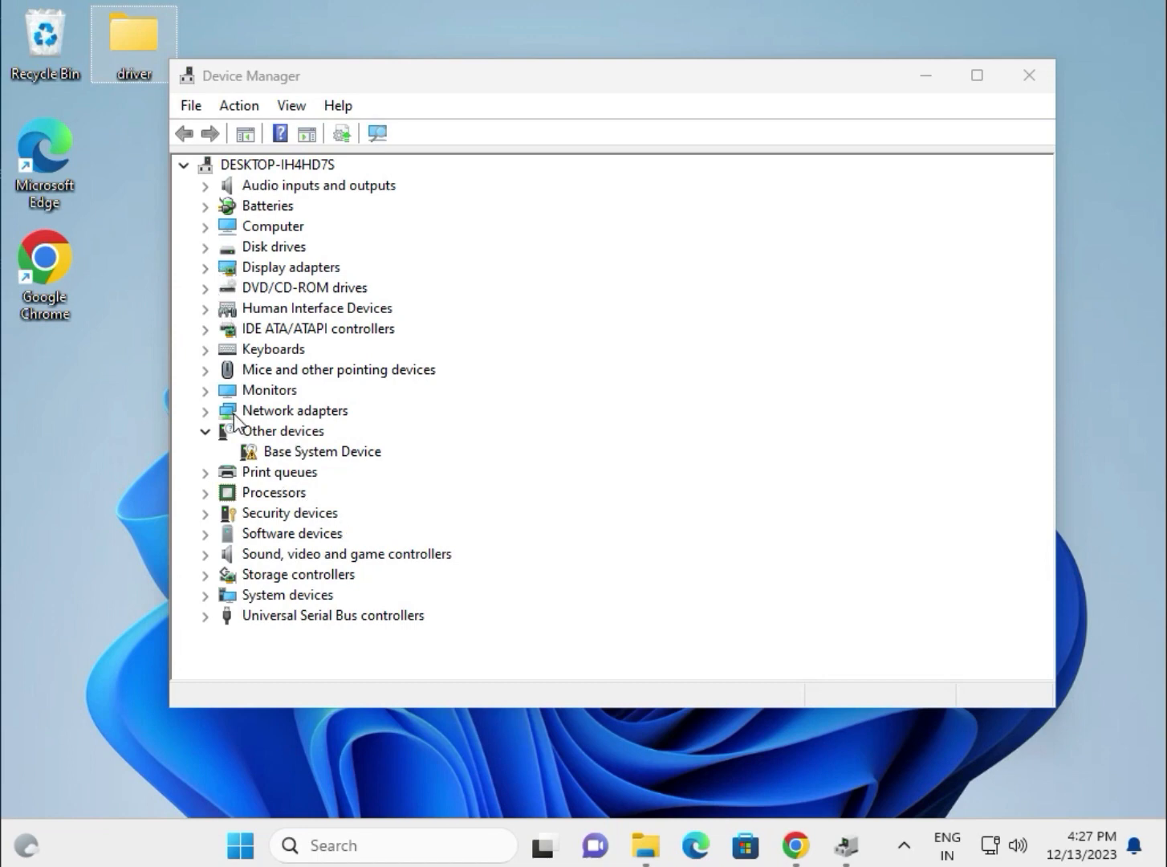
{"action": "mouse_move", "coordinate": [215, 405]}
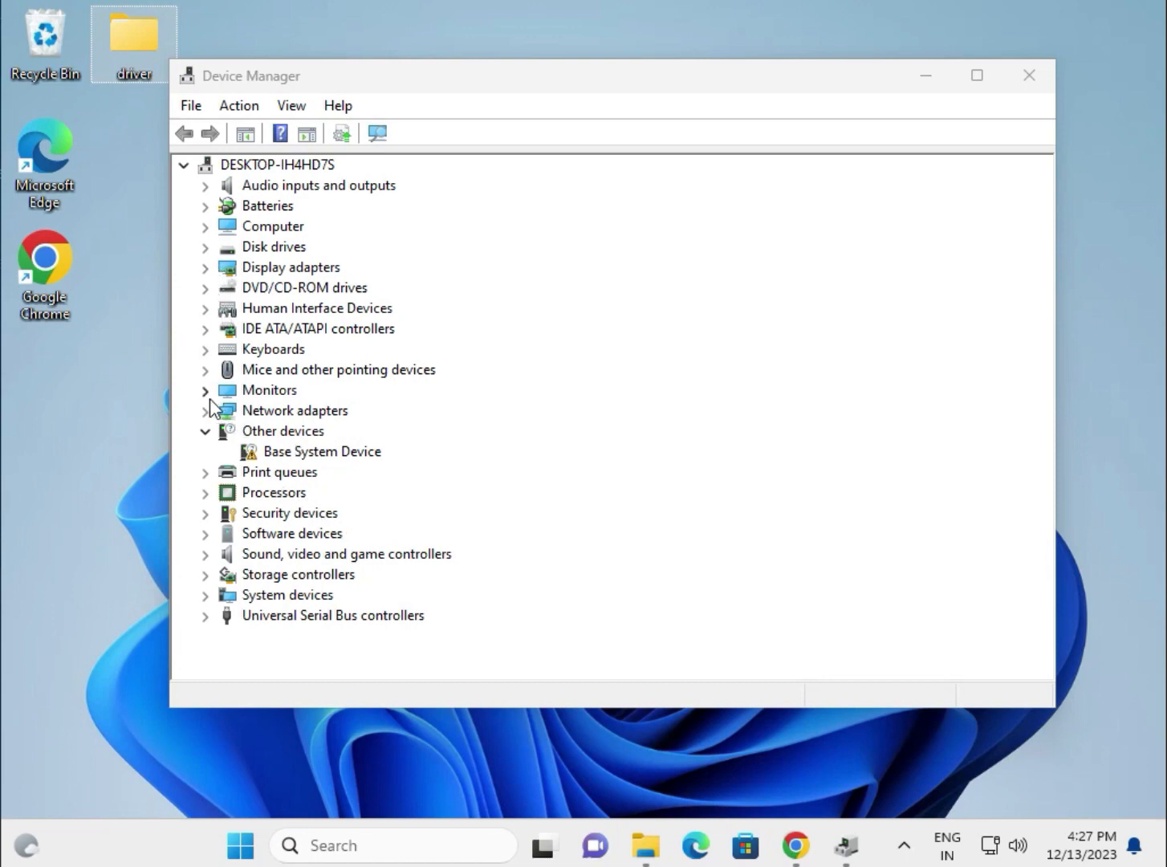
Start a manual Update Driver for Microsoft Basic Display Adapter, browsing the computer for drivers
{"action": "left_click", "coordinate": [206, 266]}
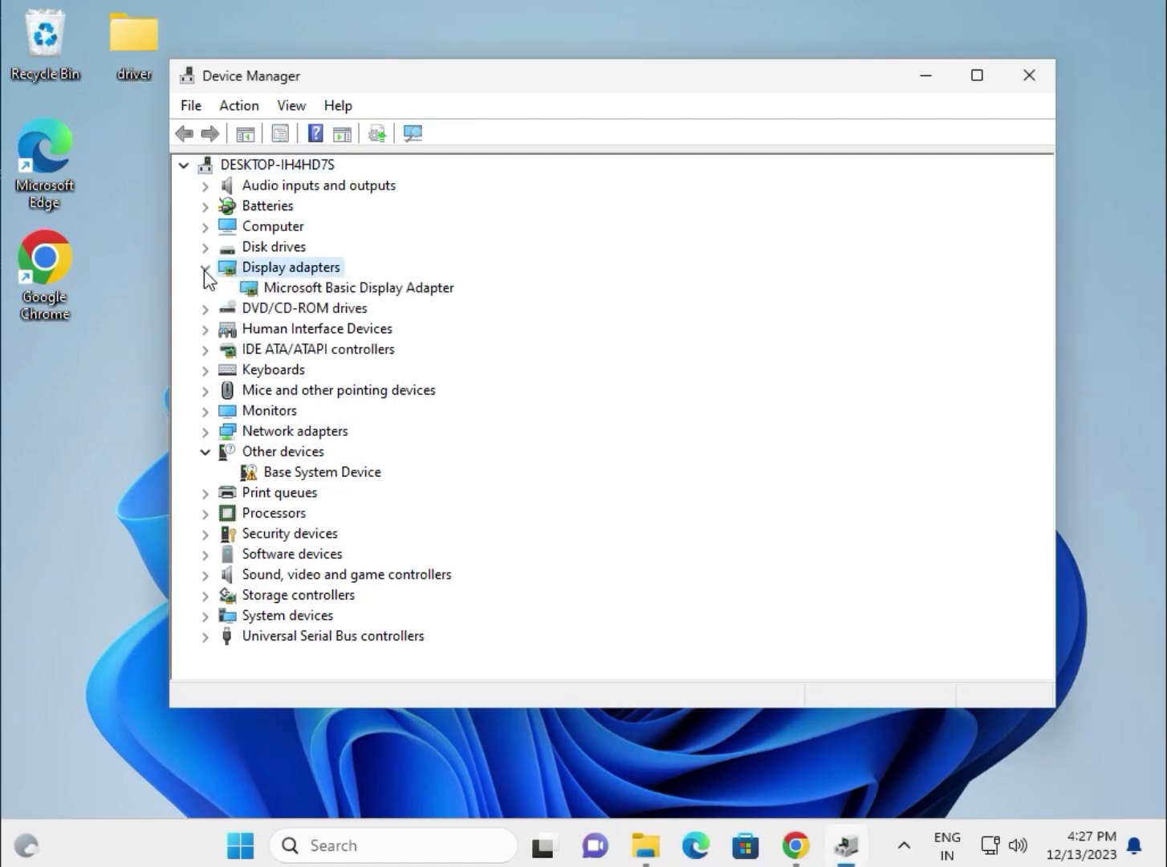
{"action": "right_click", "coordinate": [358, 288]}
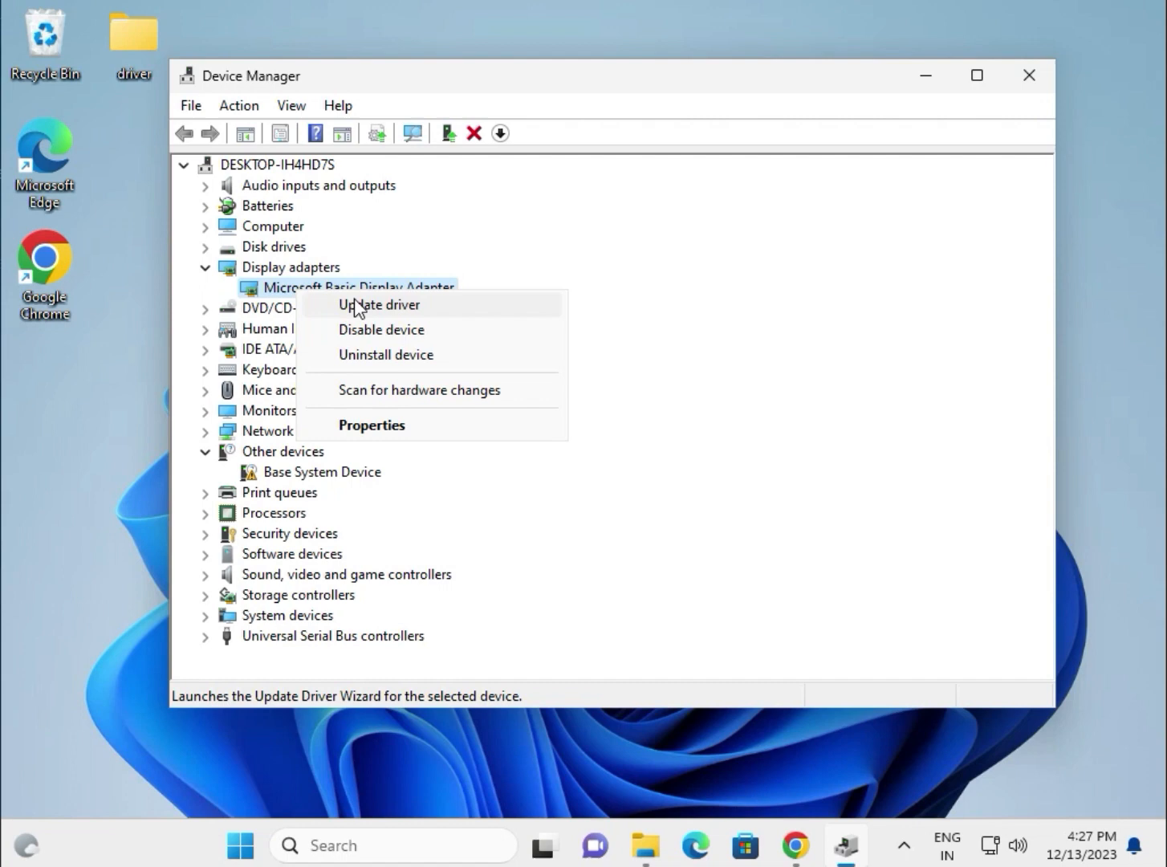
{"action": "left_click", "coordinate": [378, 305]}
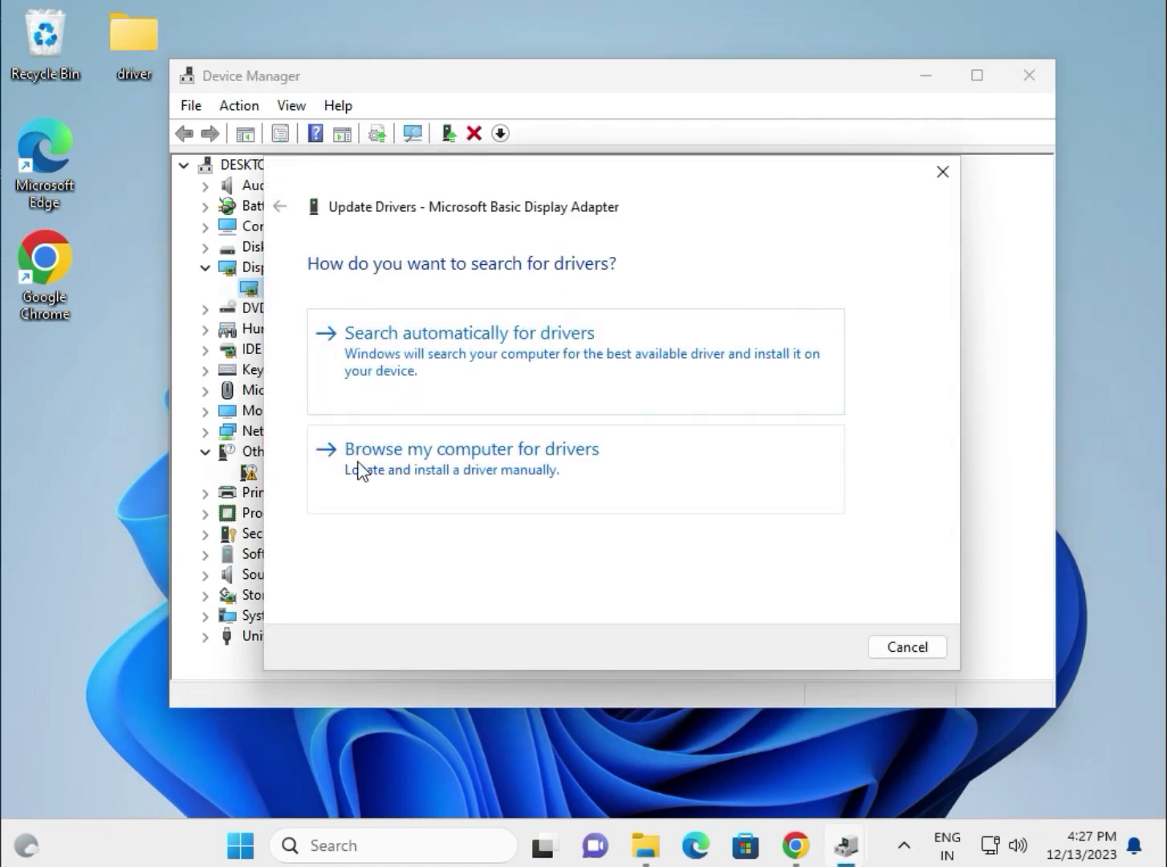
{"action": "mouse_move", "coordinate": [544, 472]}
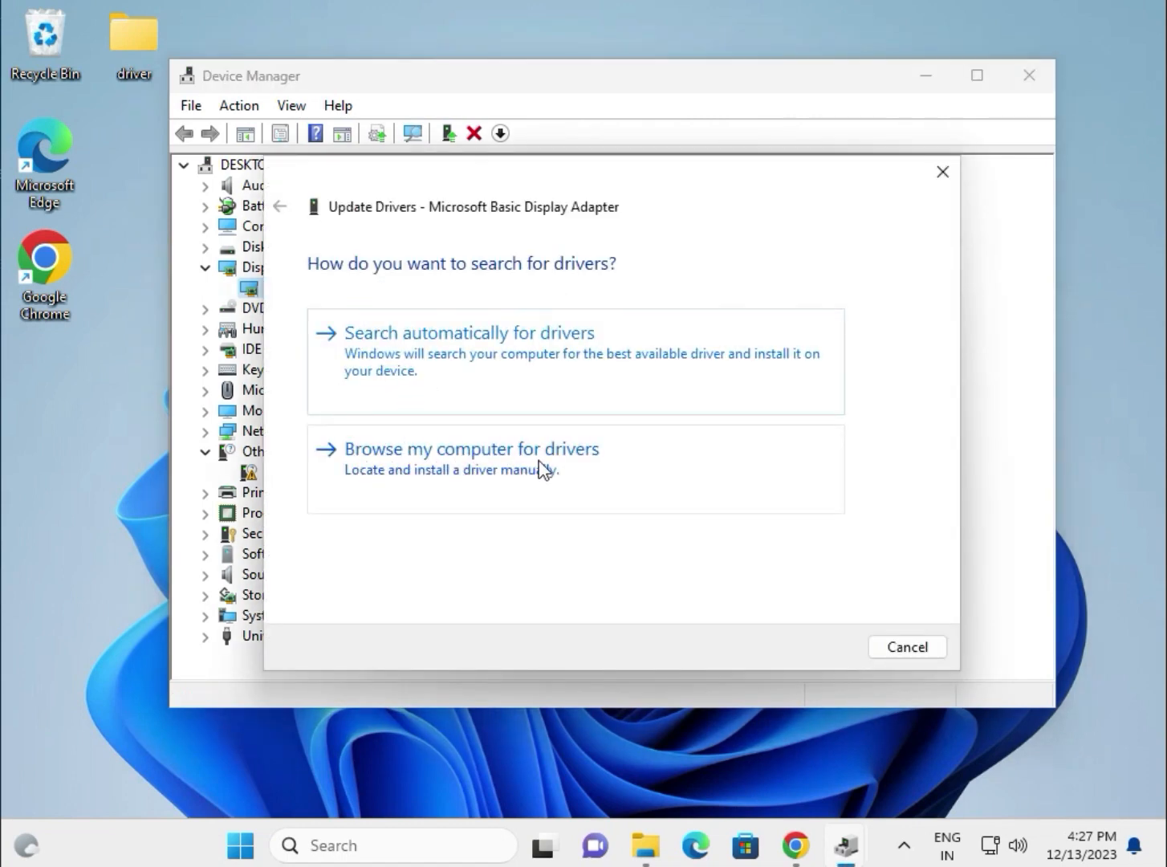
{"action": "left_click", "coordinate": [471, 449]}
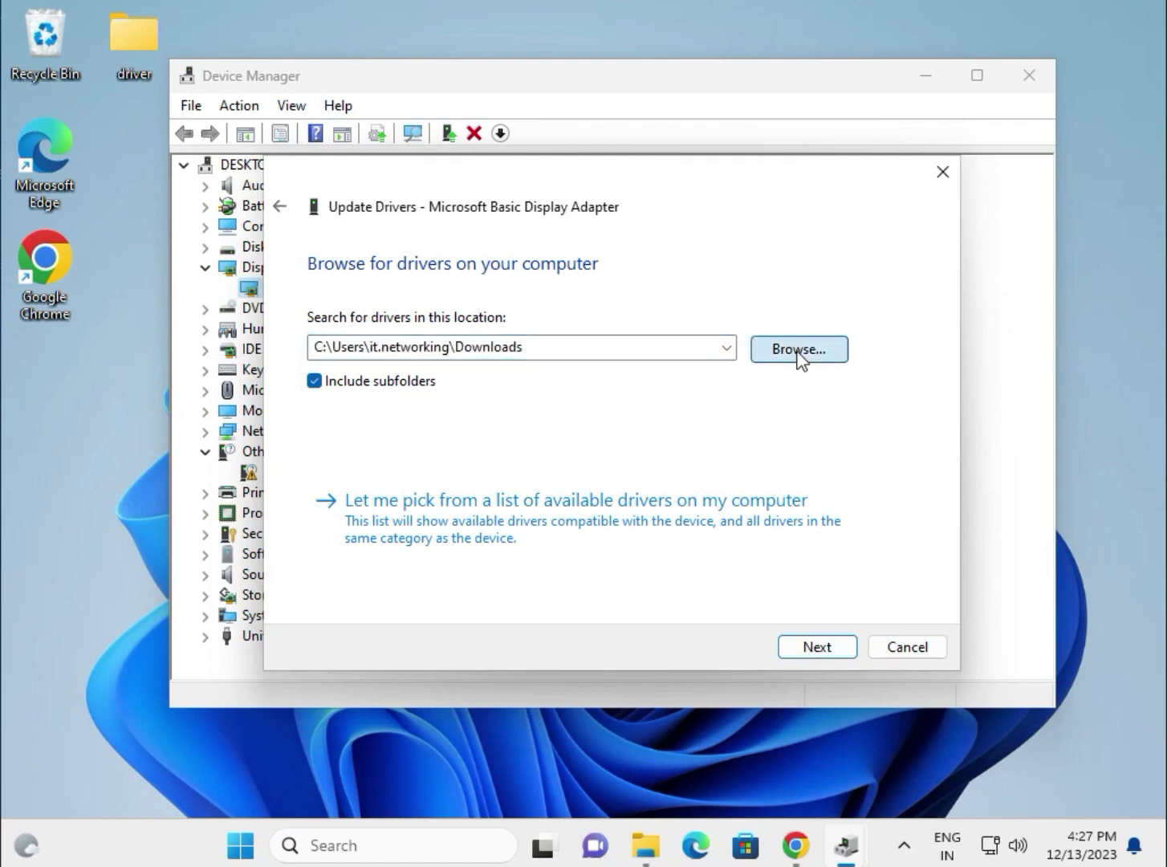
Search the Desktop\driver folder; Windows reports the best driver is already installed
{"action": "left_click", "coordinate": [797, 348]}
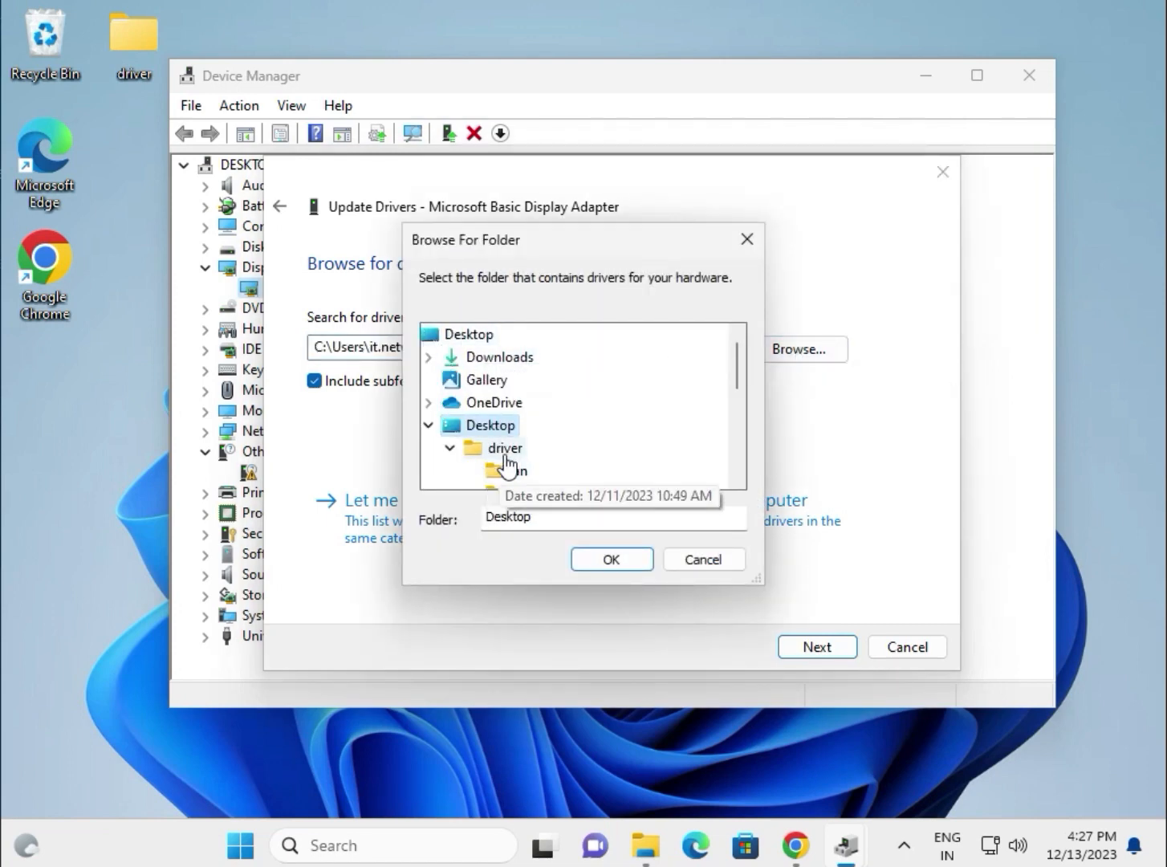
{"action": "left_click", "coordinate": [504, 446]}
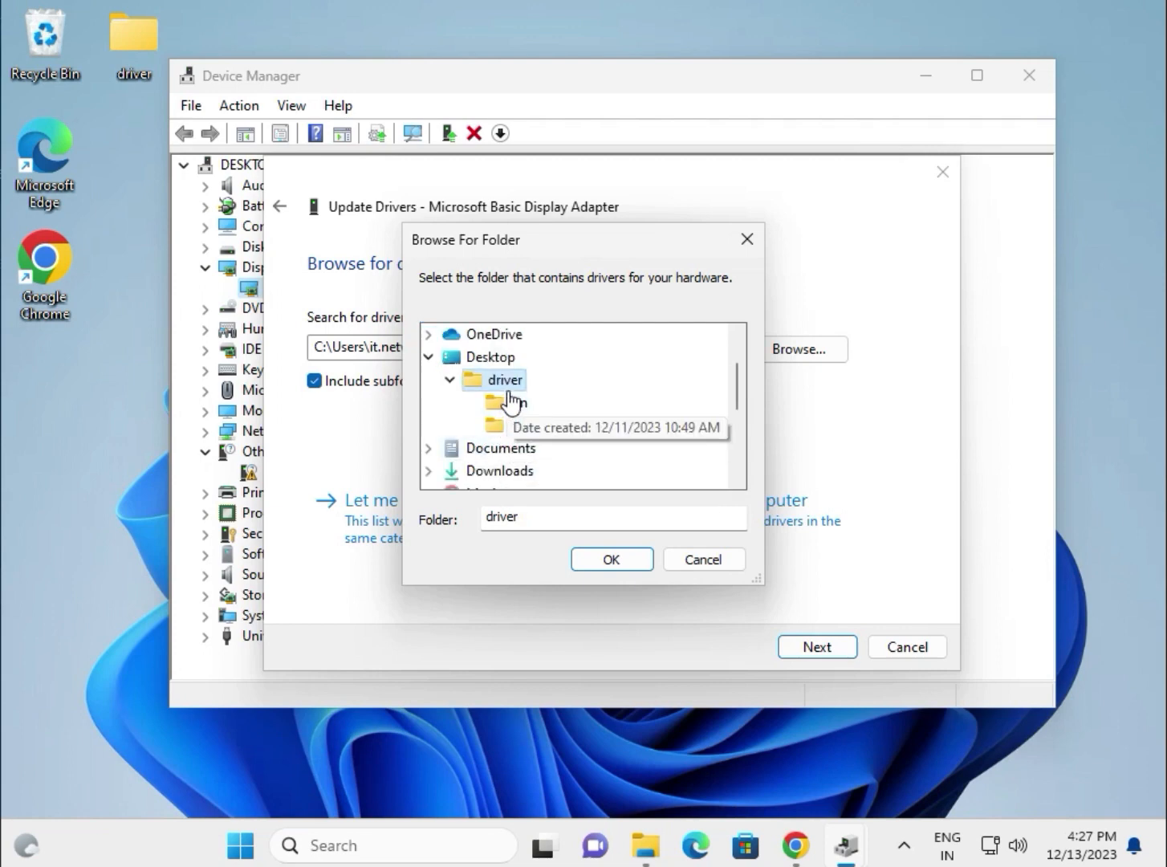
{"action": "mouse_move", "coordinate": [514, 411]}
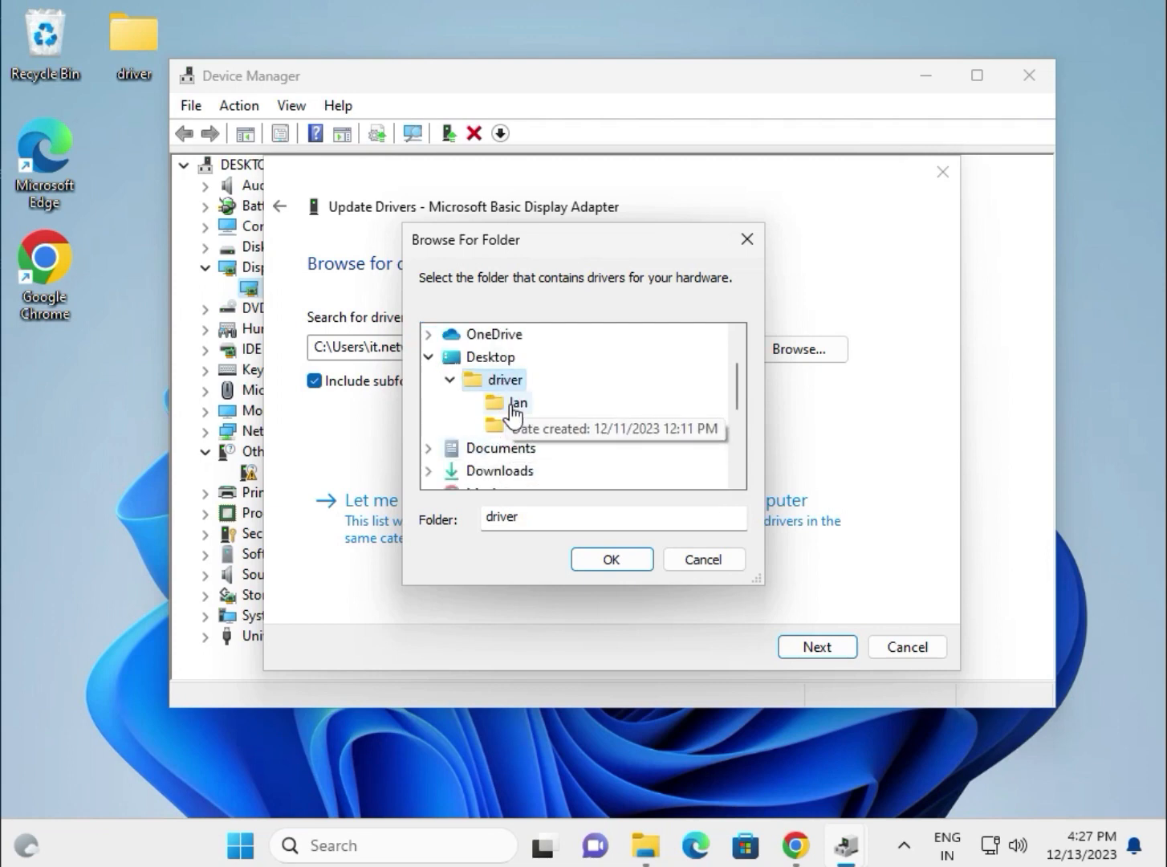
{"action": "mouse_move", "coordinate": [520, 425]}
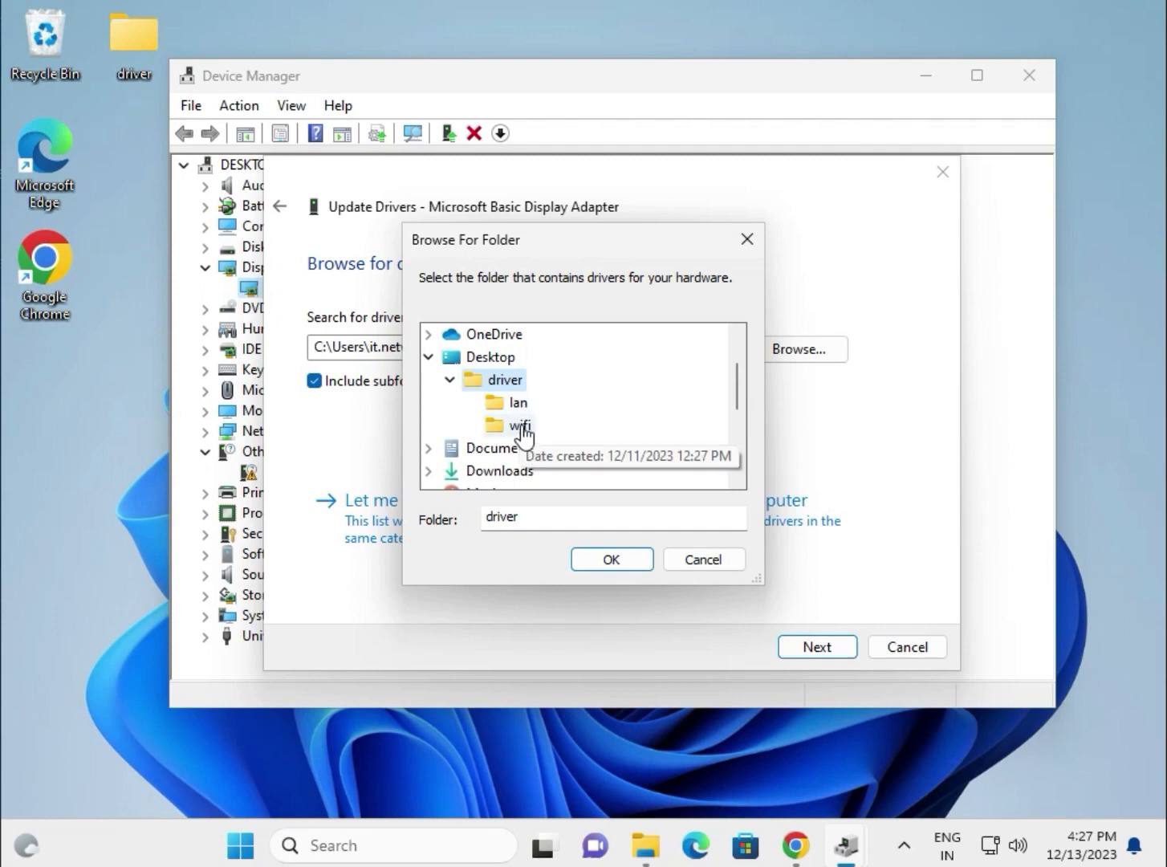
{"action": "mouse_move", "coordinate": [500, 414]}
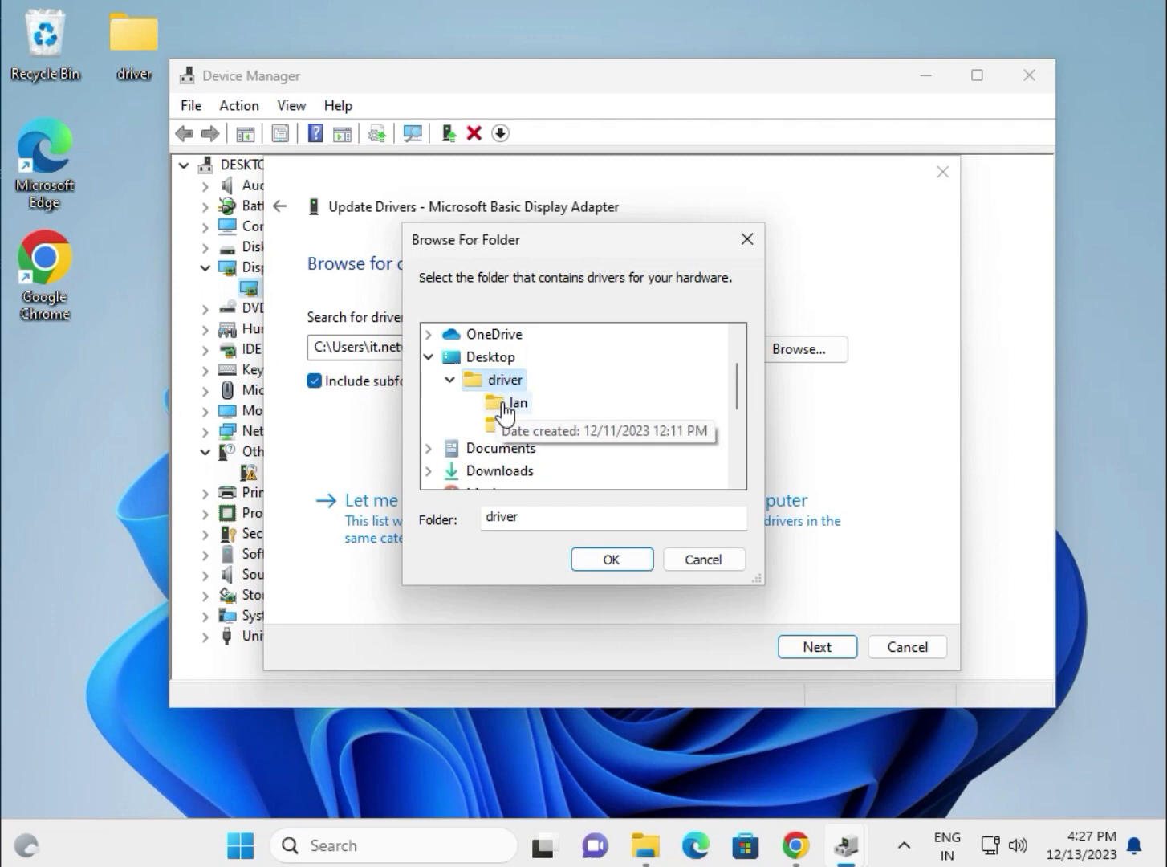
{"action": "left_click", "coordinate": [610, 558]}
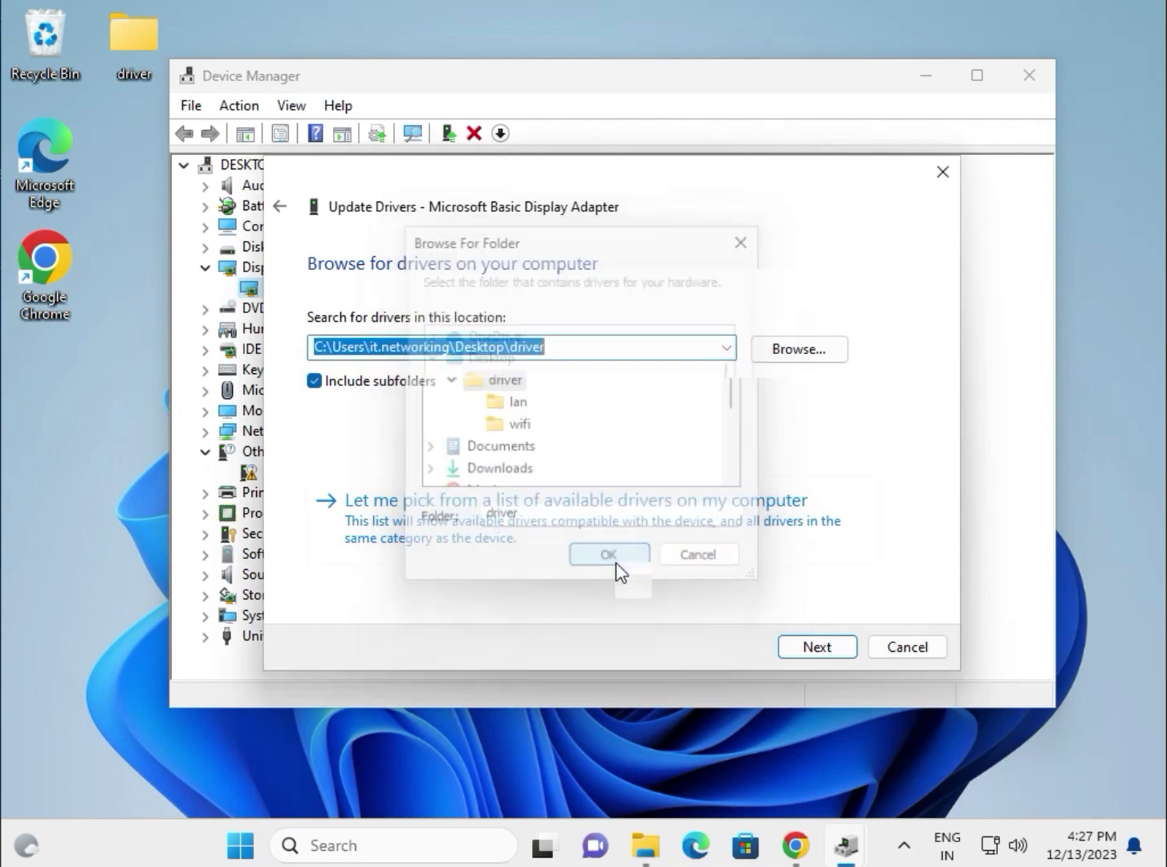
{"action": "left_click", "coordinate": [608, 554]}
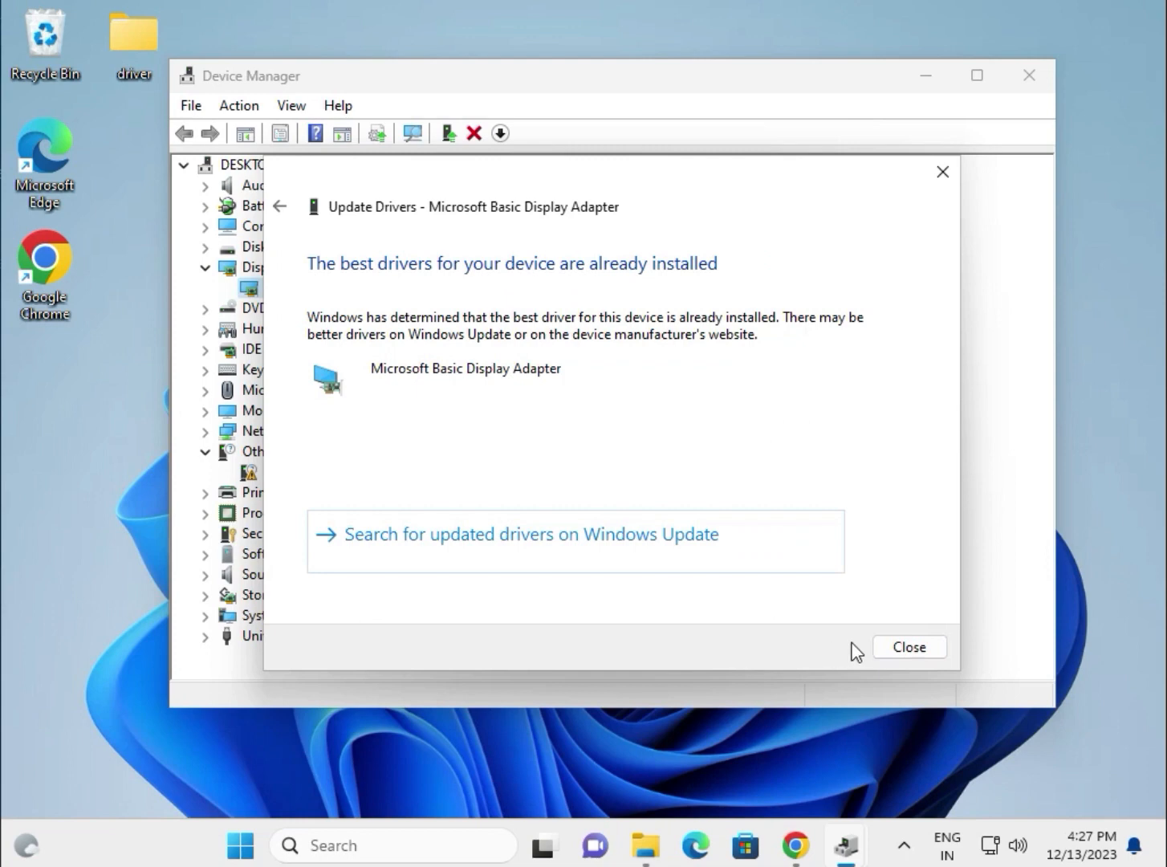
{"action": "left_click", "coordinate": [908, 645]}
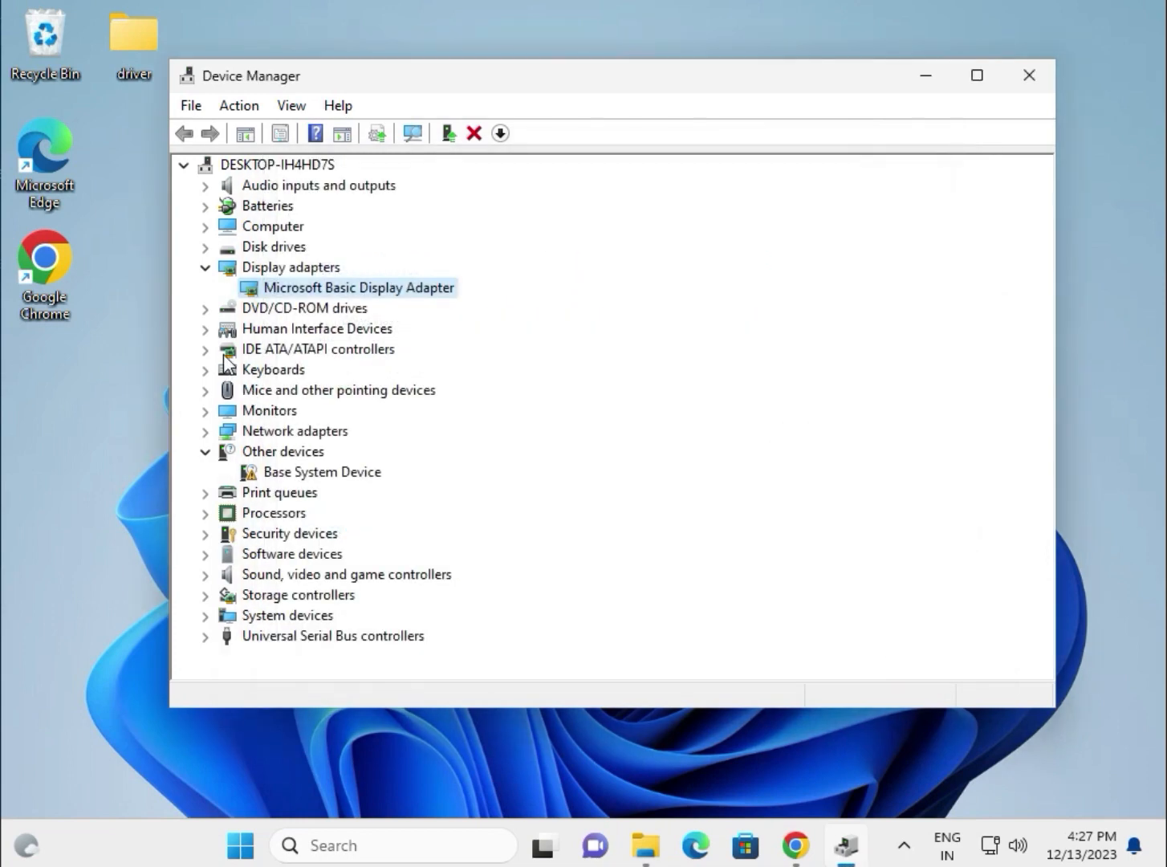
{"action": "mouse_move", "coordinate": [238, 414]}
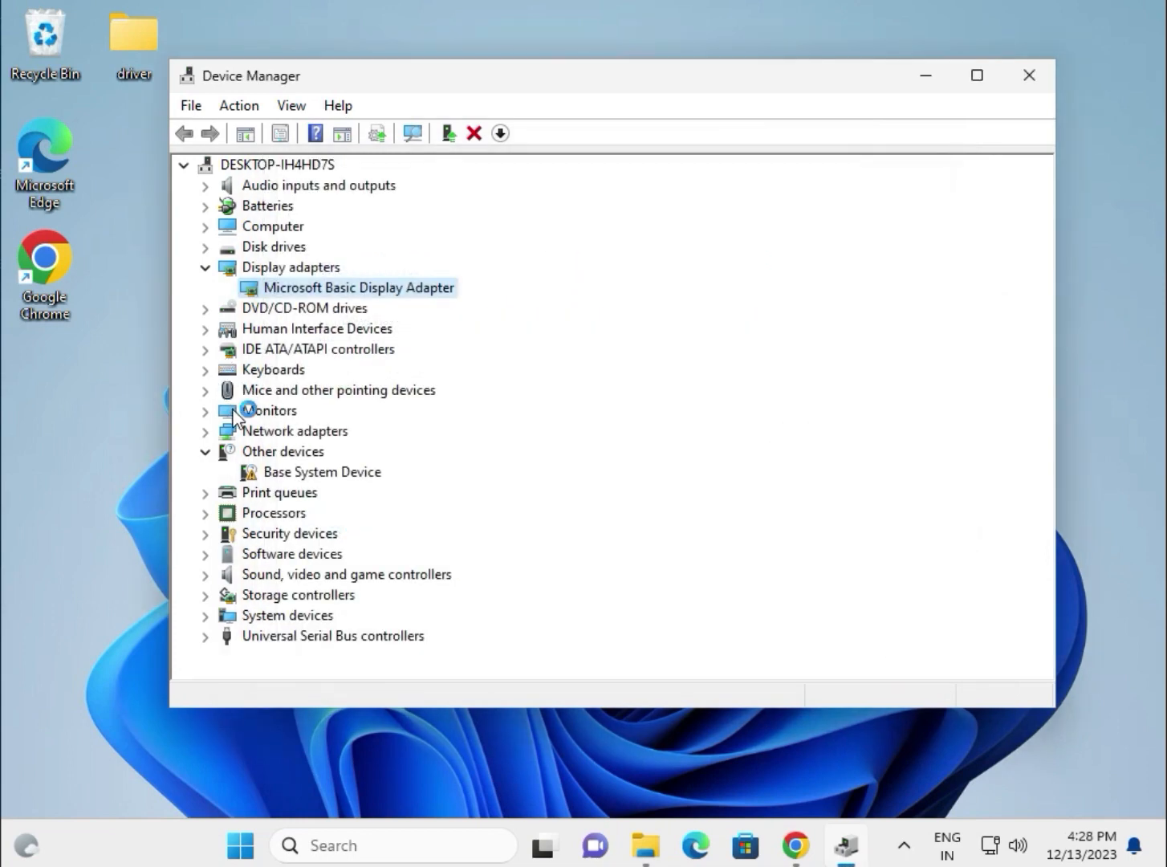
Start a manual Update Driver for the Intel PRO/1000 MT Desktop Adapter under Network adapters
{"action": "left_click", "coordinate": [205, 431]}
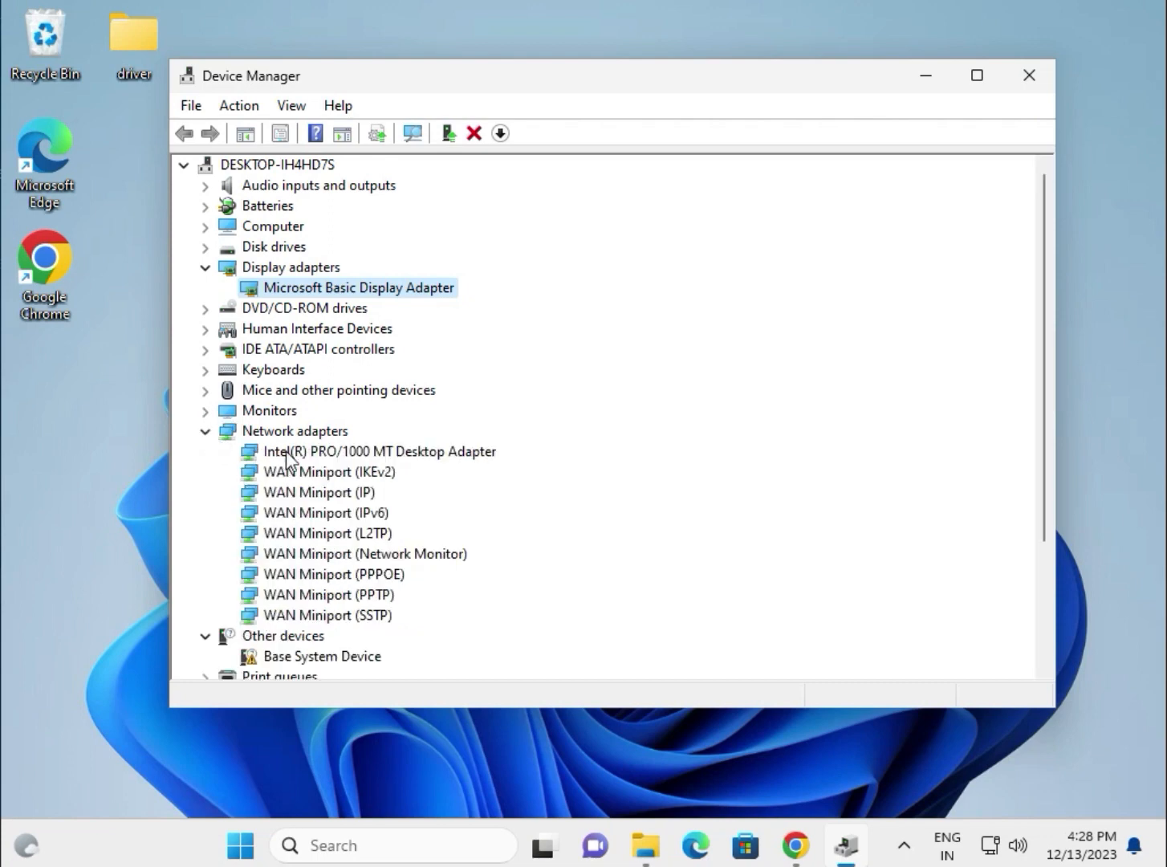
{"action": "right_click", "coordinate": [379, 449]}
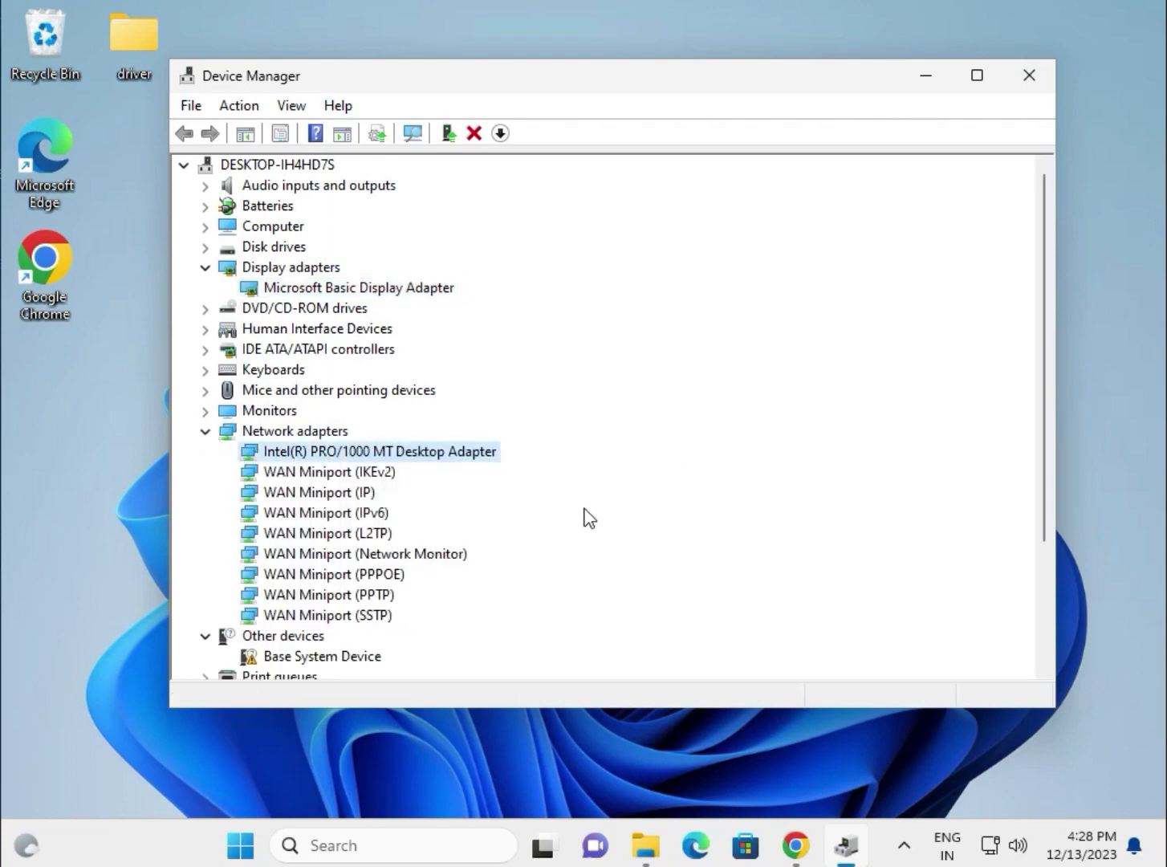
{"action": "mouse_move", "coordinate": [304, 466]}
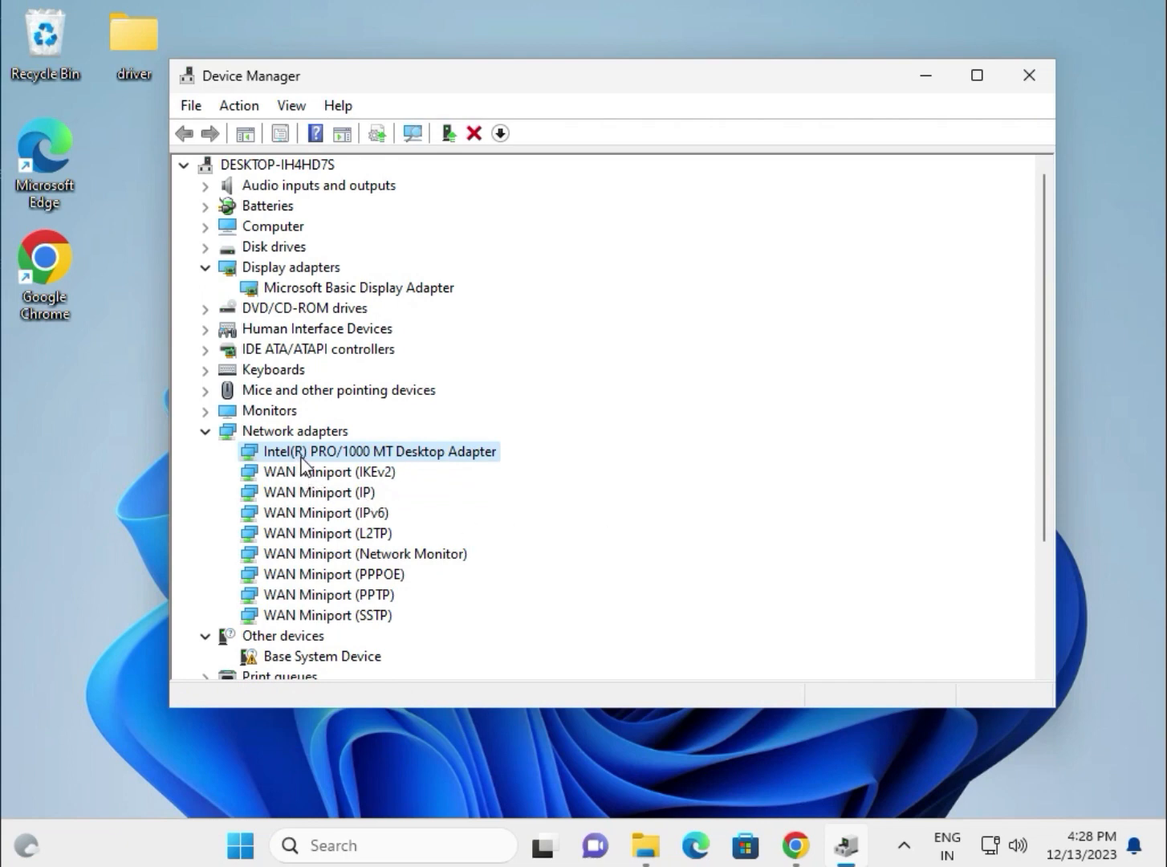
{"action": "mouse_move", "coordinate": [383, 464]}
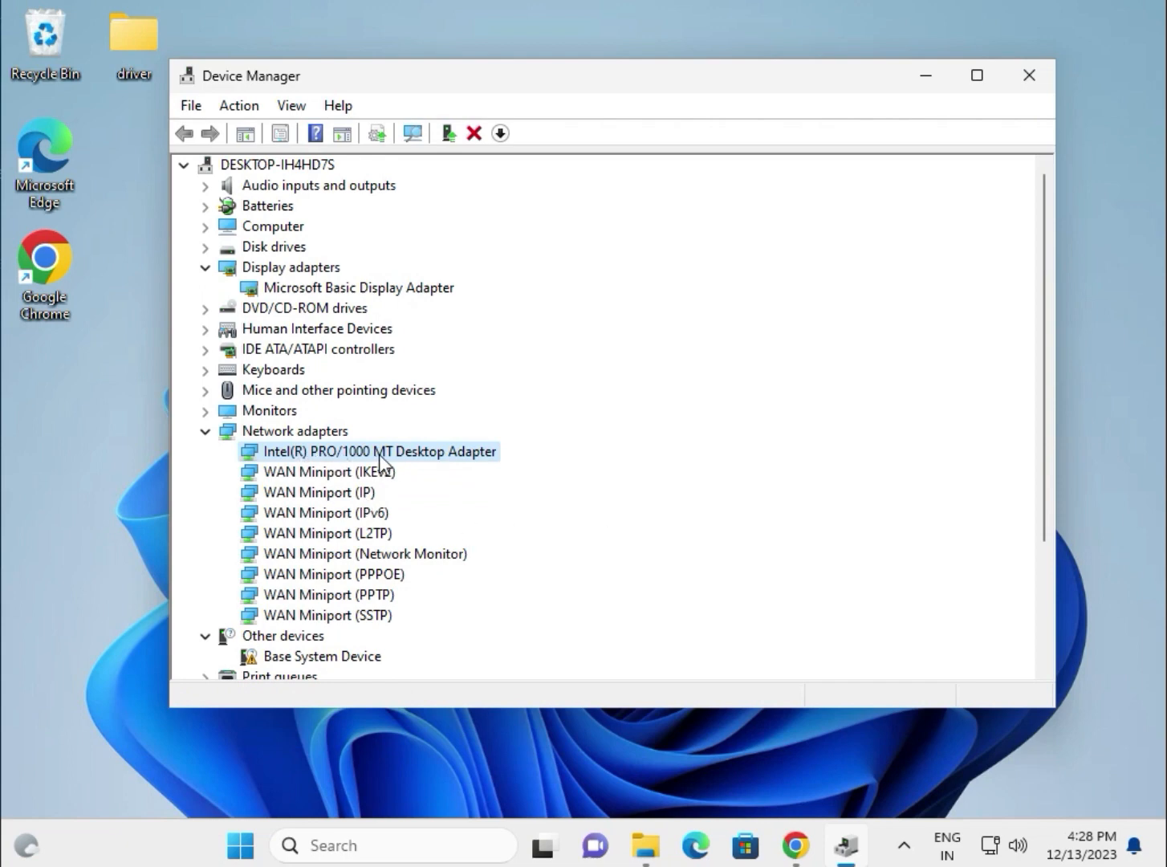
{"action": "right_click", "coordinate": [378, 451]}
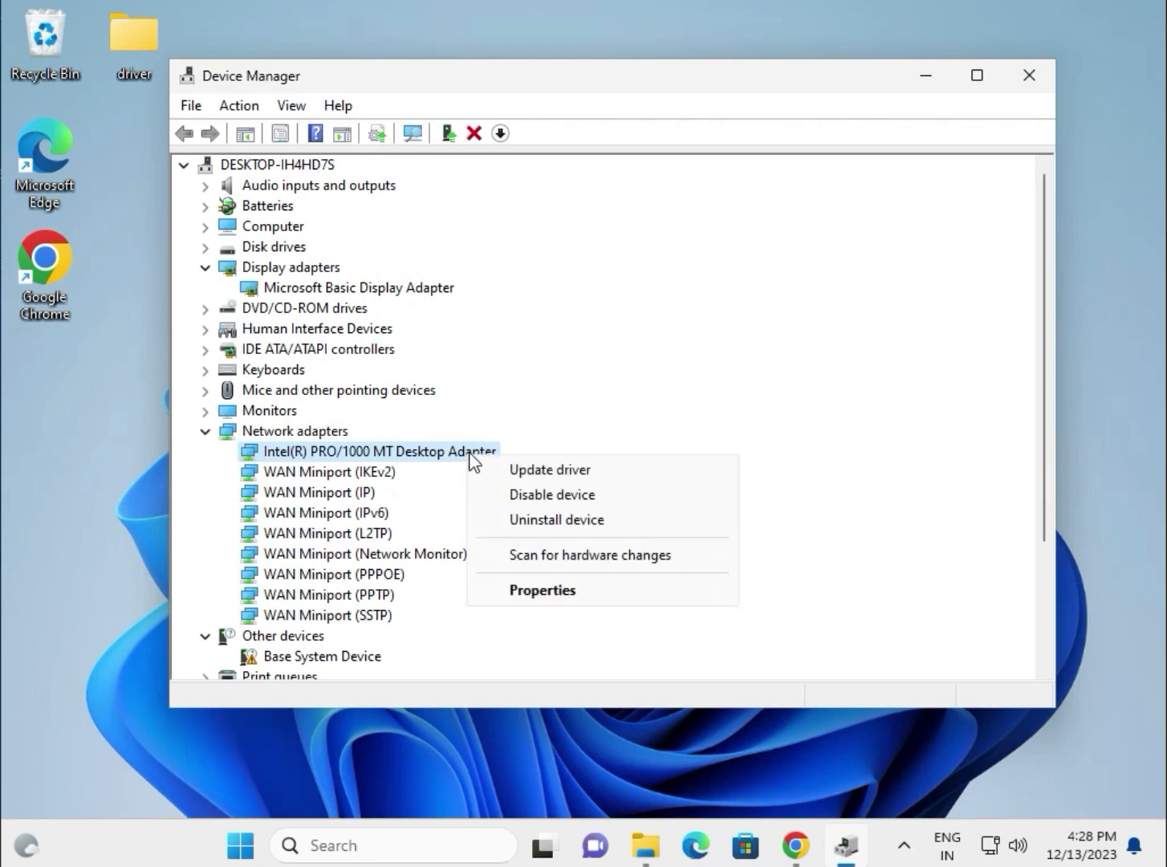
{"action": "left_click", "coordinate": [549, 469]}
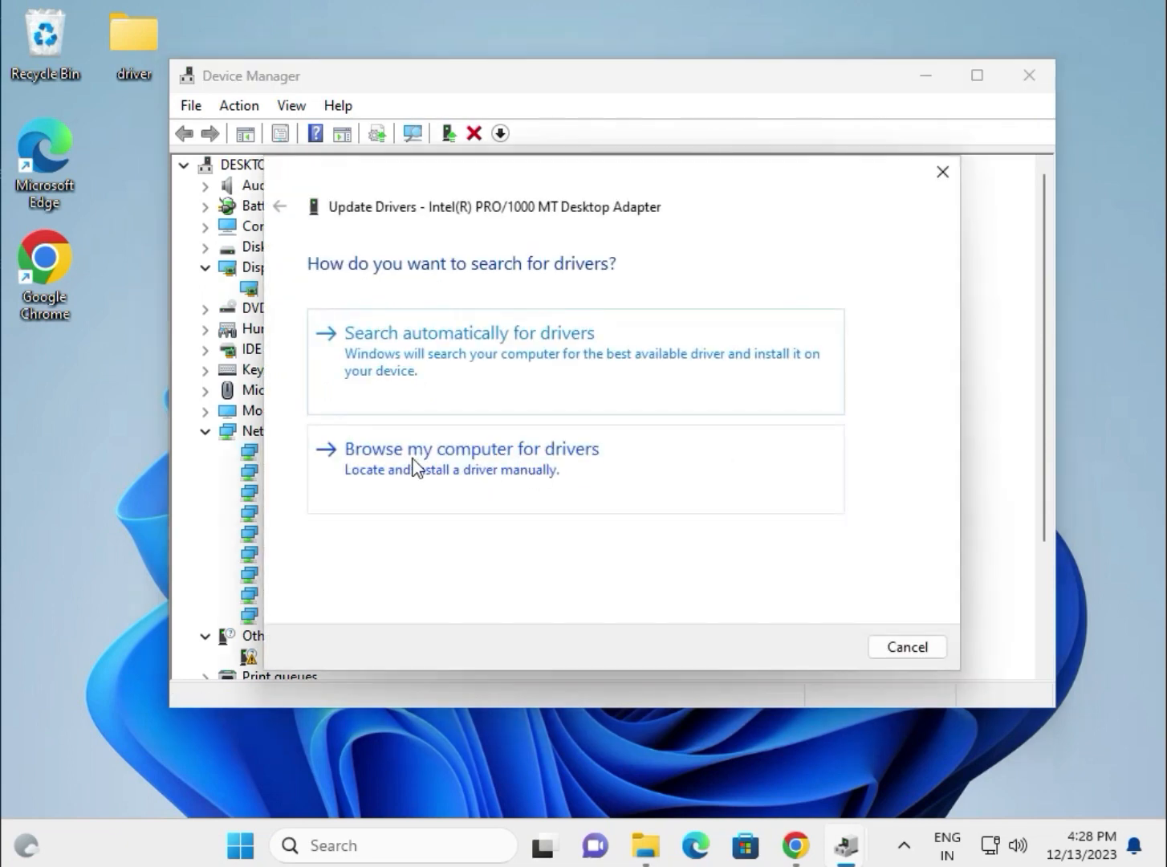
{"action": "mouse_move", "coordinate": [514, 472]}
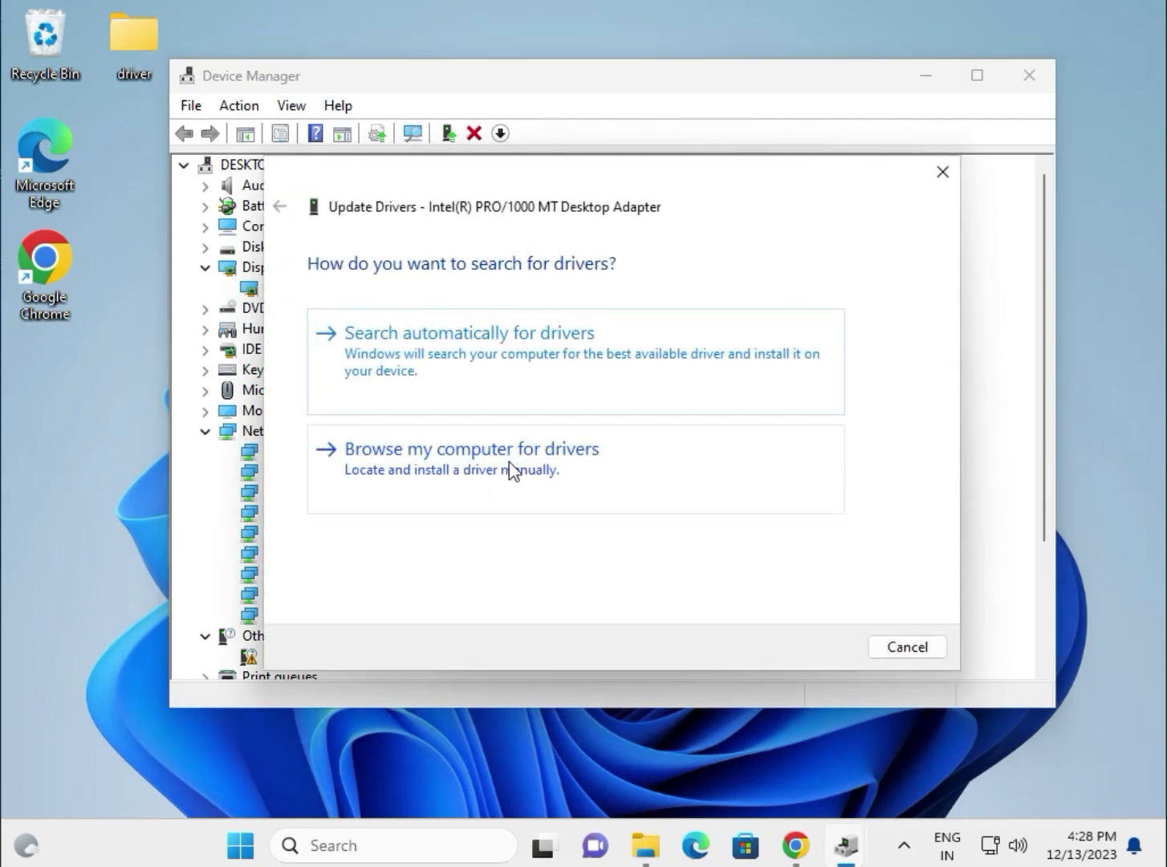
{"action": "left_click", "coordinate": [472, 448]}
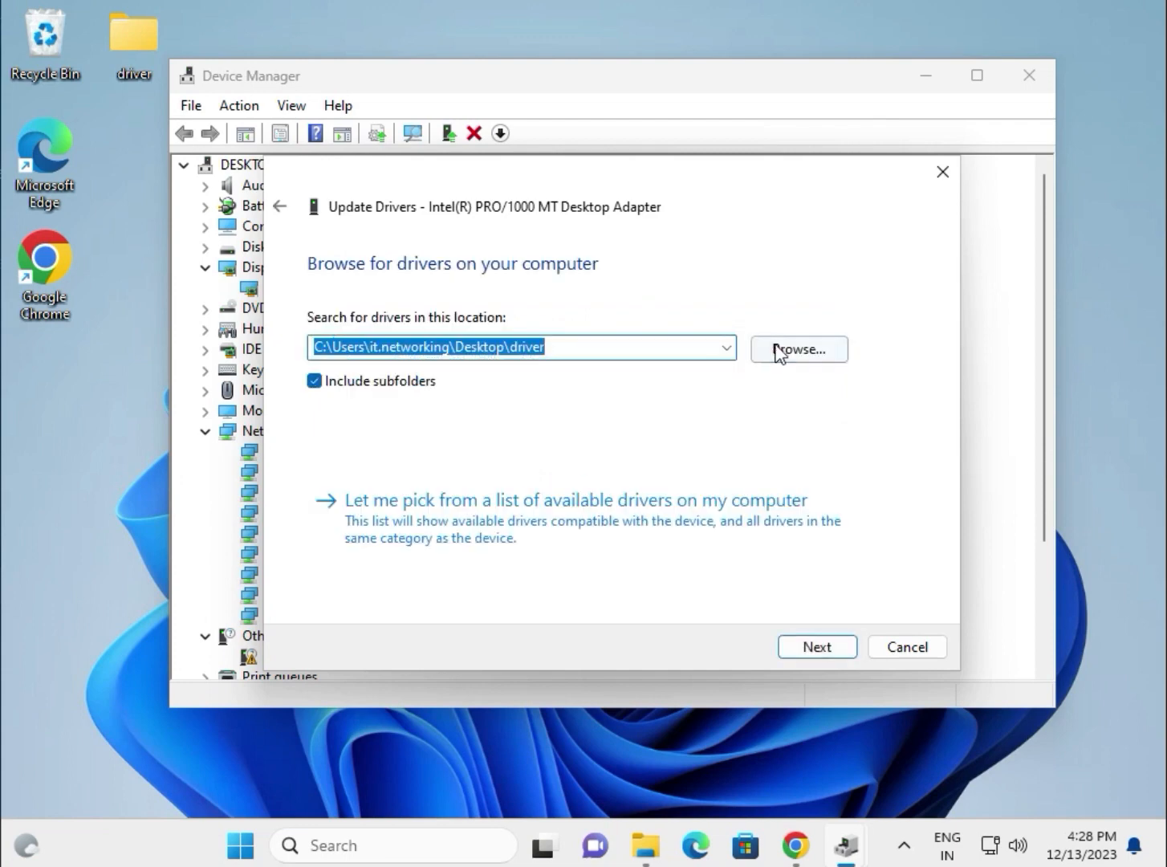
Point the search at Desktop\driver; best driver already installed, close the result
{"action": "left_click", "coordinate": [798, 348]}
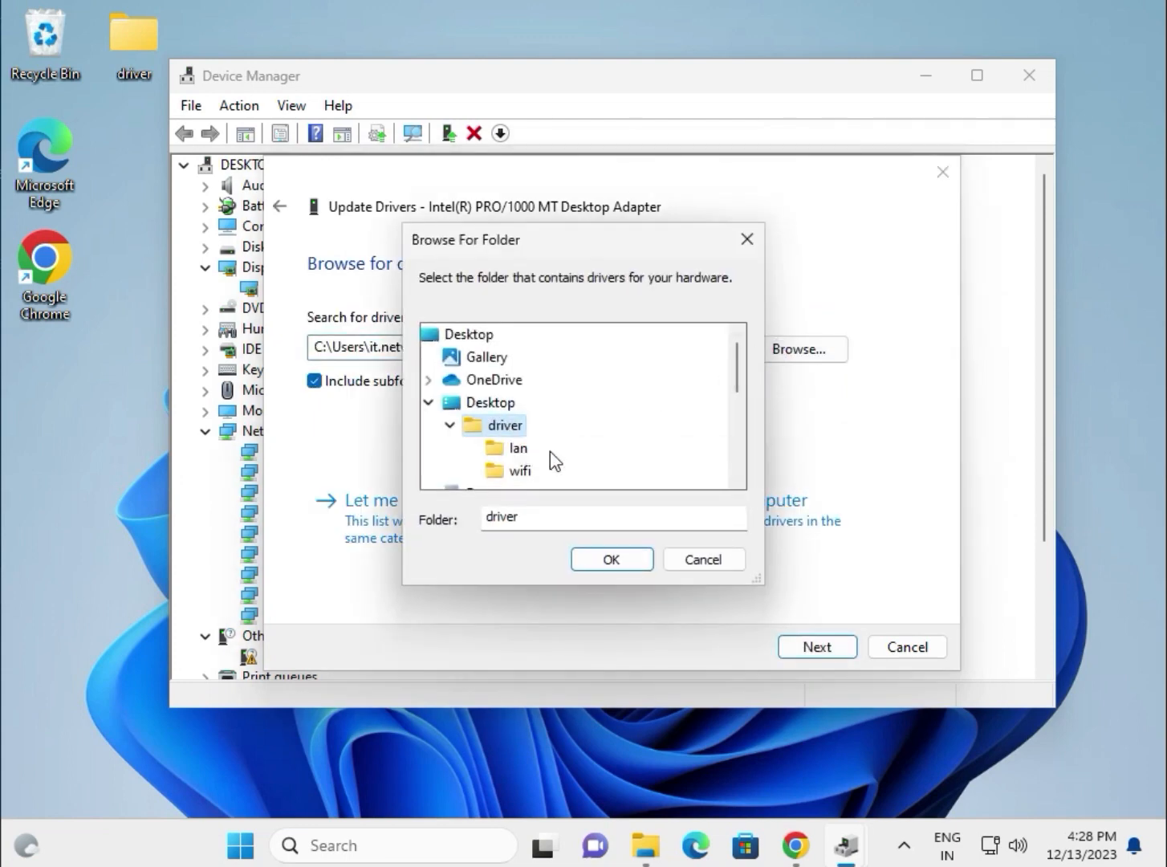
{"action": "left_click", "coordinate": [612, 558]}
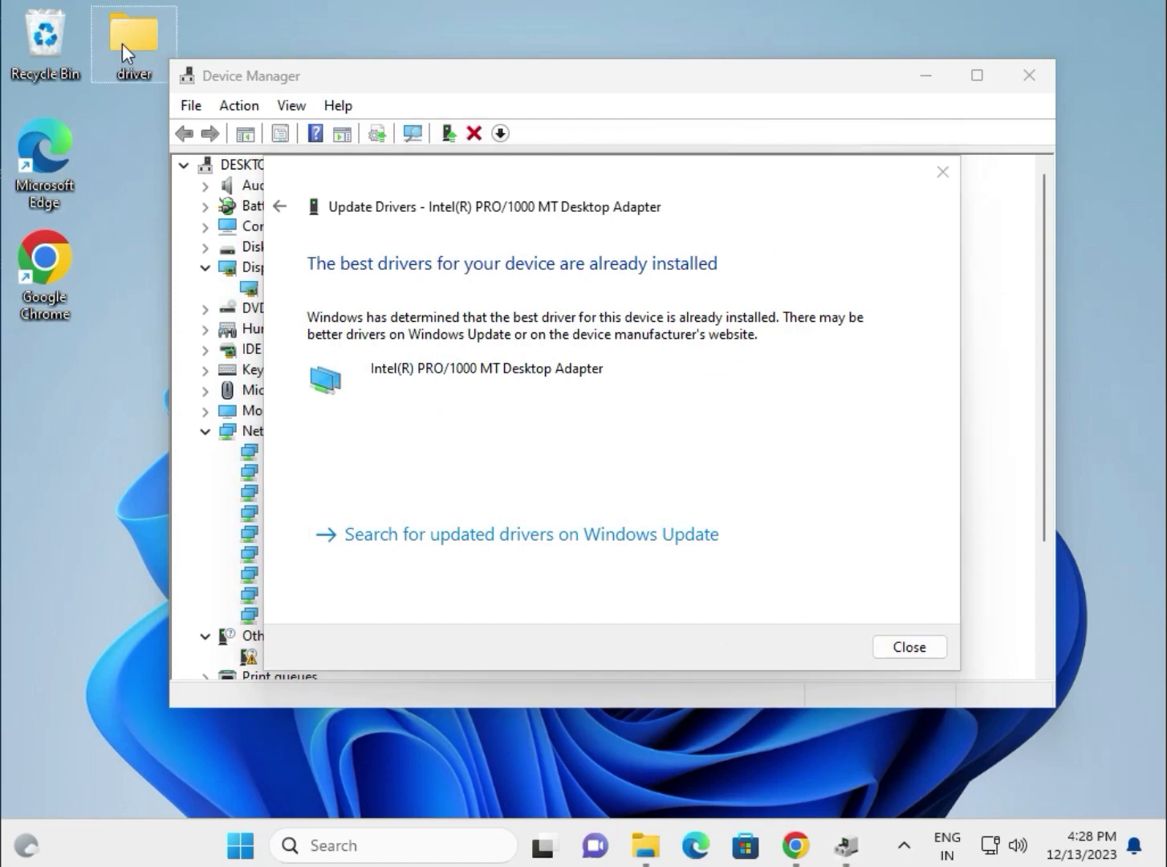
{"action": "mouse_move", "coordinate": [134, 38]}
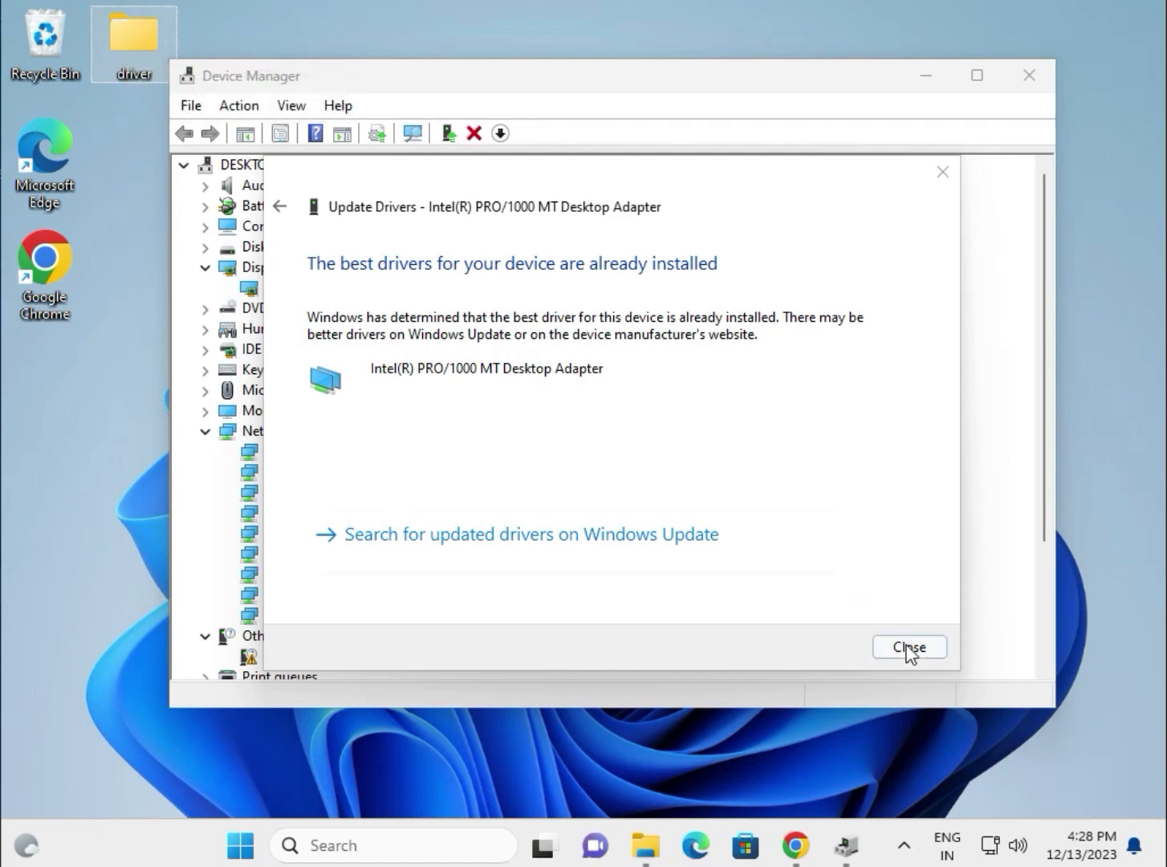
{"action": "left_click", "coordinate": [908, 646]}
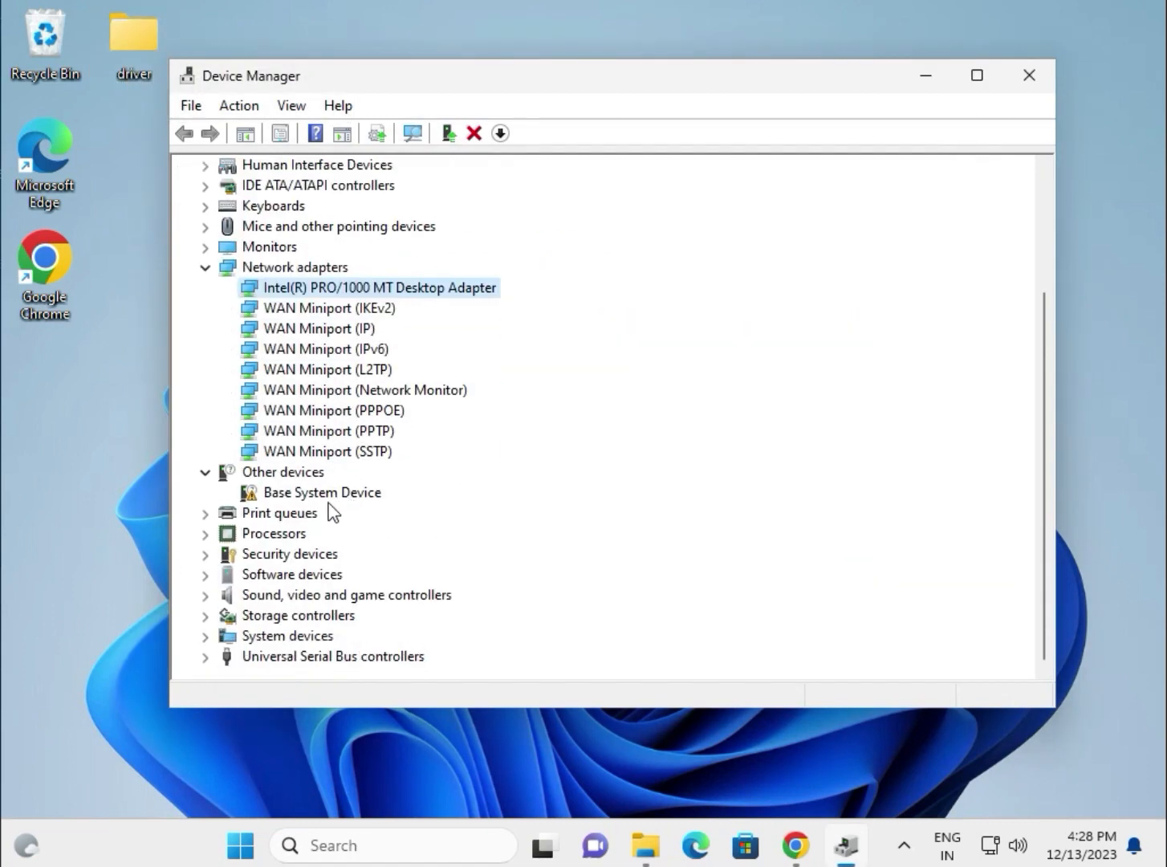
Update the first Intel Core i3-6098P processor's driver from Desktop\driver; reported already up to date
{"action": "left_click", "coordinate": [205, 532]}
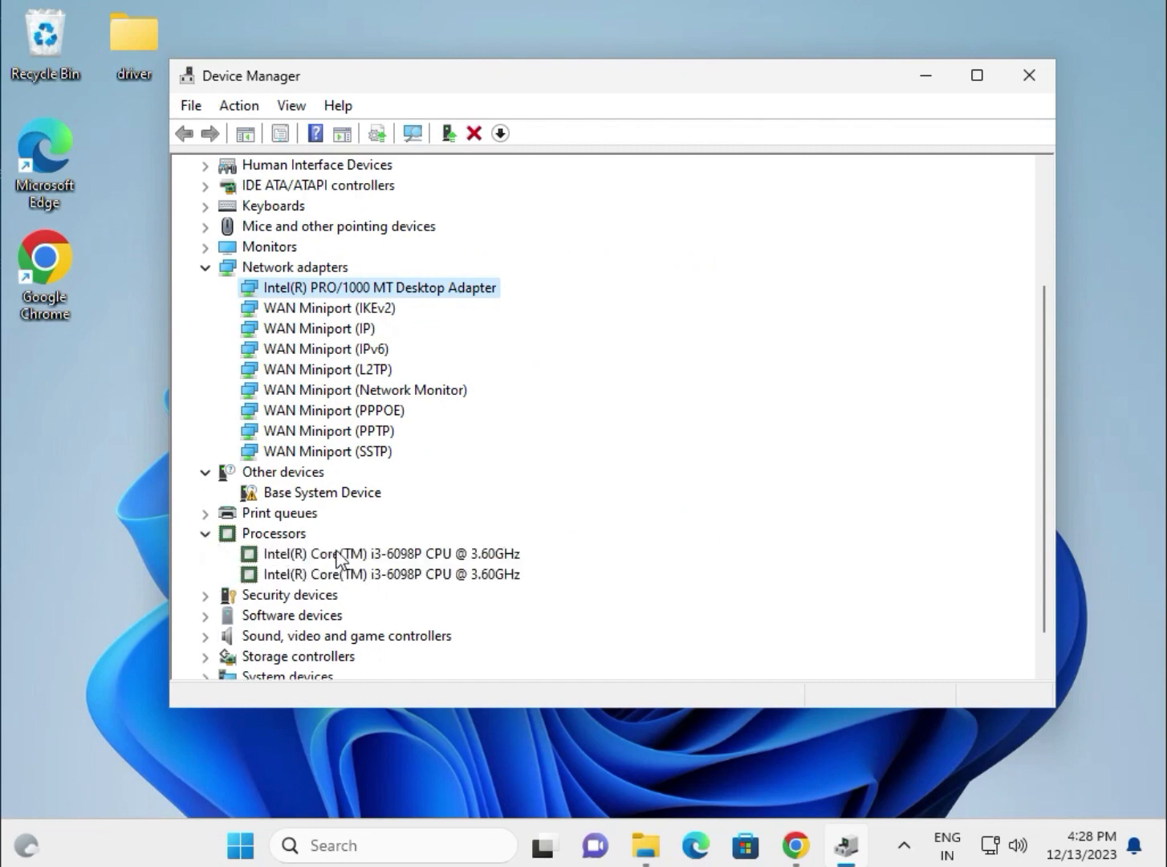
{"action": "left_click", "coordinate": [392, 552]}
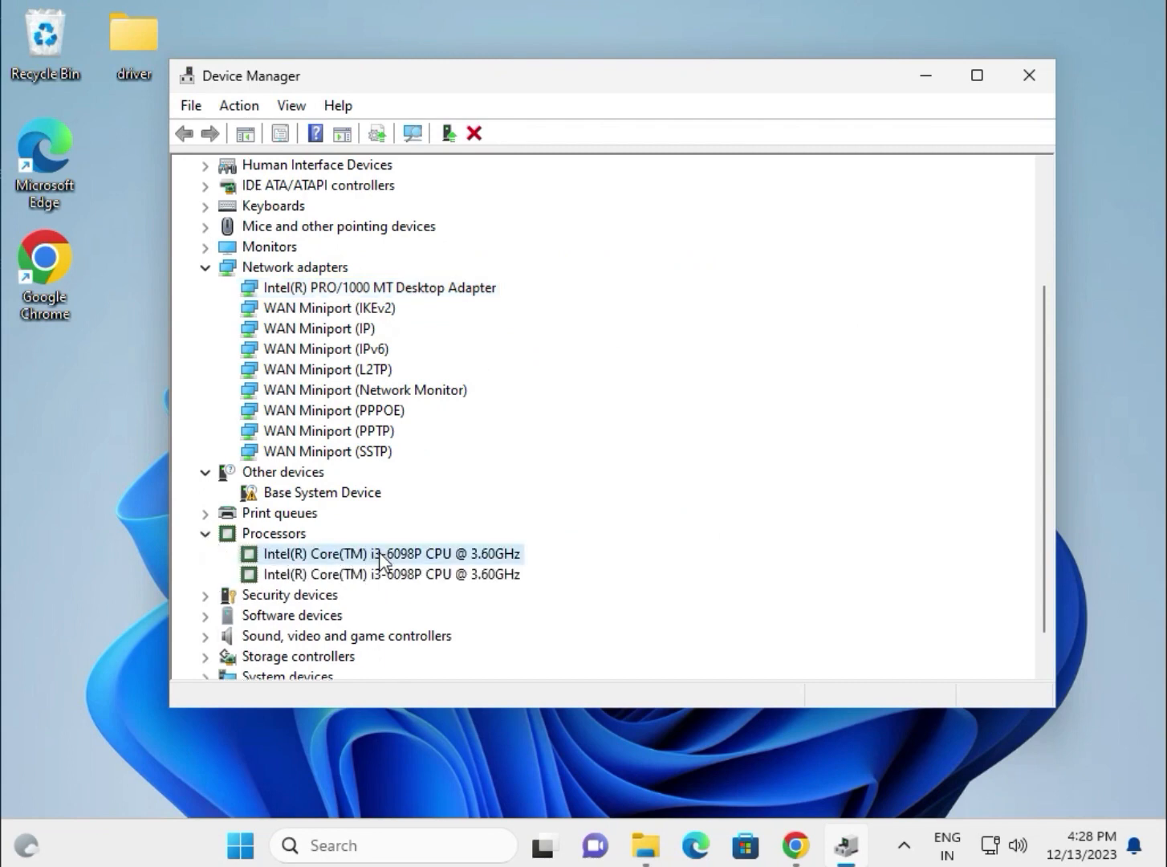
{"action": "right_click", "coordinate": [385, 554]}
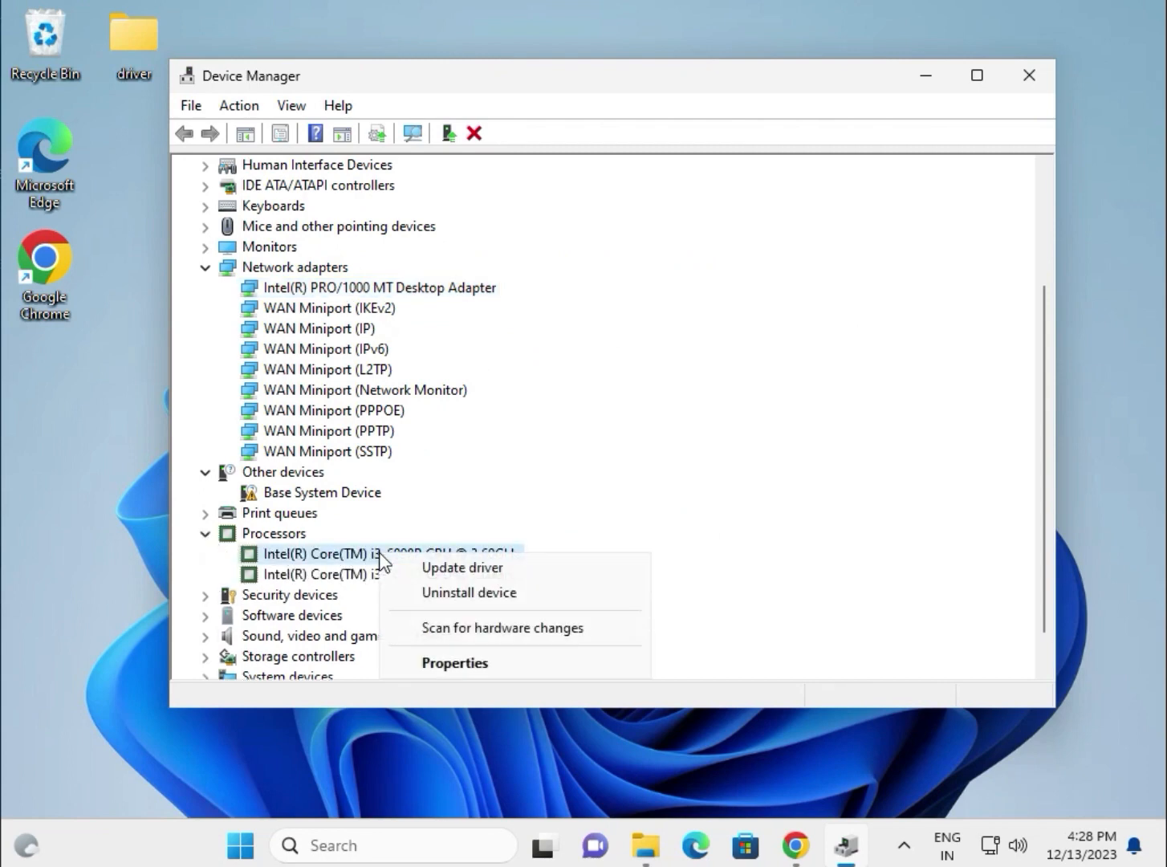
{"action": "mouse_move", "coordinate": [462, 568]}
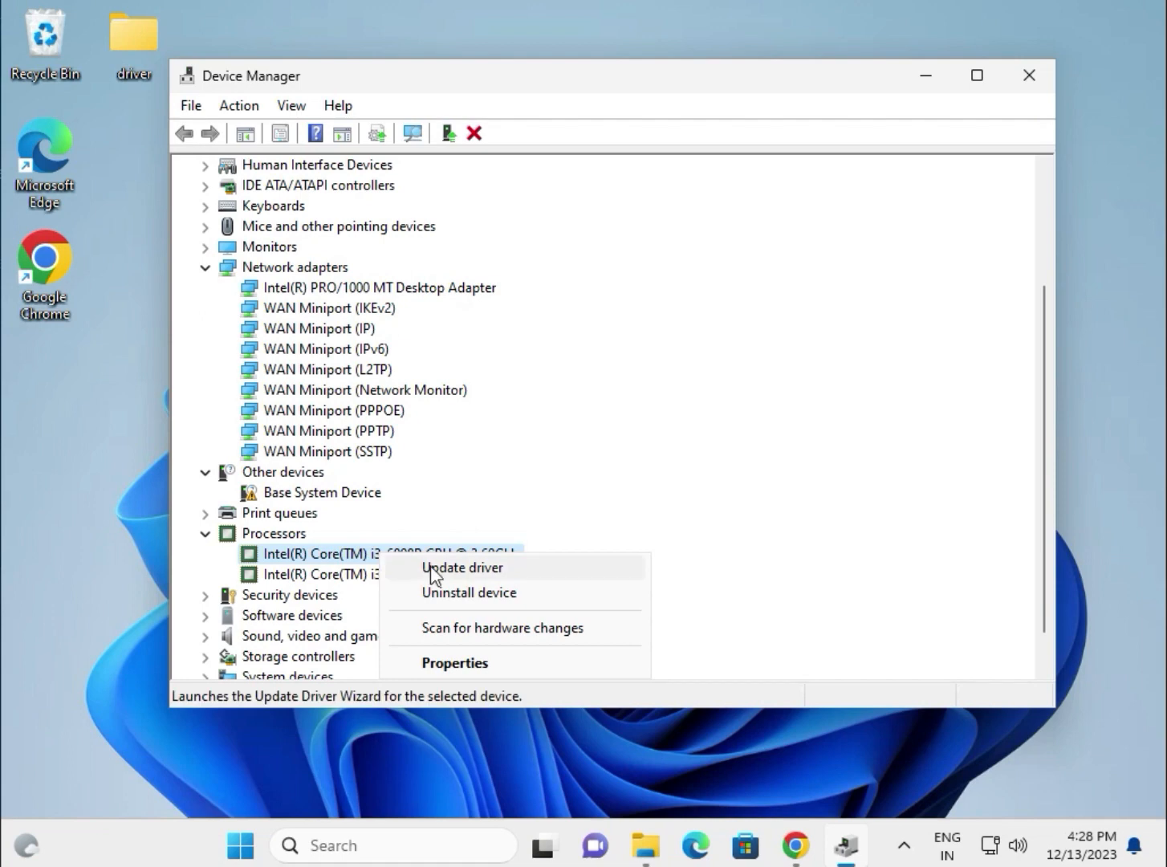
{"action": "left_click", "coordinate": [462, 568]}
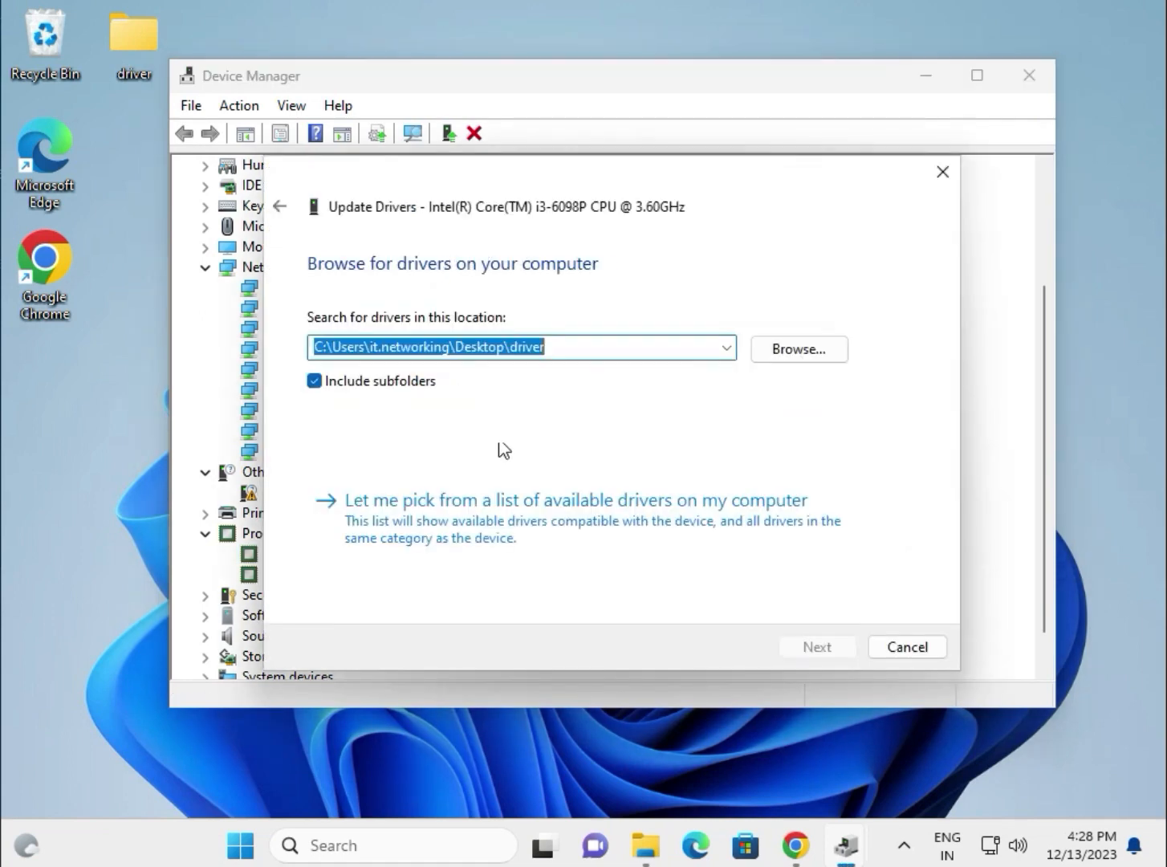
{"action": "left_click", "coordinate": [522, 348]}
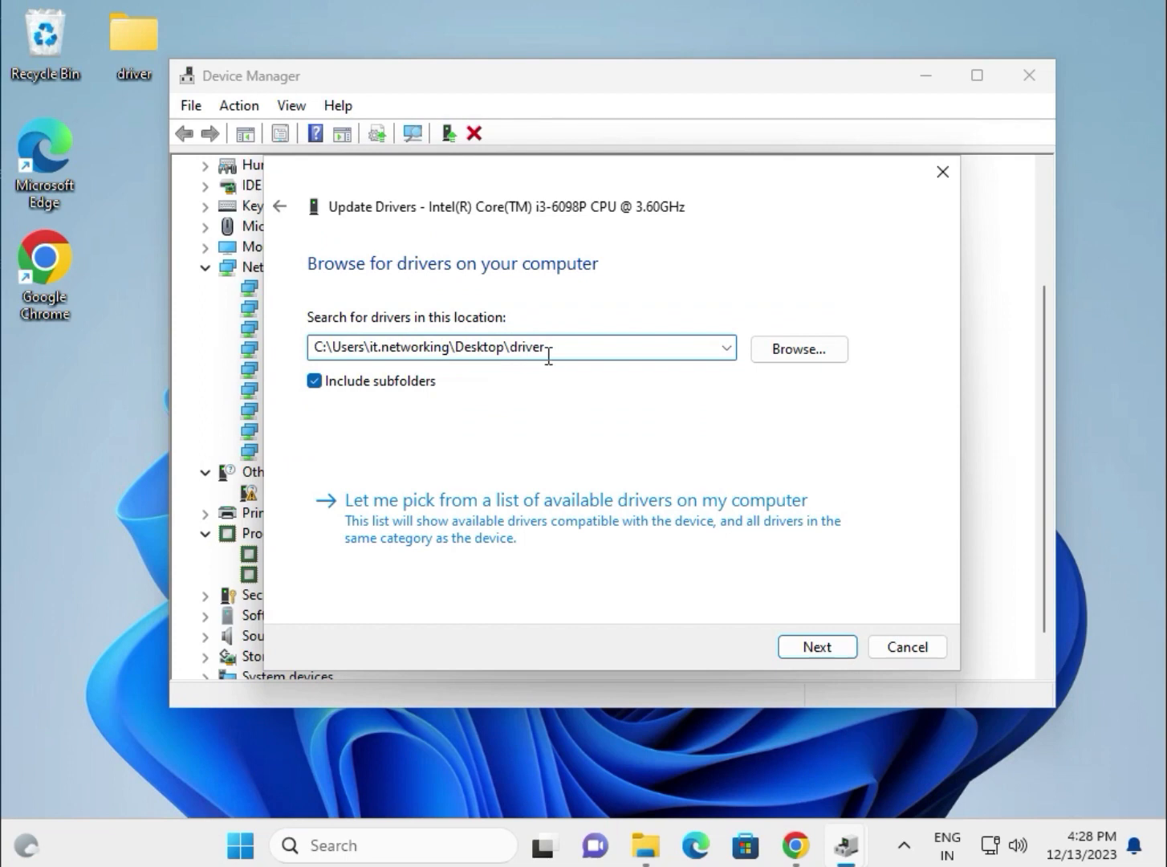
{"action": "left_click", "coordinate": [796, 348]}
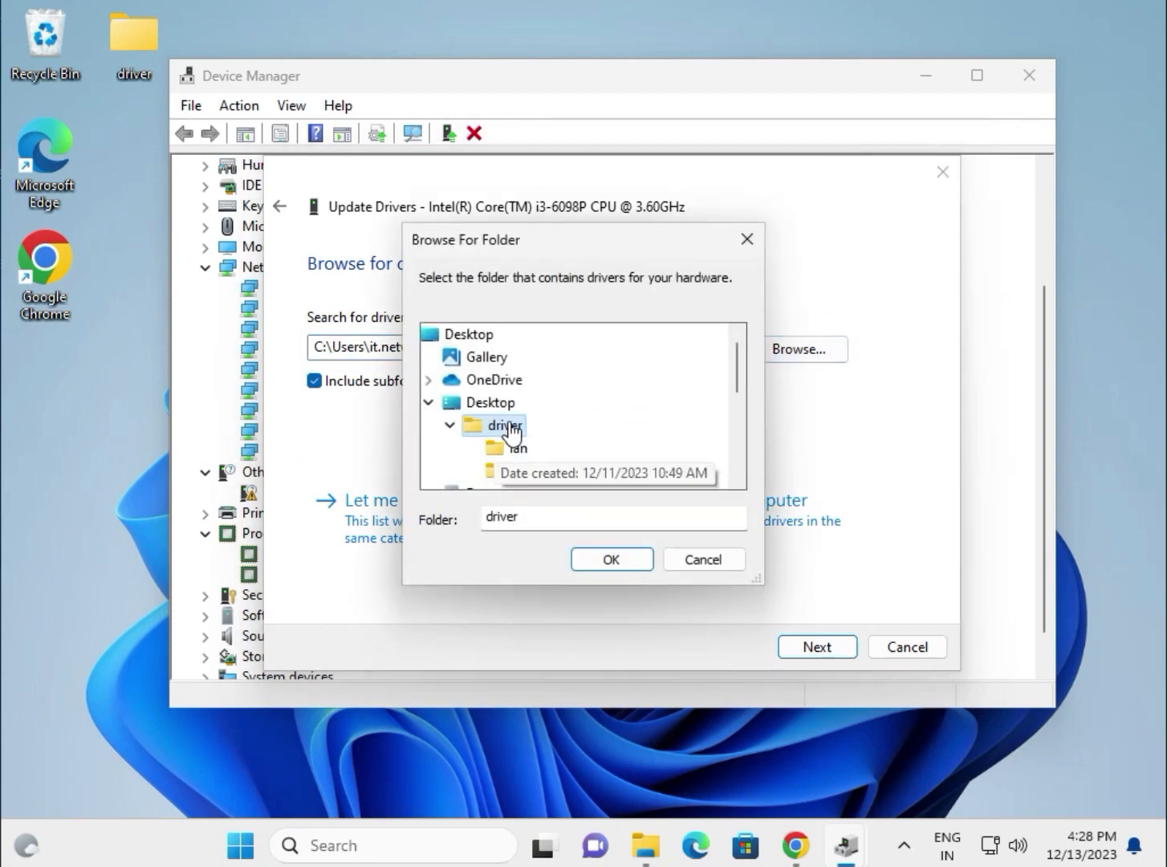
{"action": "left_click", "coordinate": [610, 558]}
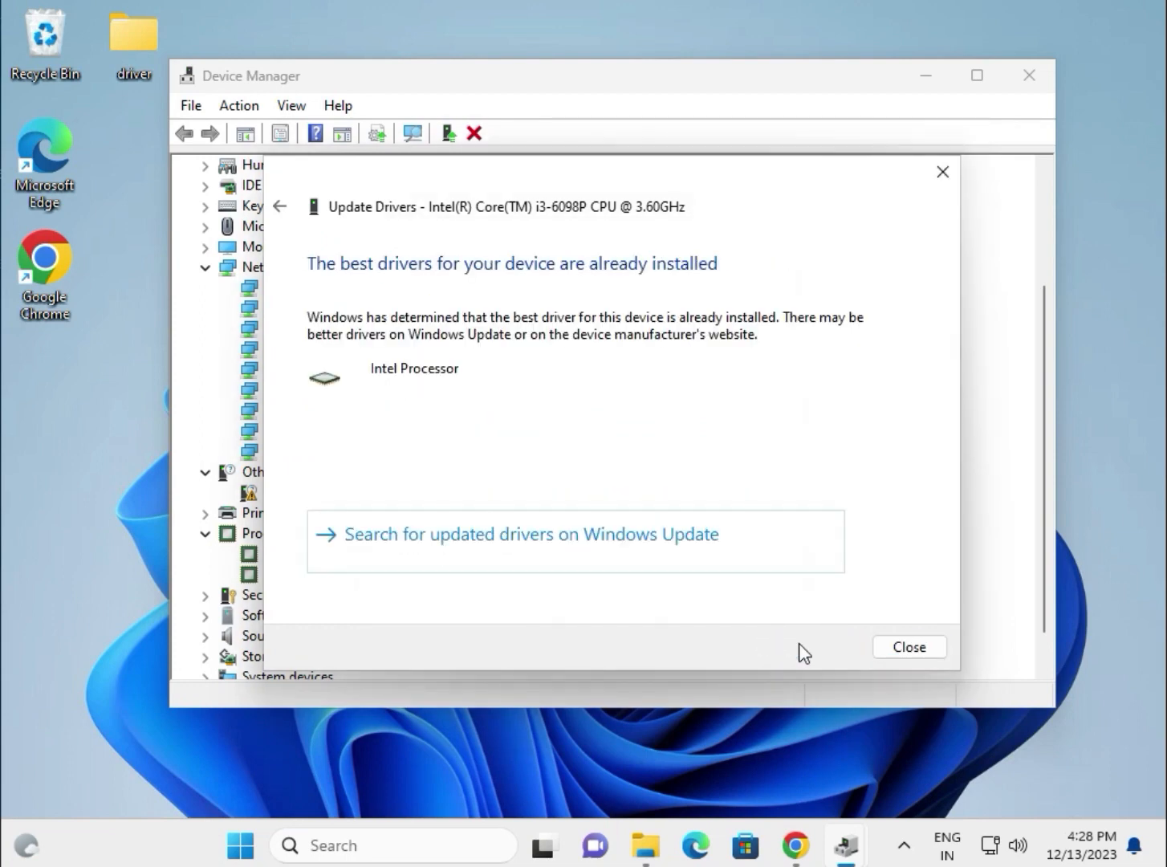
{"action": "left_click", "coordinate": [909, 646]}
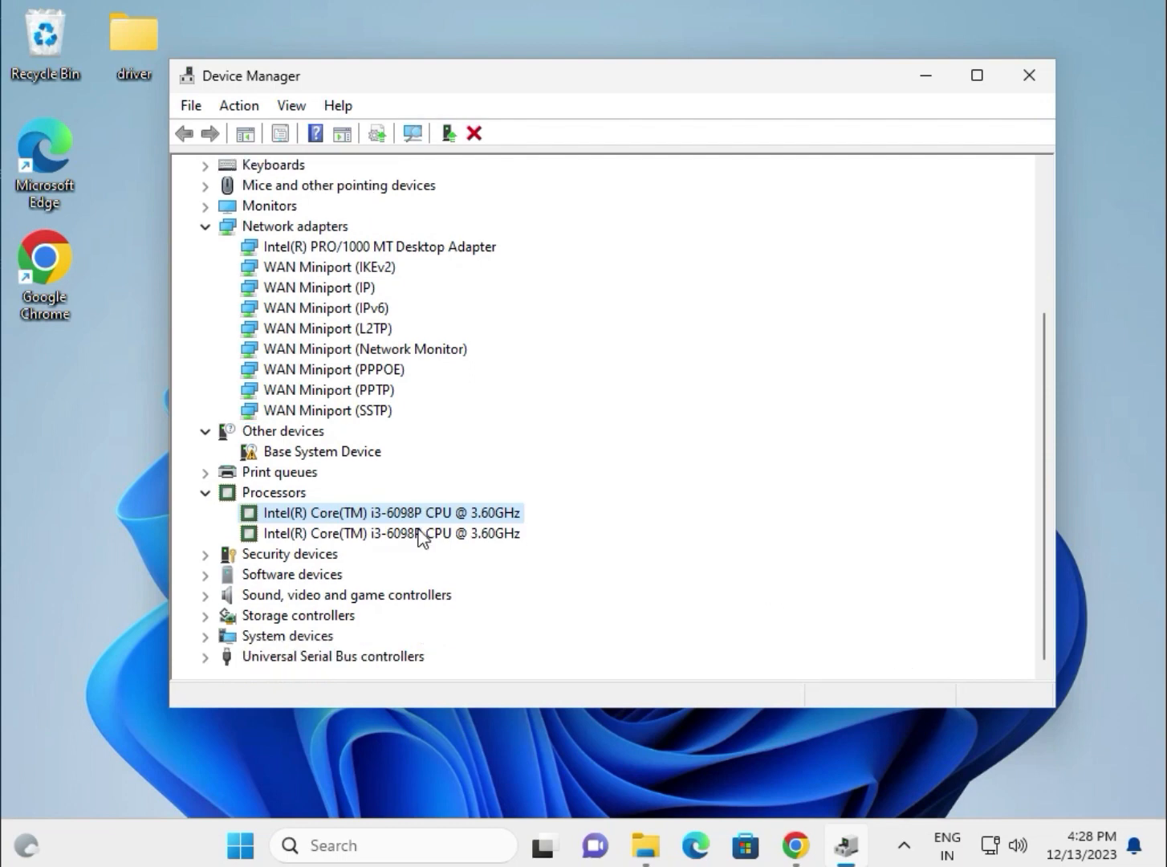
Expand Sound, video and game controllers and review High Definition Audio, display and network entries
{"action": "left_click", "coordinate": [206, 594]}
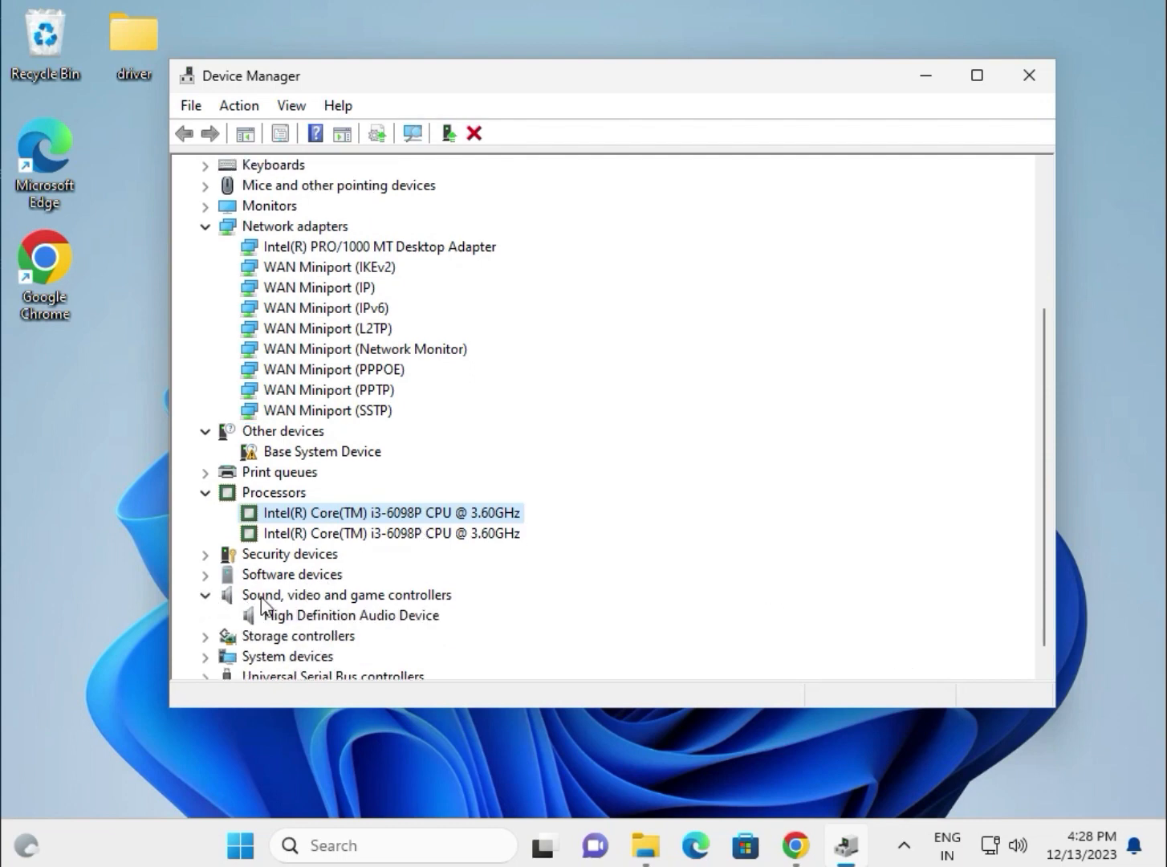
{"action": "left_click", "coordinate": [350, 615]}
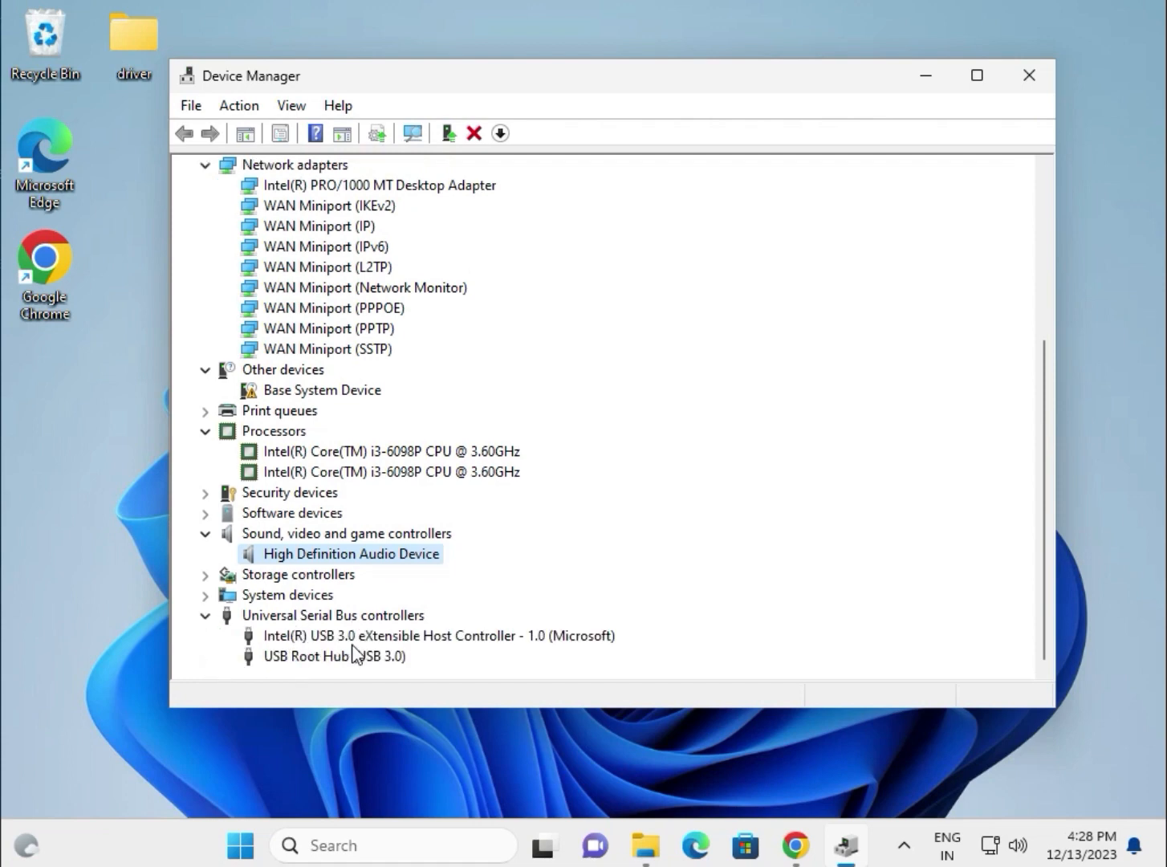
{"action": "mouse_move", "coordinate": [338, 652]}
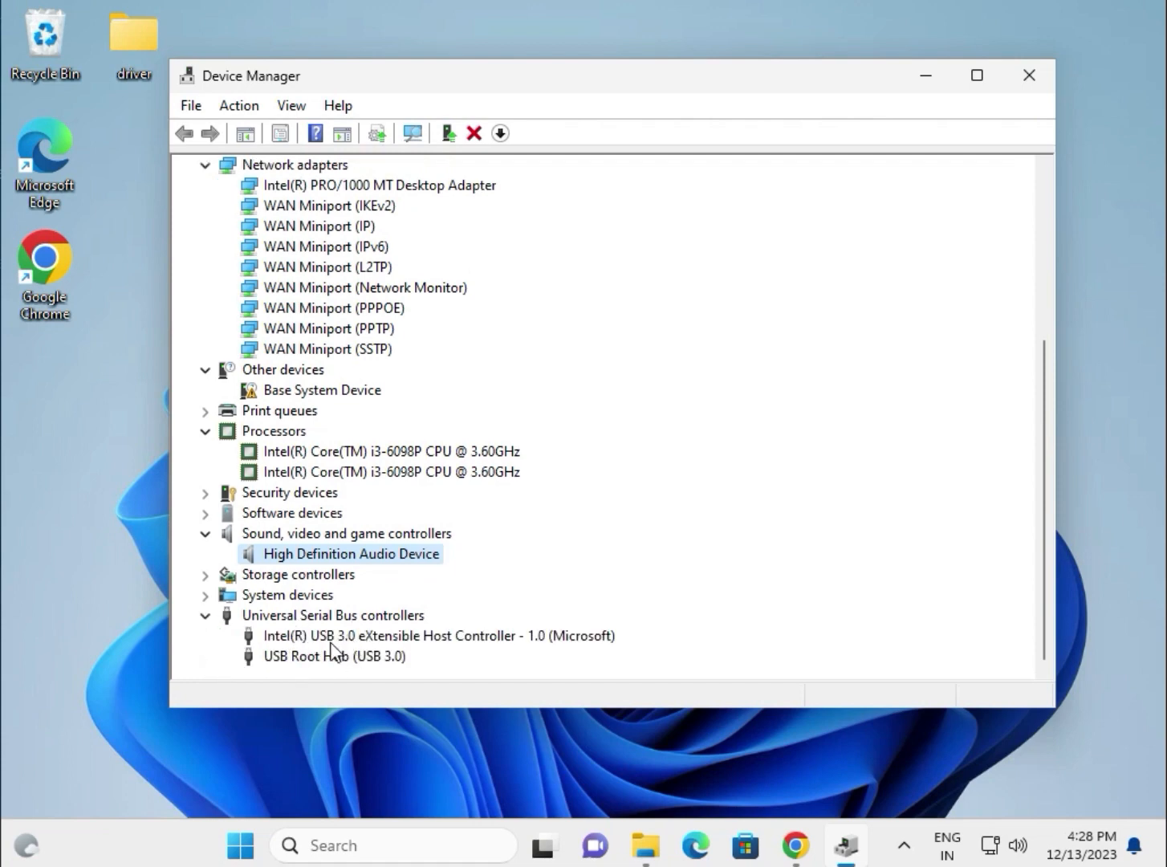
{"action": "scroll", "scroll_direction": "up", "scroll_amount": 3}
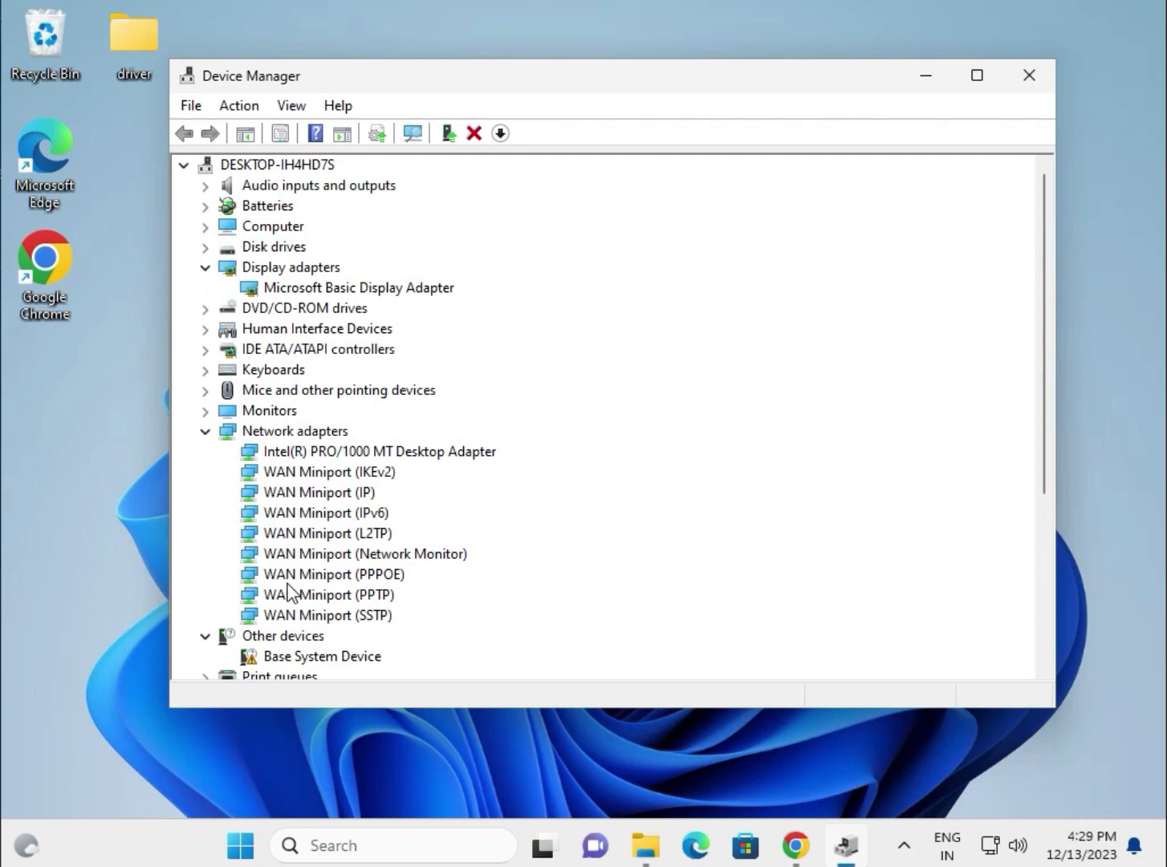
{"action": "mouse_move", "coordinate": [314, 382]}
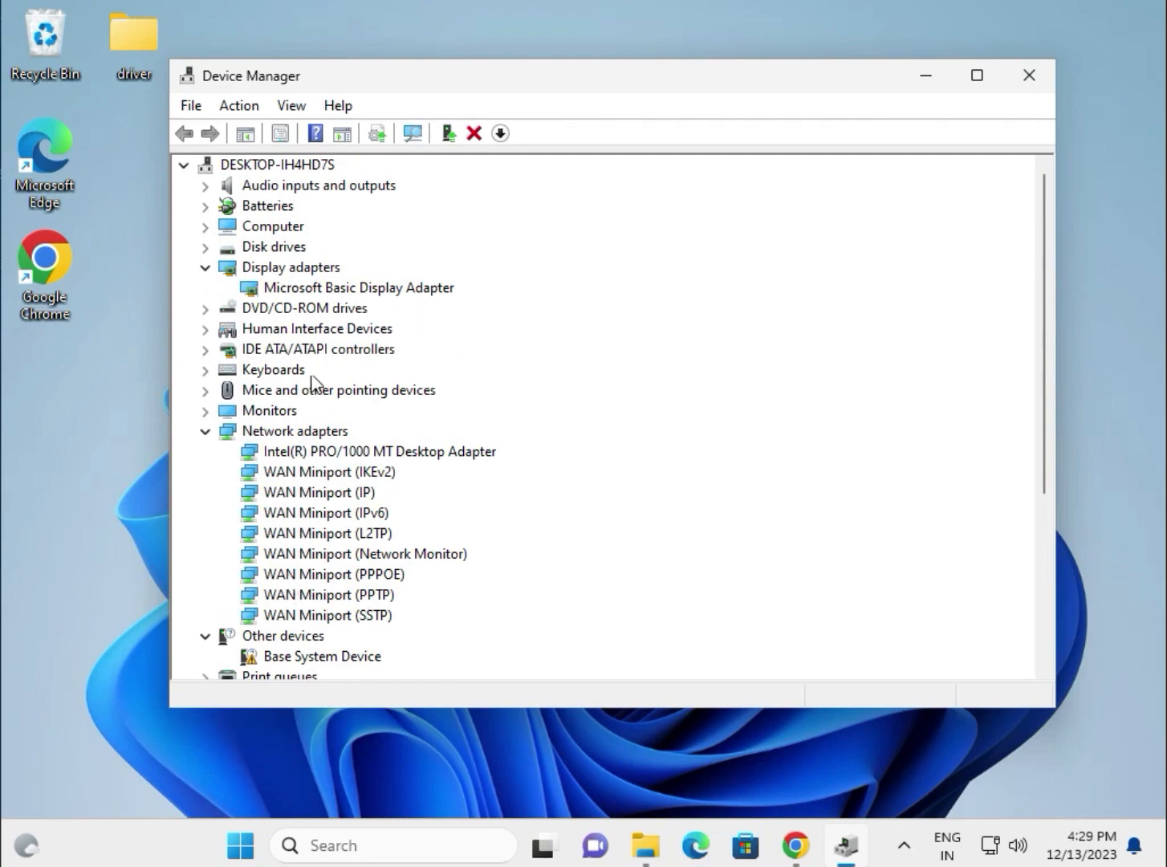
{"action": "left_click", "coordinate": [357, 287]}
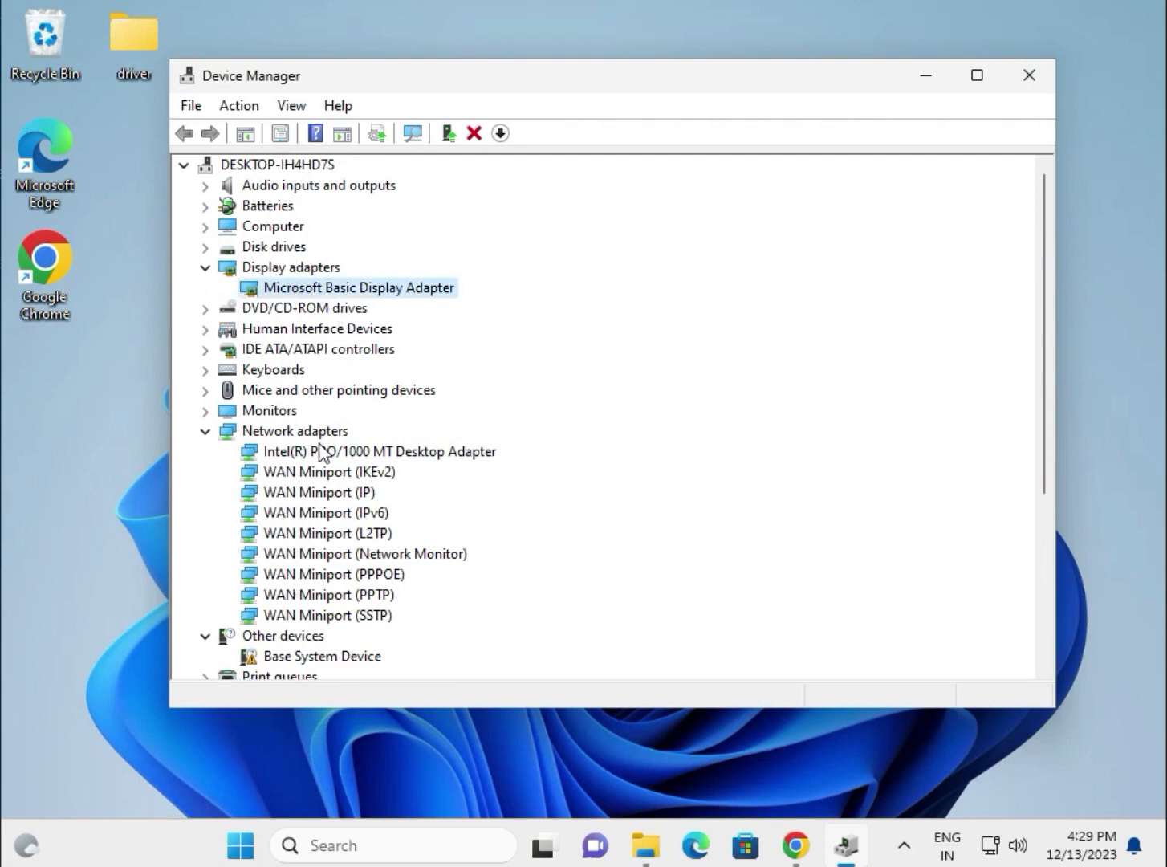
{"action": "left_click", "coordinate": [379, 450]}
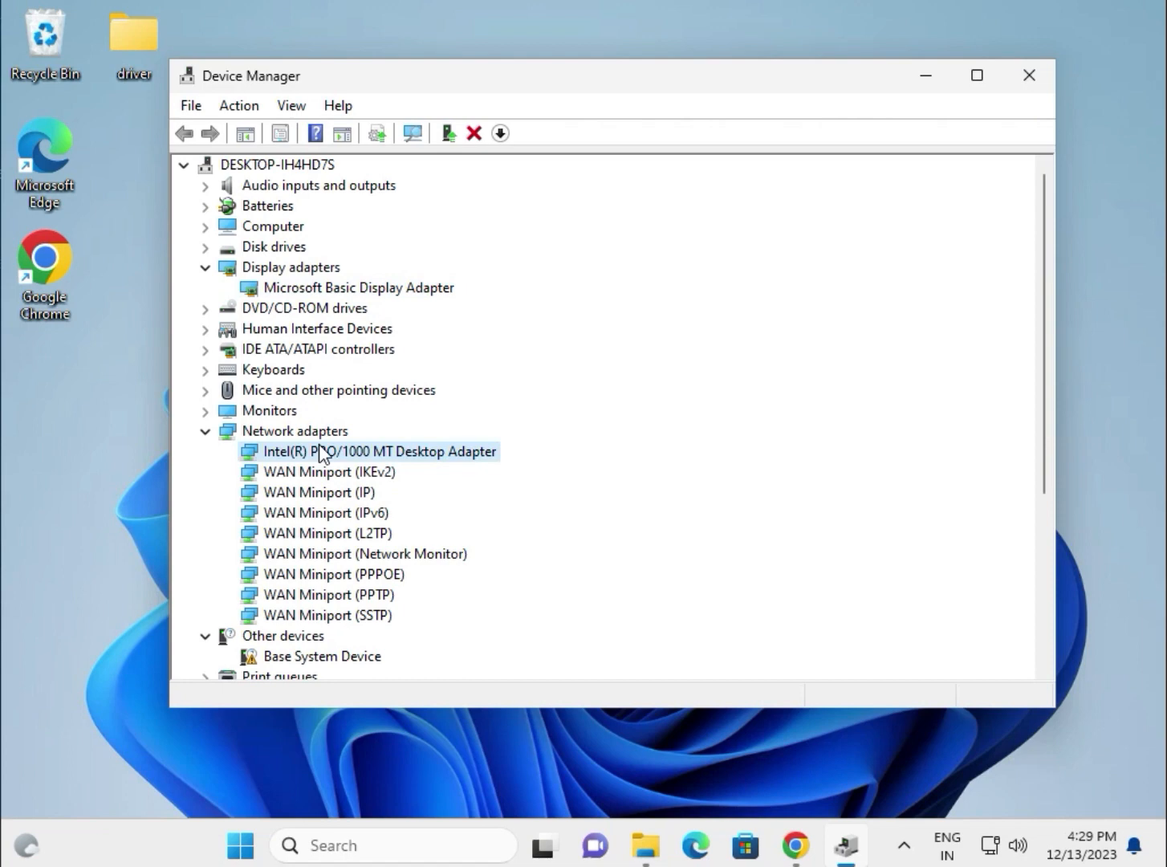
{"action": "scroll", "scroll_direction": "down", "scroll_amount": 3}
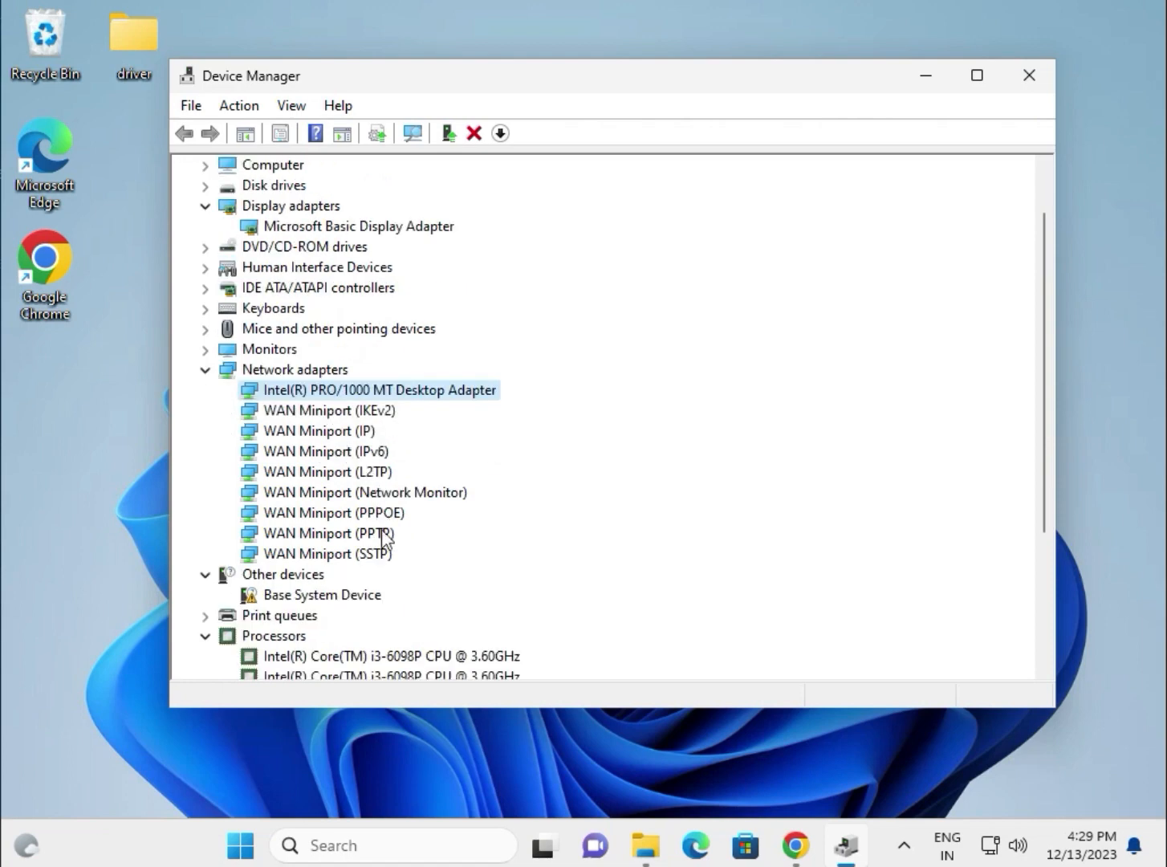
{"action": "scroll", "scroll_direction": "down", "scroll_amount": 3}
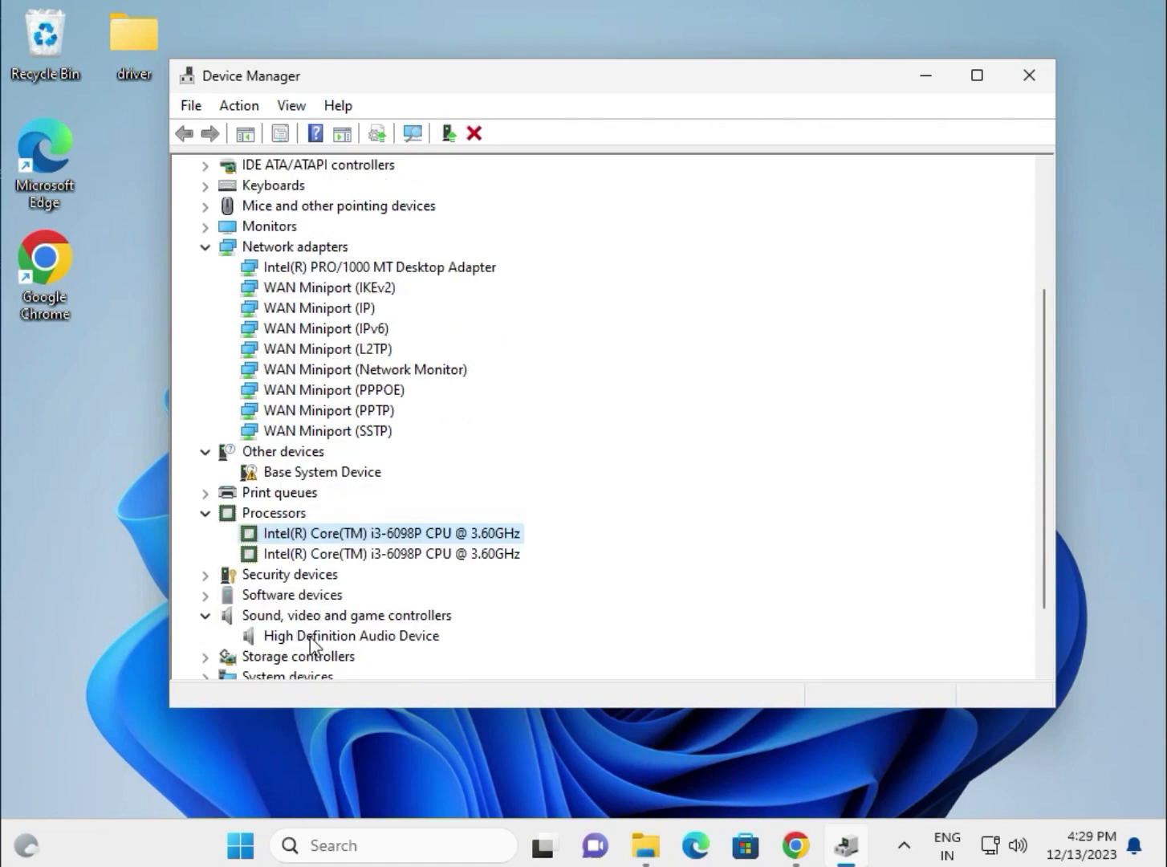
{"action": "mouse_move", "coordinate": [527, 514]}
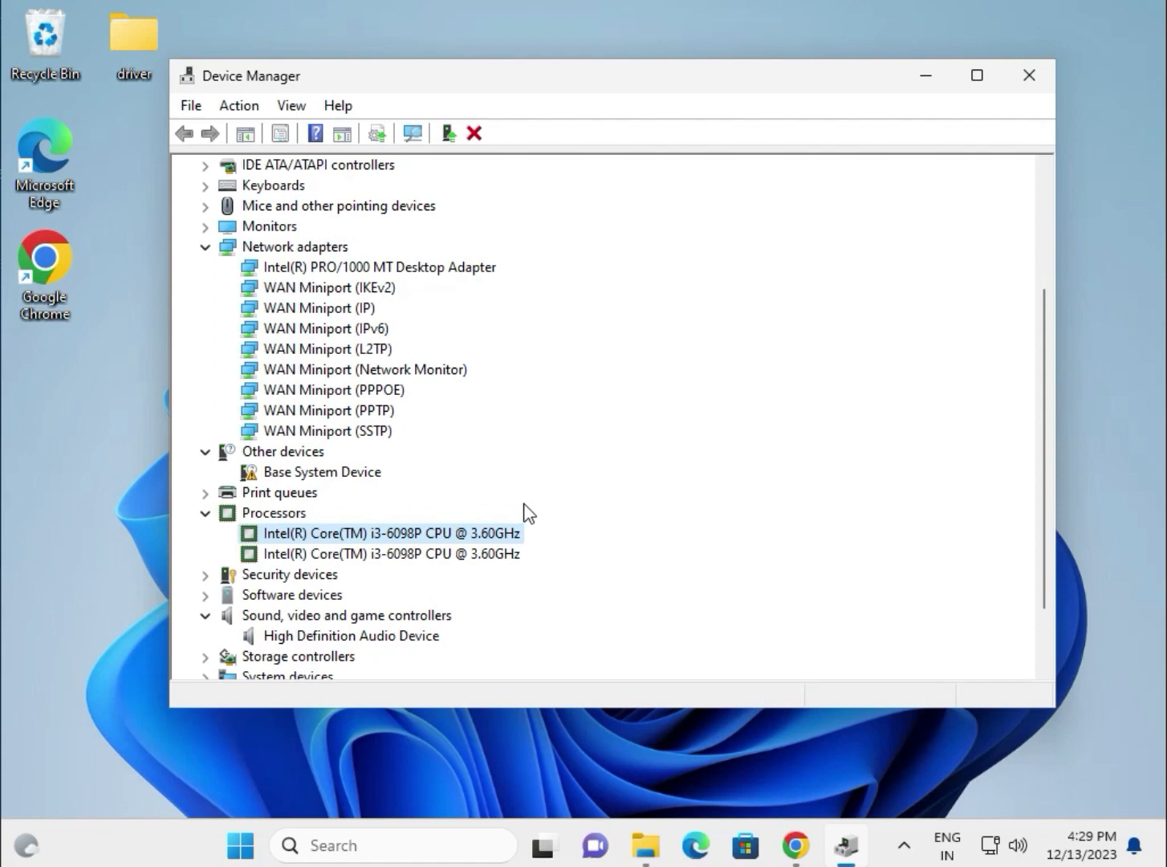
{"action": "mouse_move", "coordinate": [552, 504]}
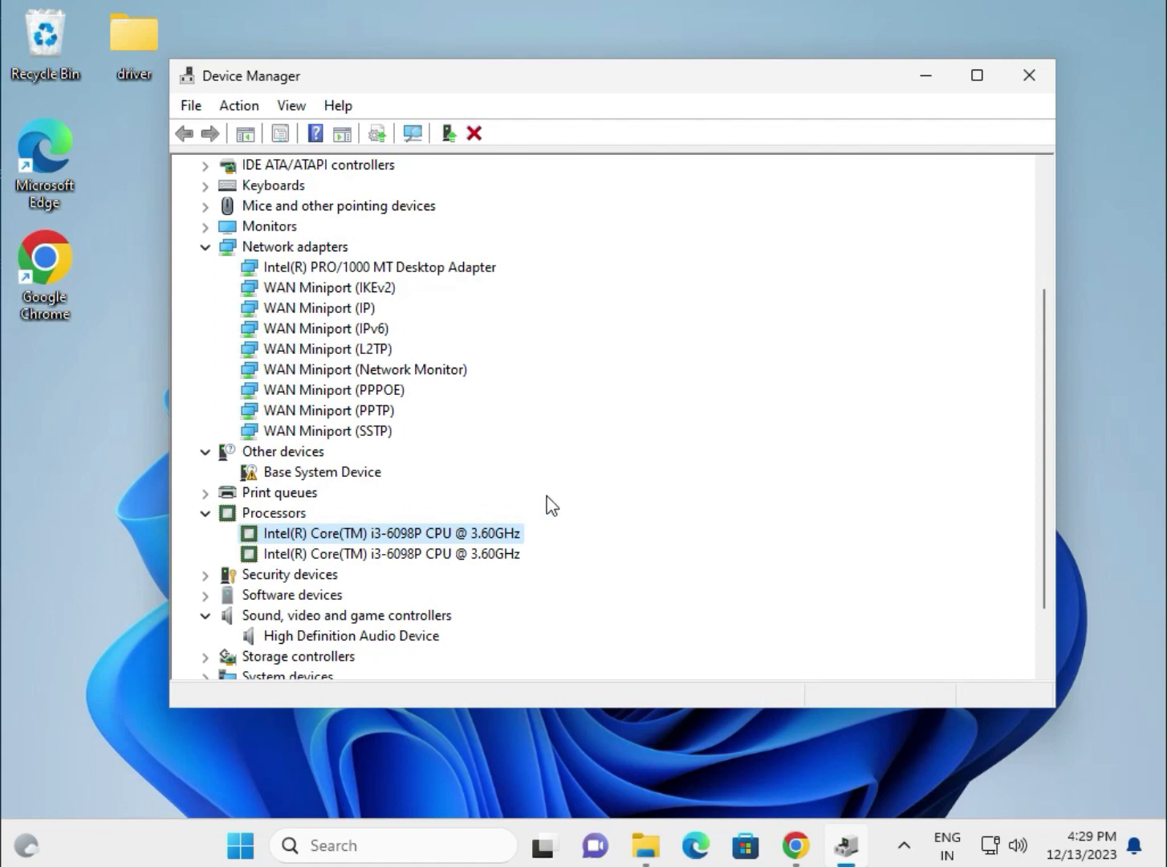